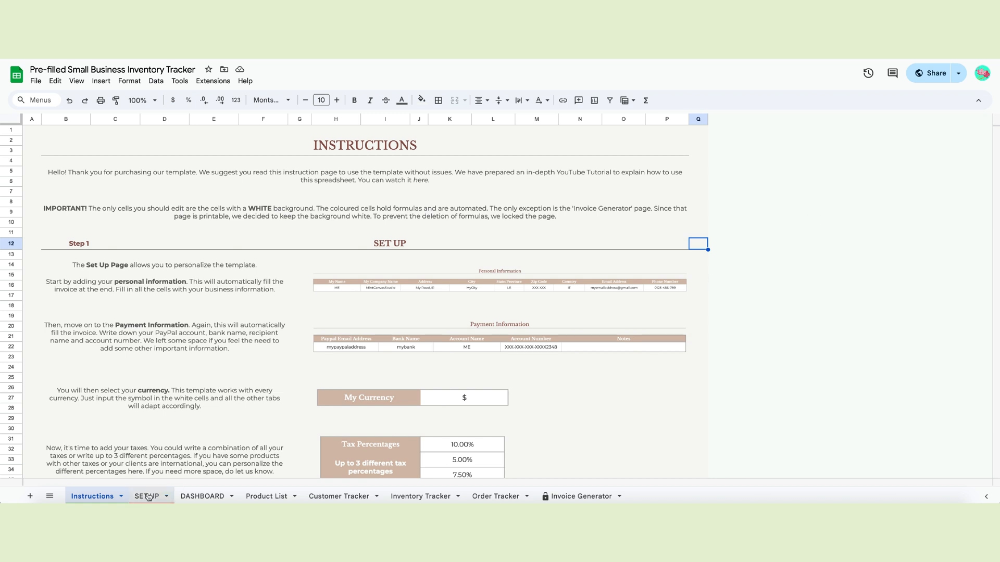
Tour the SET UP, DASHBOARD, Product List, Customer Tracker, Order Tracker and Instructions sheets
left_click(148, 496)
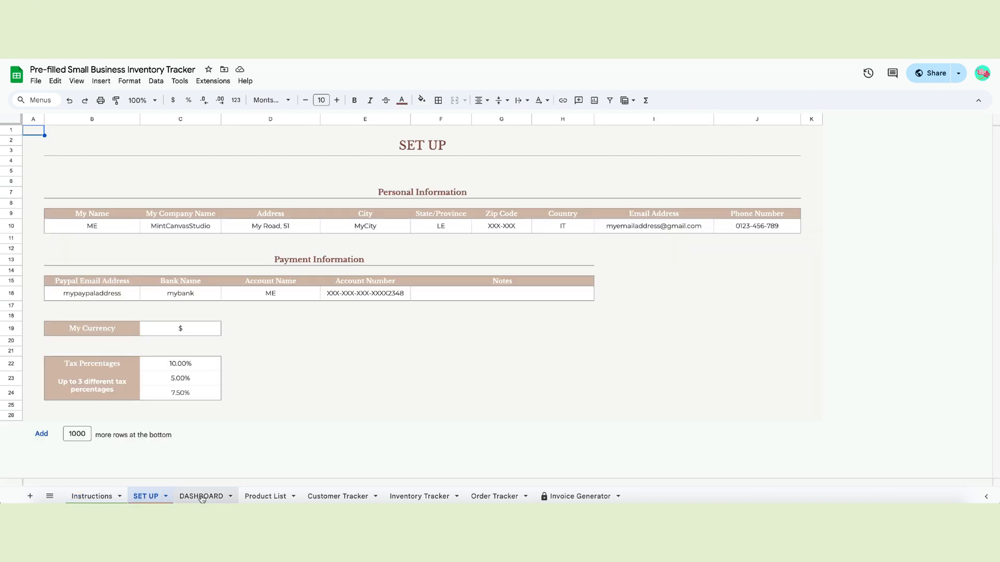
left_click(200, 496)
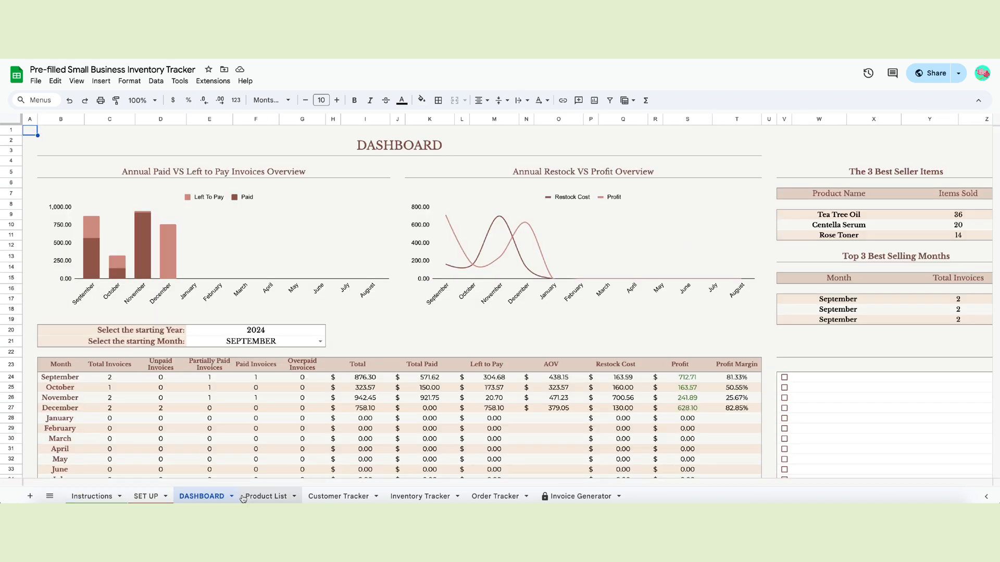
left_click(266, 496)
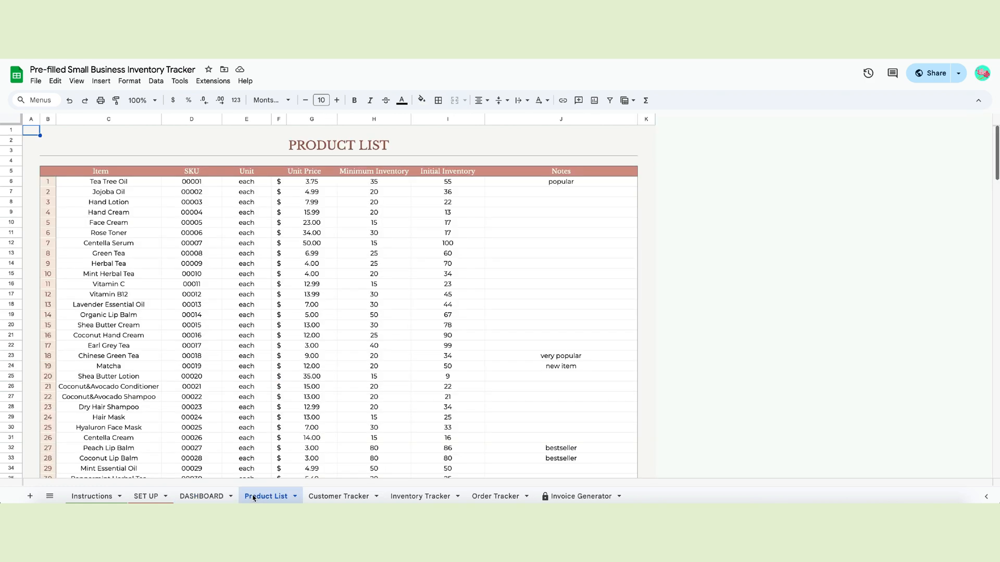
left_click(339, 496)
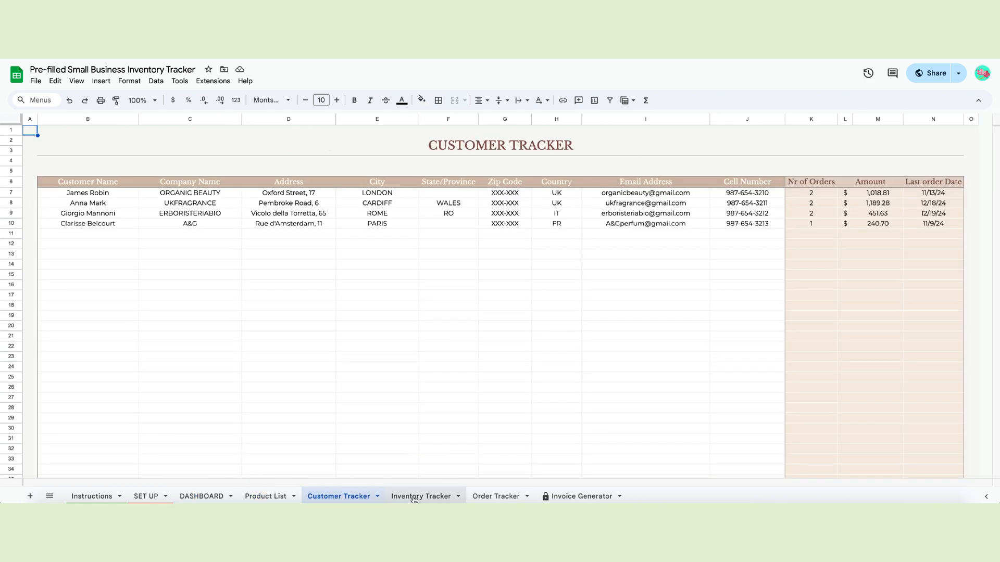
left_click(495, 496)
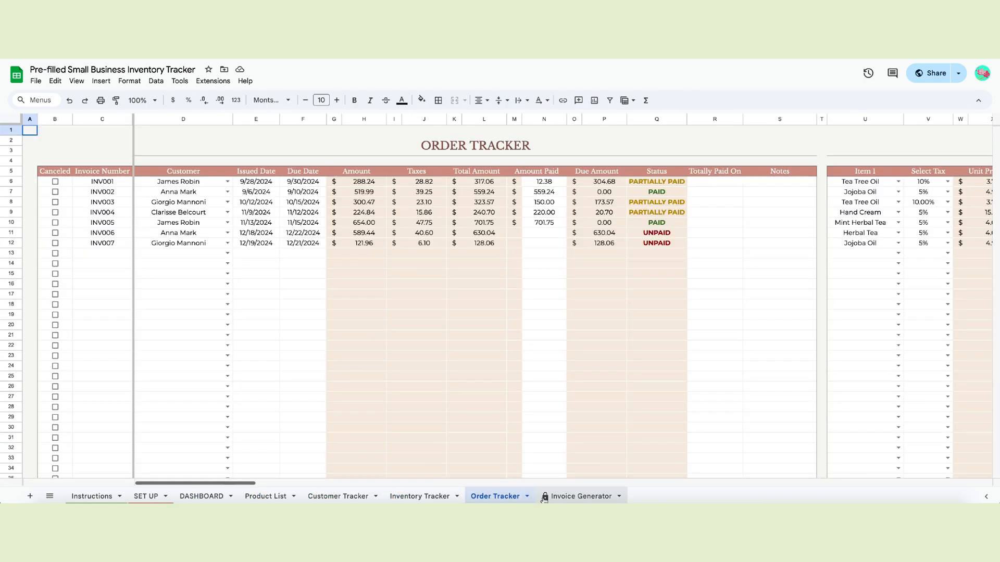
left_click(92, 496)
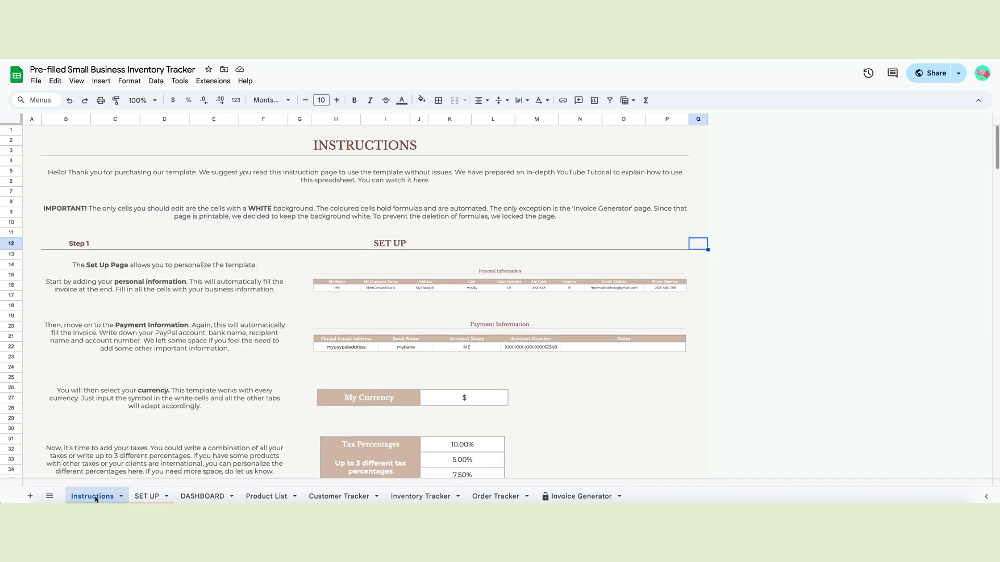
mouse_move(190, 473)
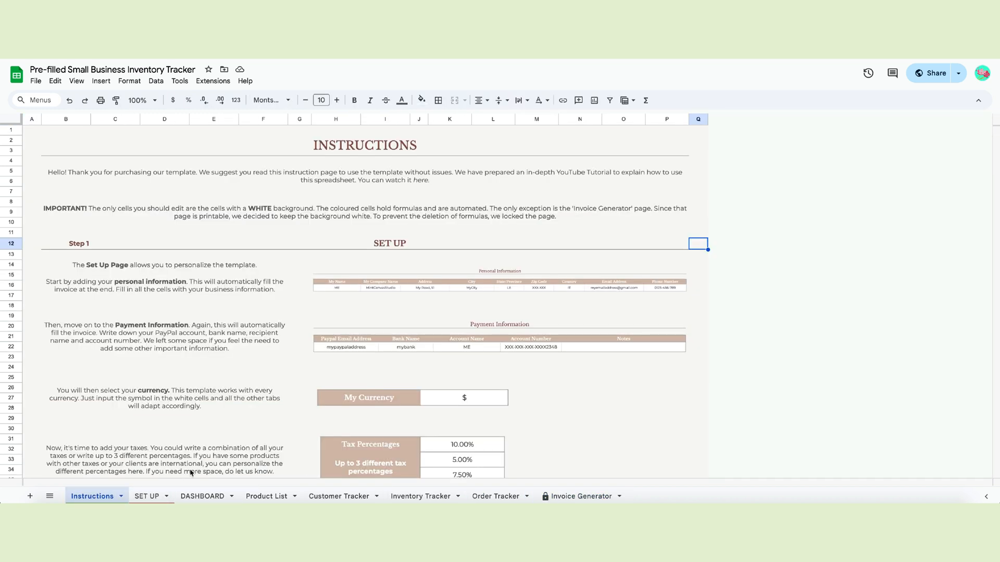
Revisit SET UP's My Name entry, then view sample invoice INV007 on the Invoice Generator
left_click(146, 496)
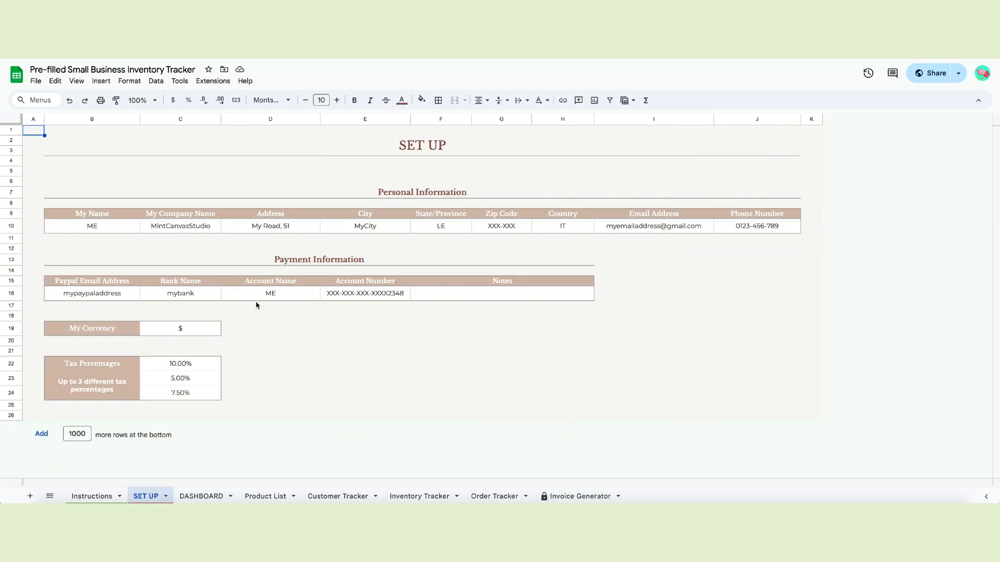
left_click(91, 226)
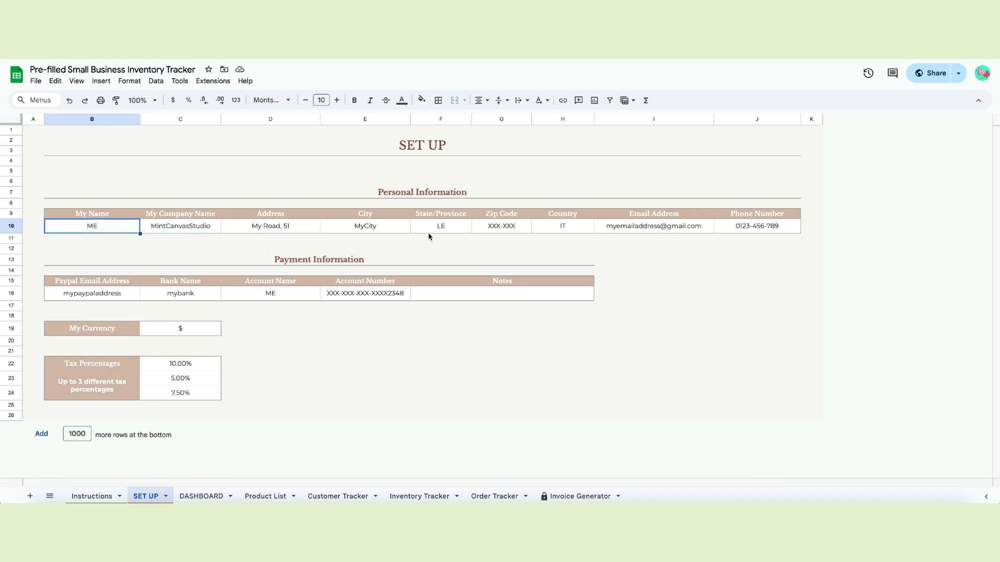
mouse_move(354, 348)
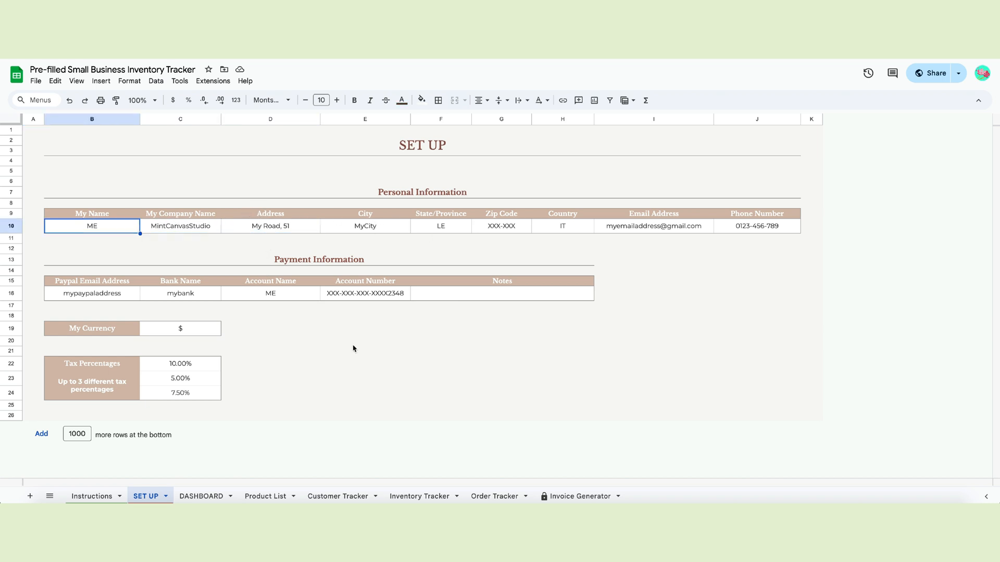
mouse_move(597, 499)
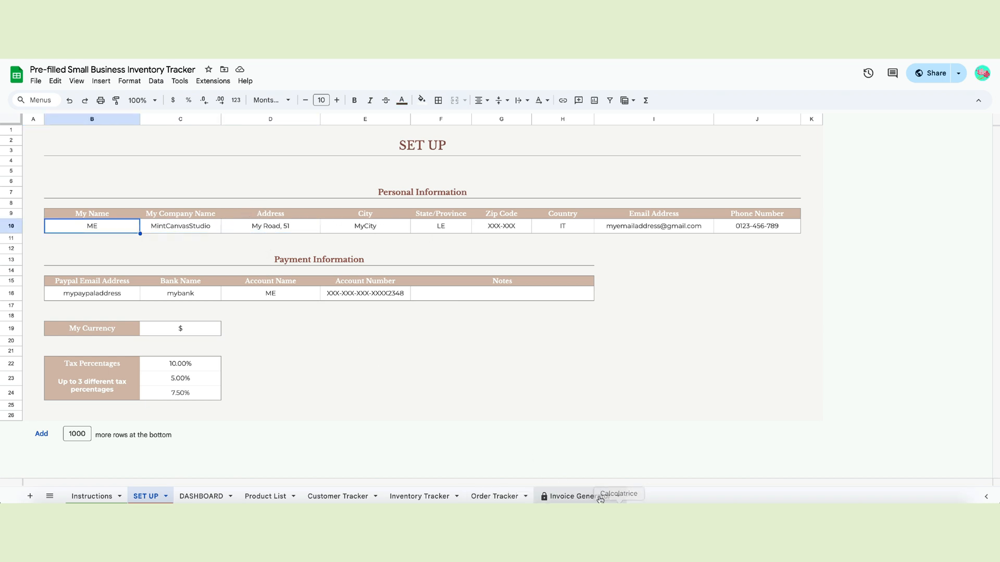
left_click(573, 496)
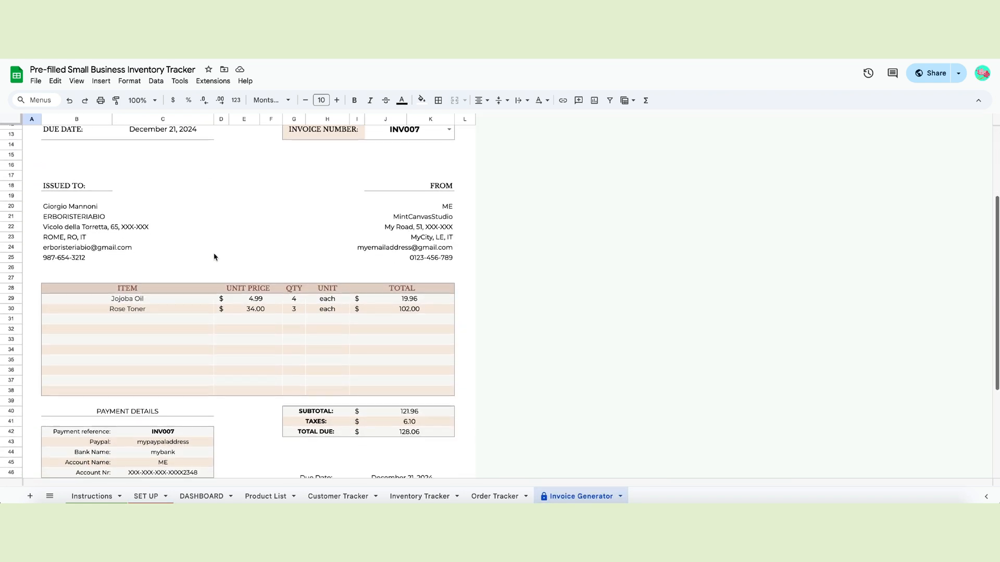
scroll("up", 3)
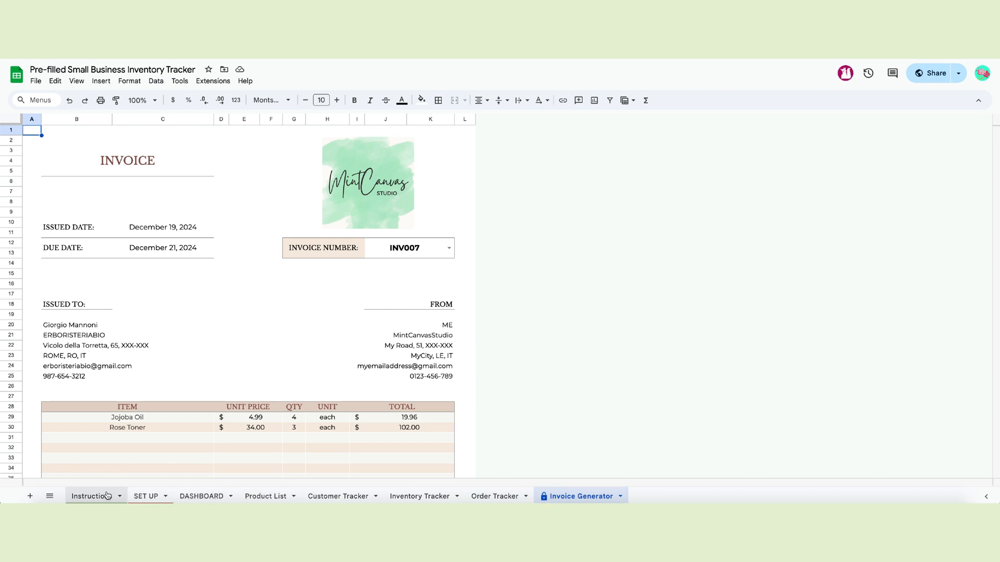
Scroll through the Instructions sheet's guidance, then return to the SET UP sheet
left_click(92, 496)
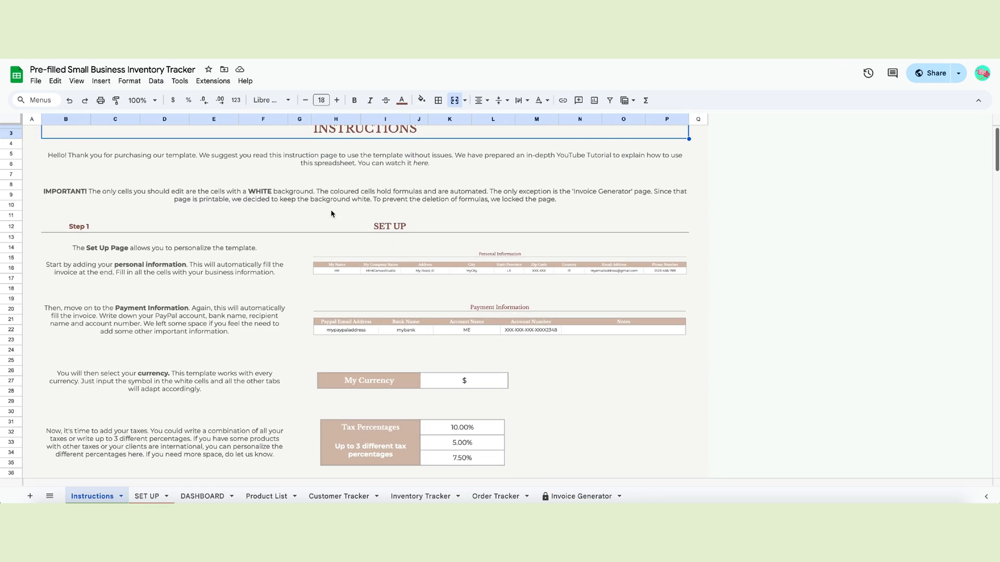
scroll("down", 3)
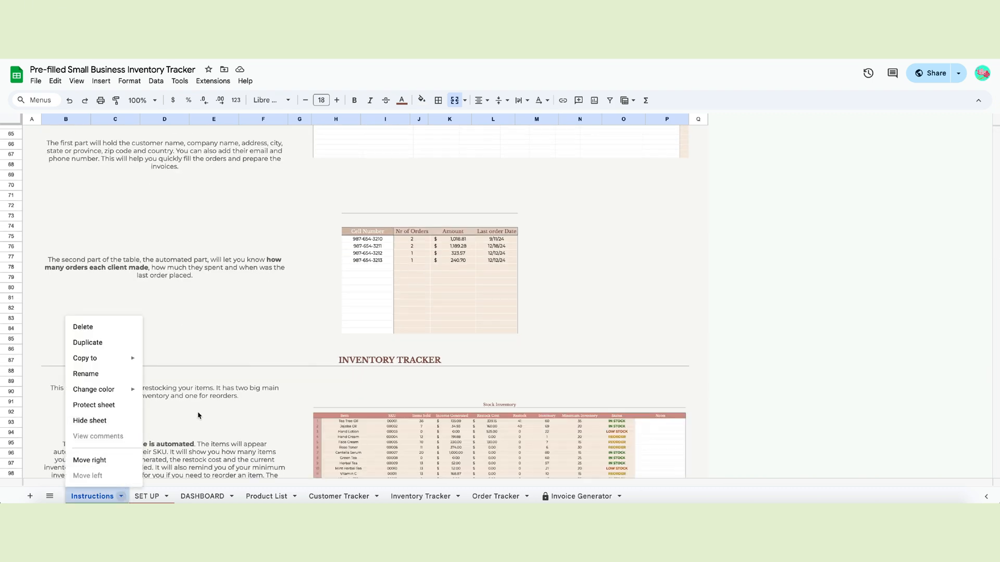
left_click(146, 497)
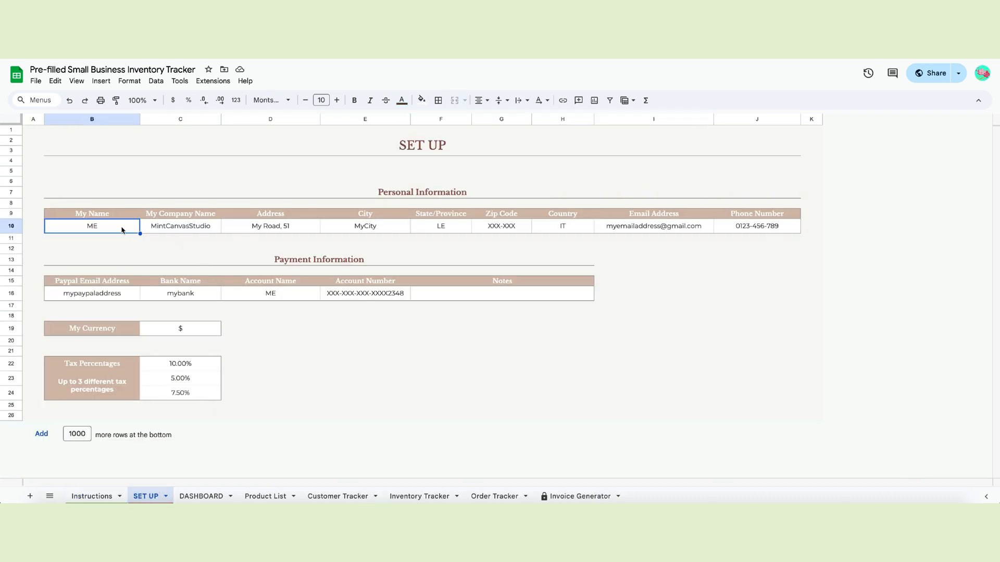
left_click(270, 226)
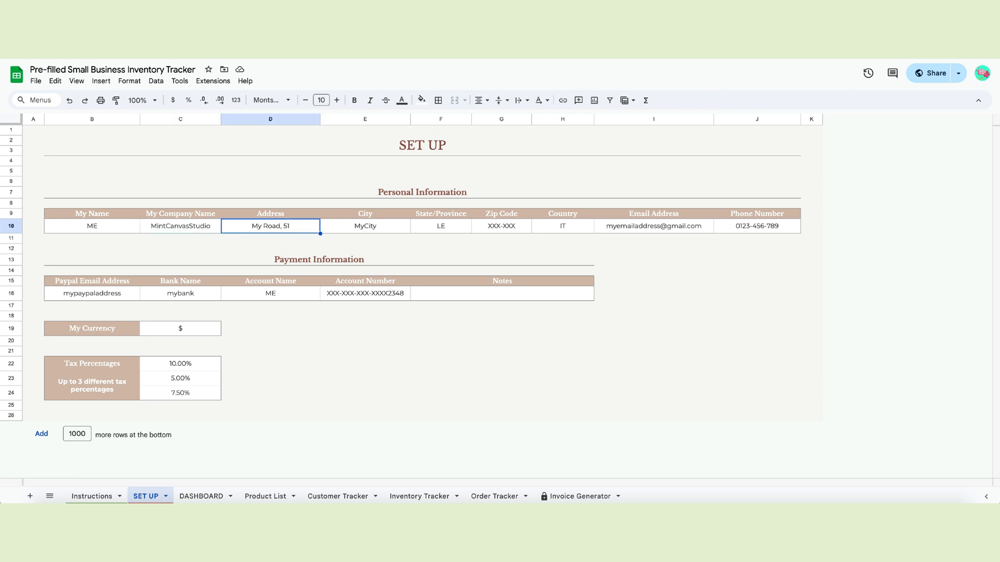
left_click(365, 226)
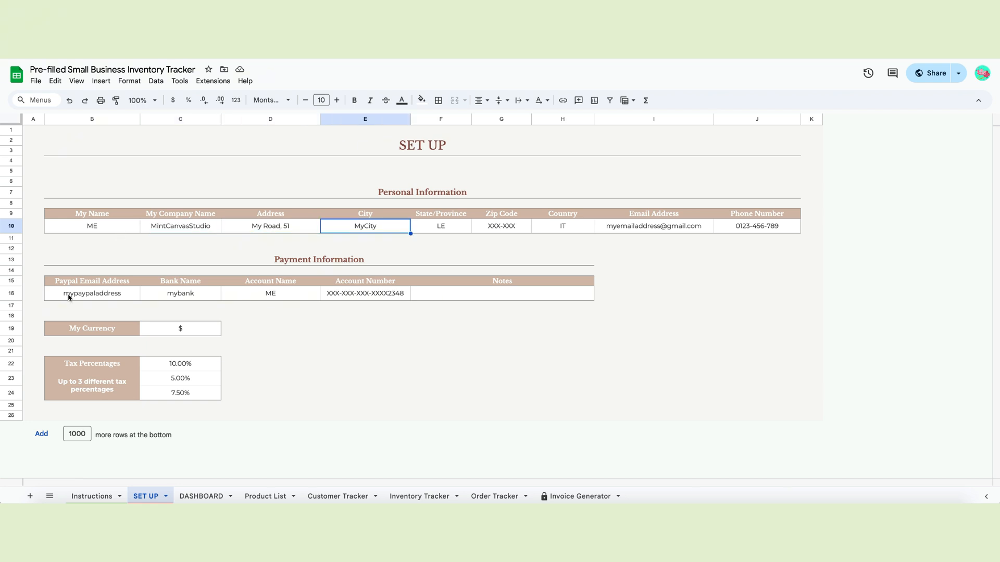
left_click(91, 294)
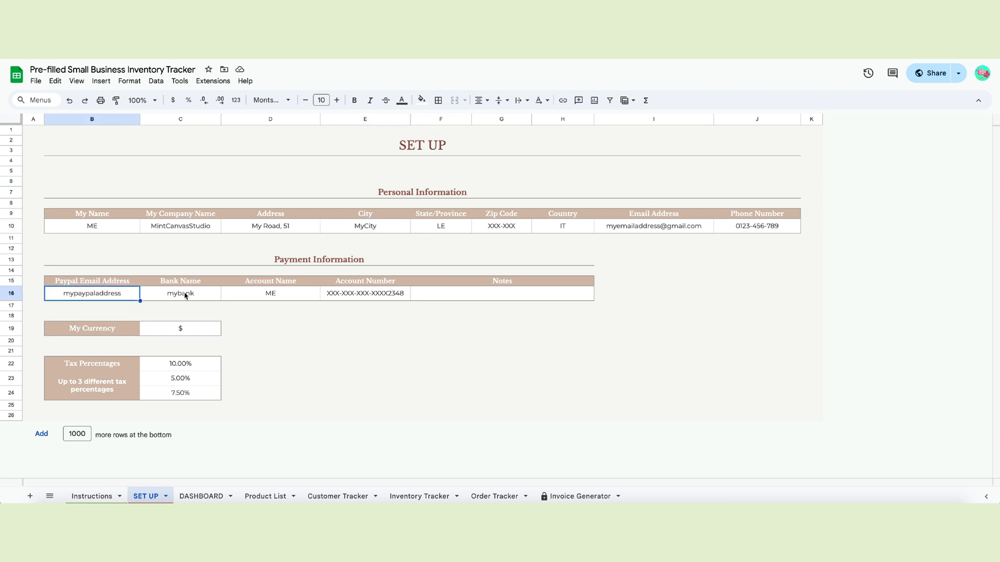
left_click(181, 293)
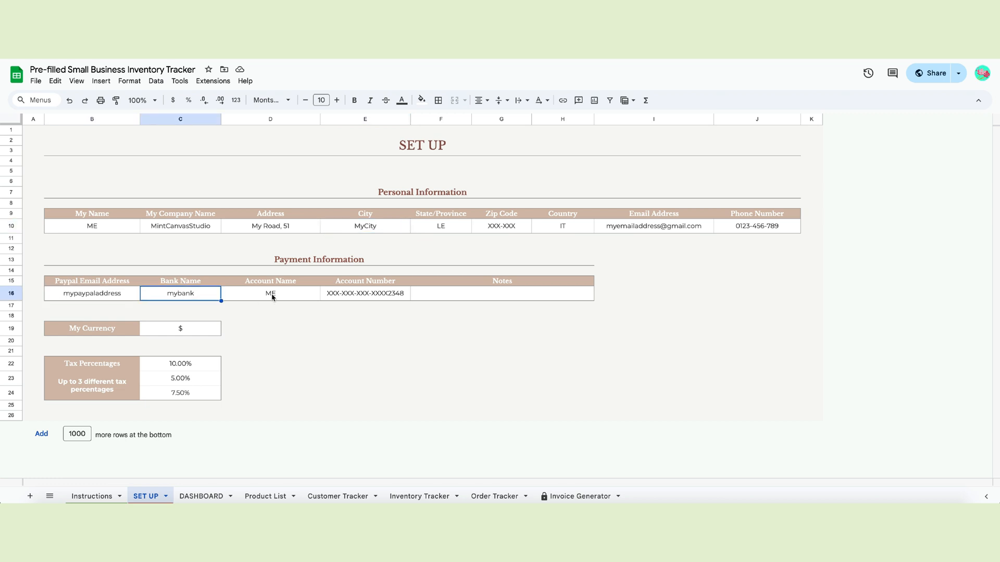
left_click(365, 293)
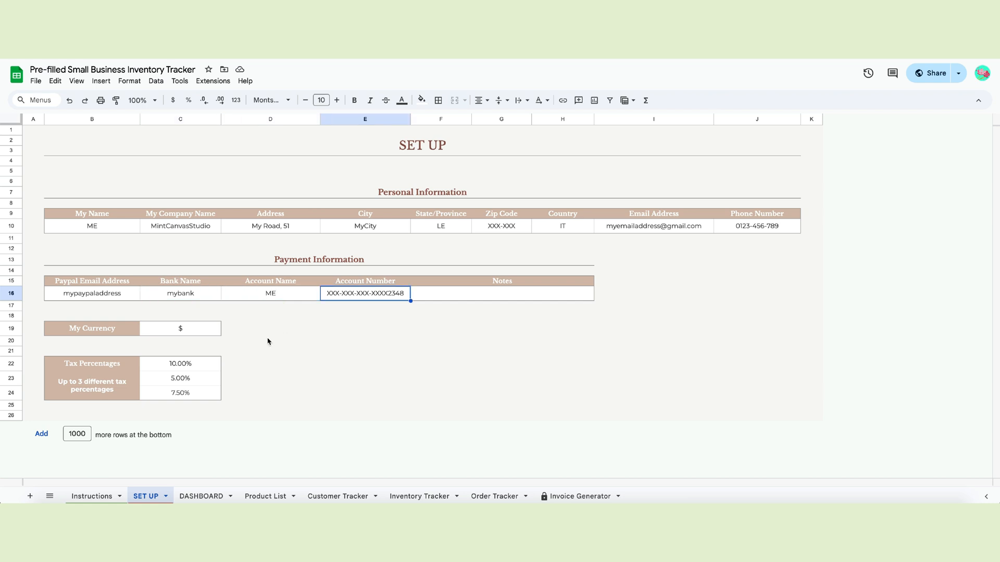
mouse_move(427, 287)
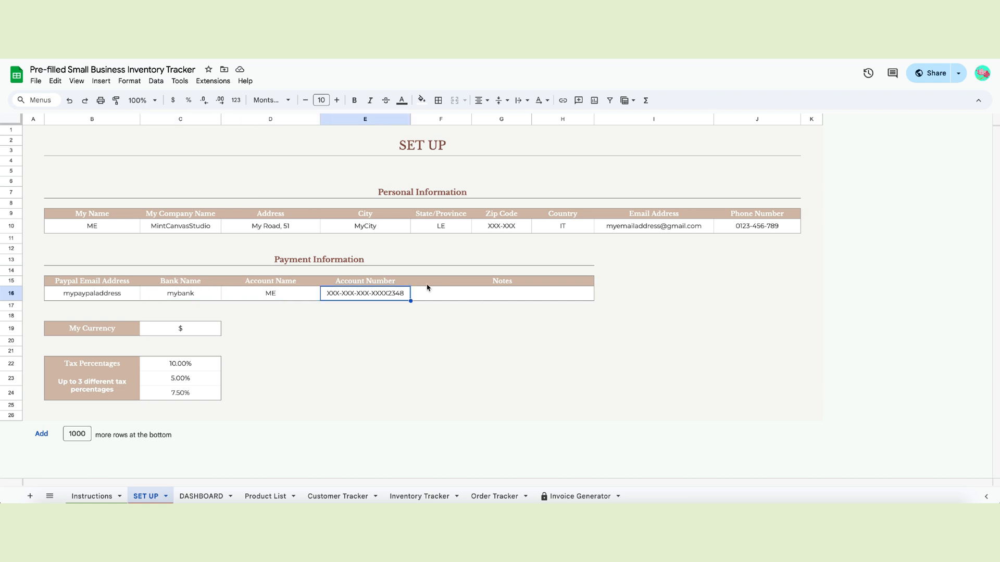
mouse_move(519, 305)
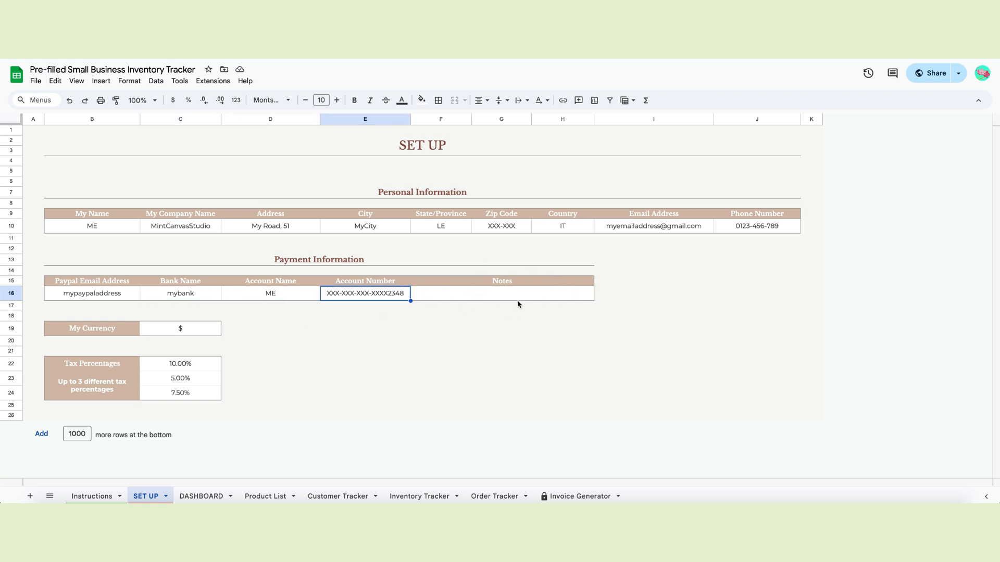
mouse_move(247, 332)
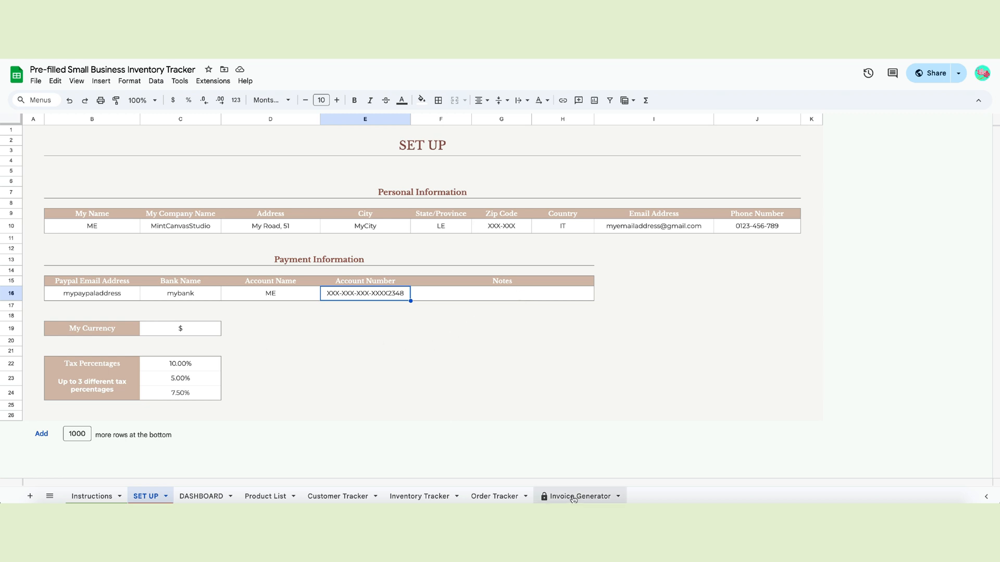
mouse_move(574, 499)
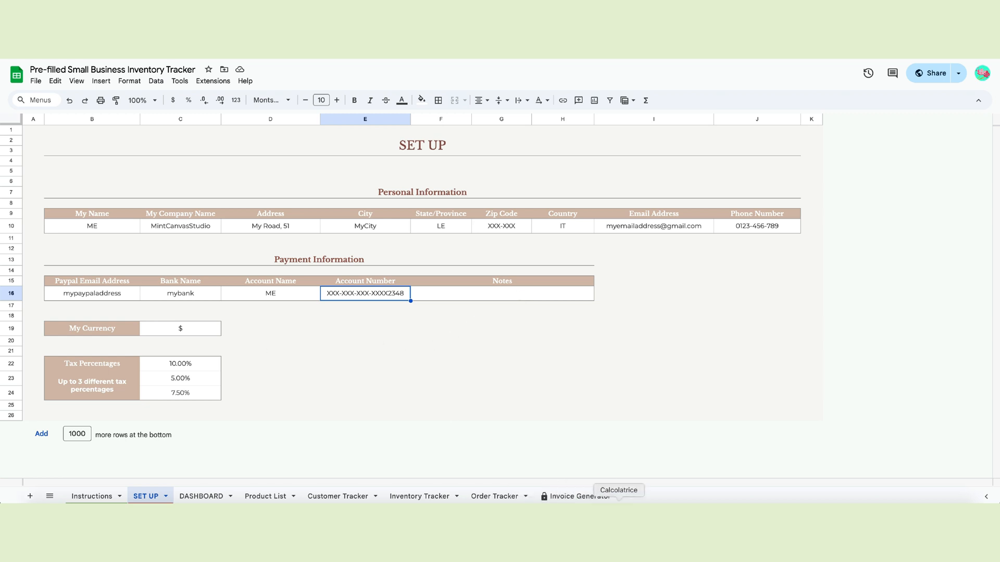
mouse_move(133, 331)
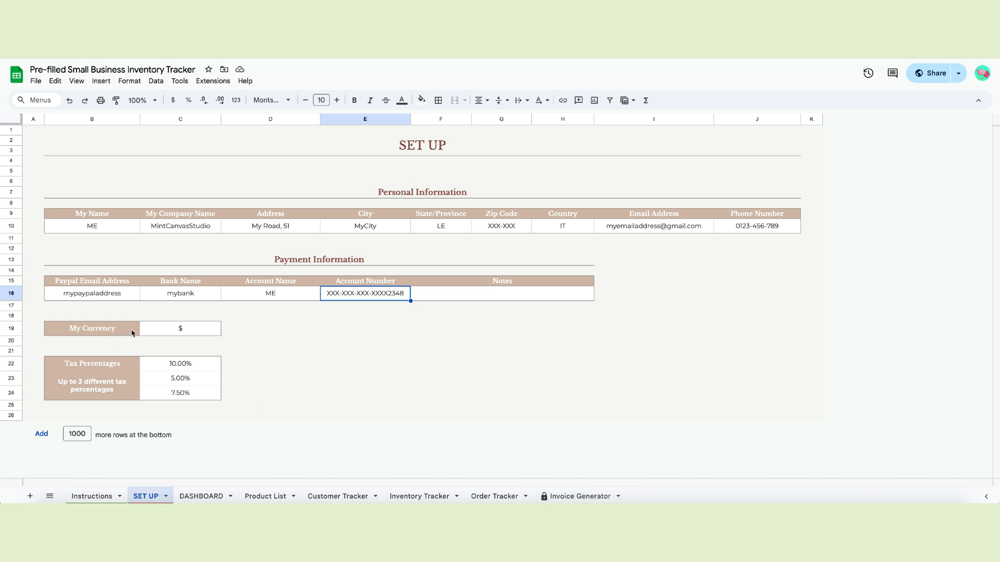
left_click(180, 328)
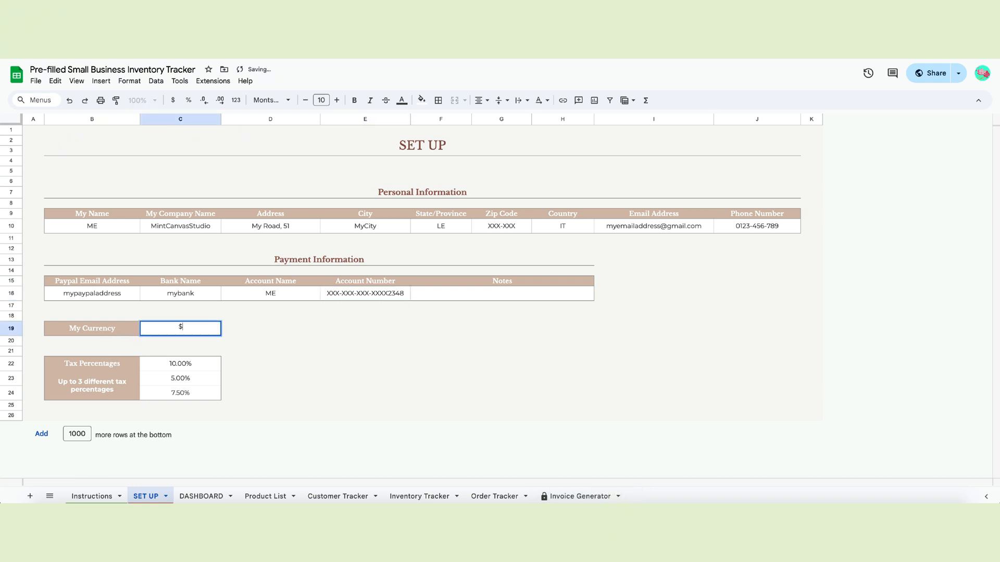
key("Enter")
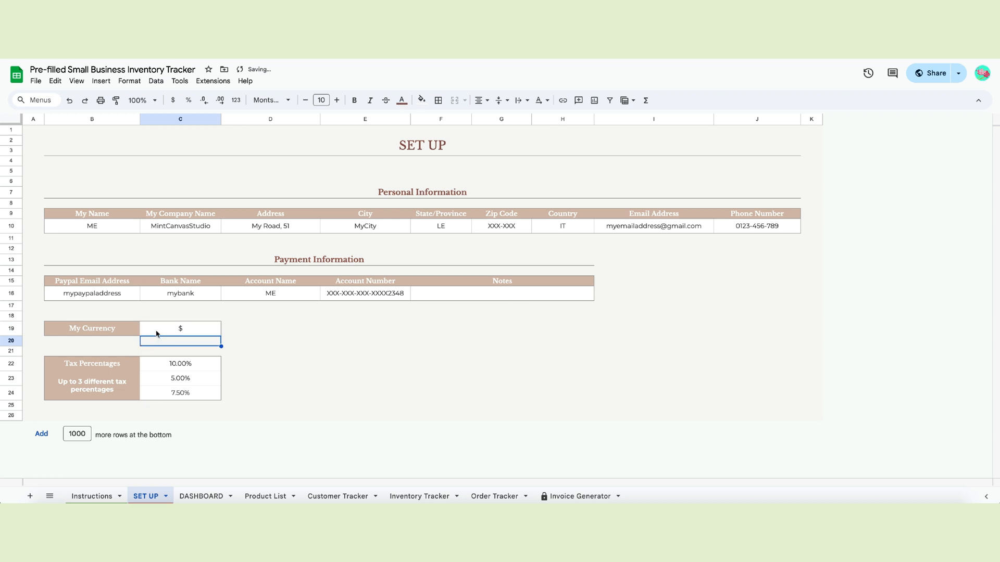
left_click(180, 328)
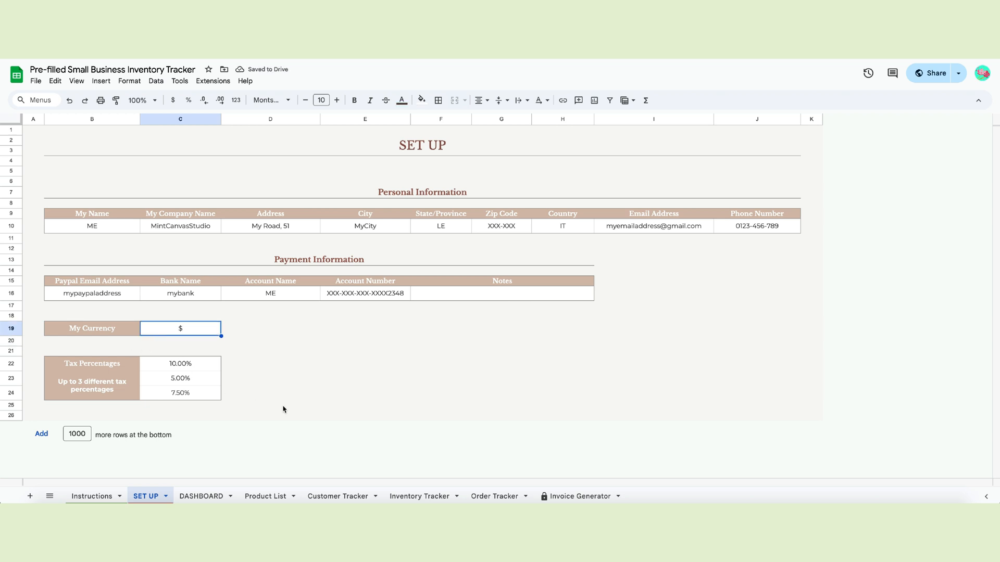
mouse_move(200, 377)
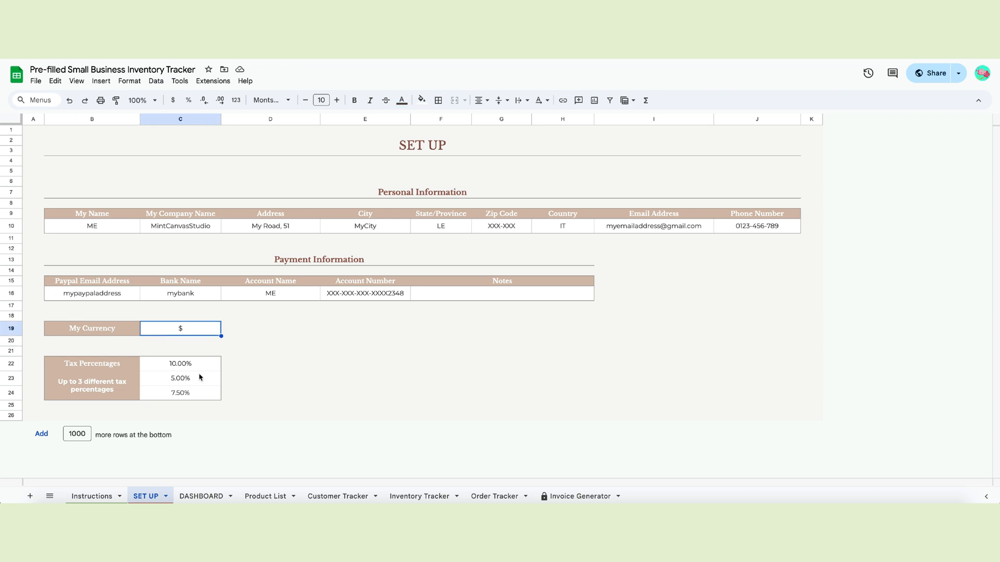
mouse_move(203, 367)
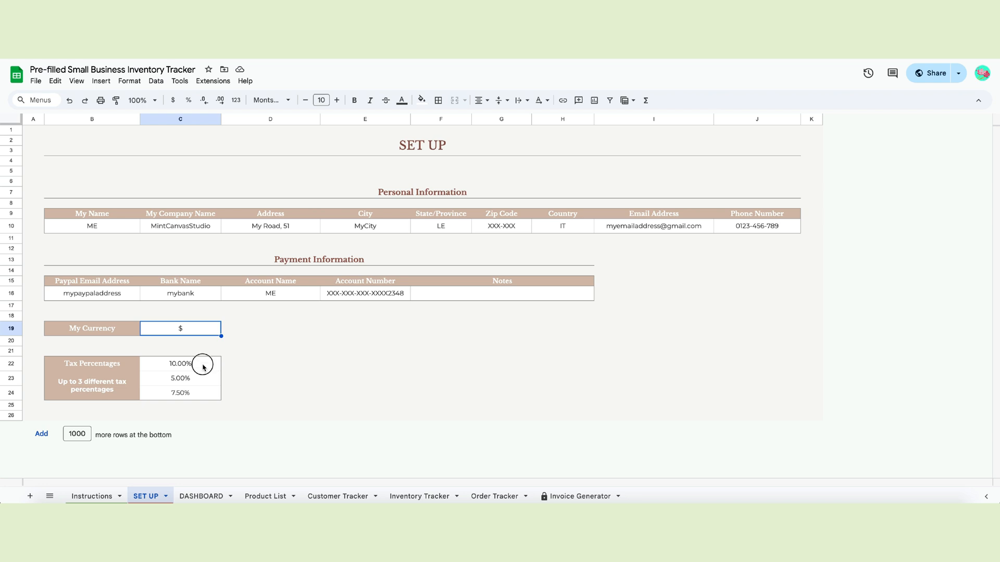
left_click(179, 393)
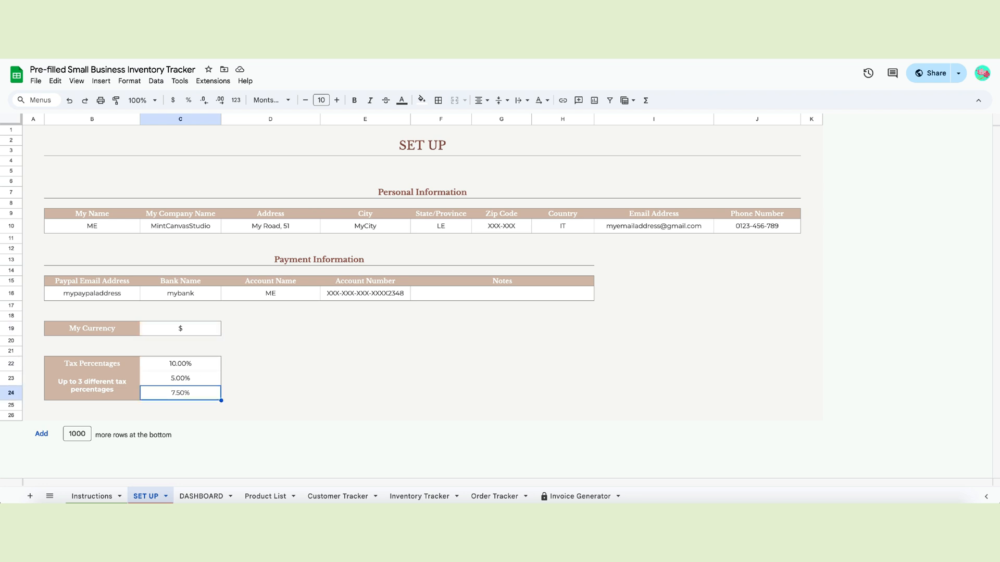
left_click(180, 364)
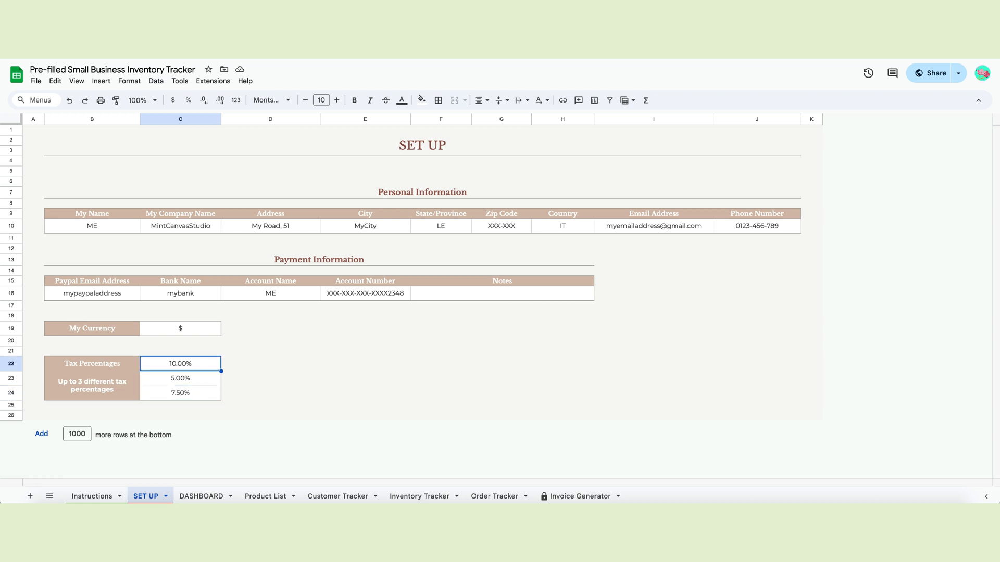
mouse_move(202, 381)
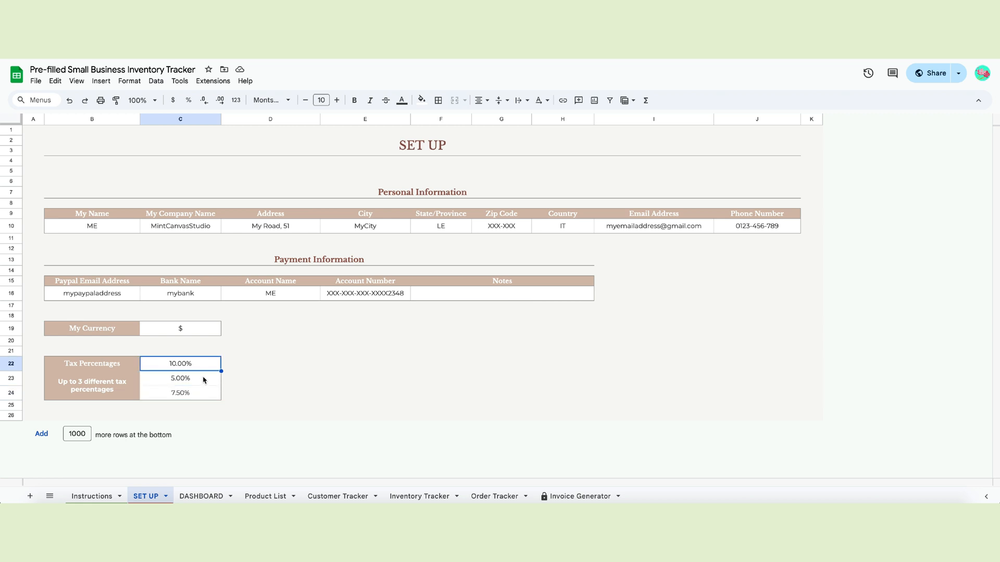
mouse_move(147, 402)
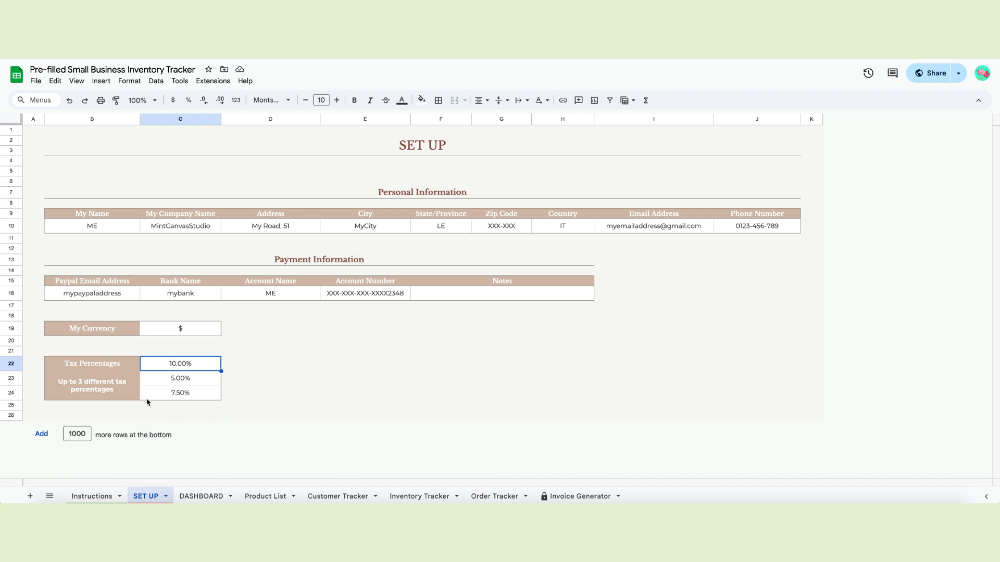
mouse_move(195, 395)
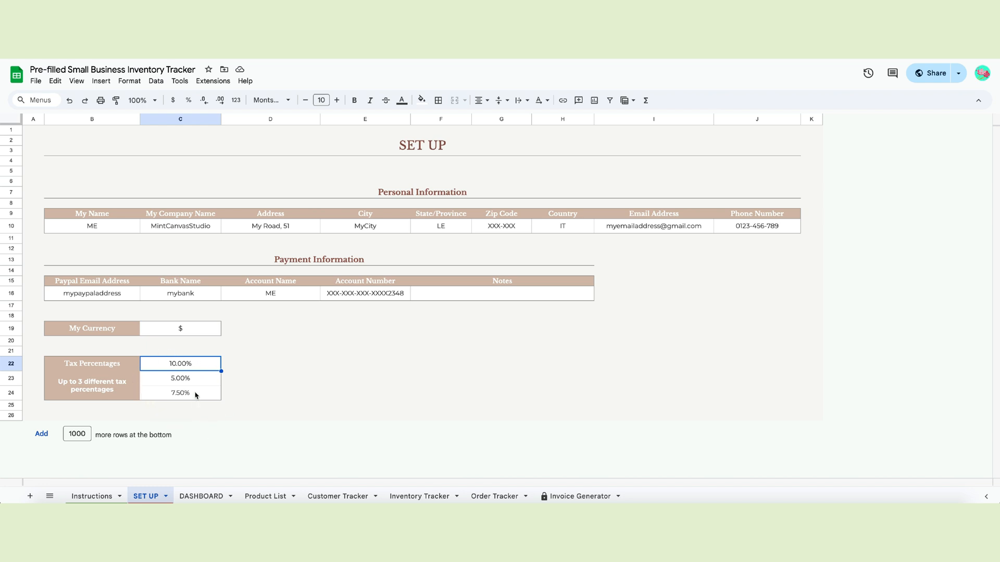
left_click(179, 405)
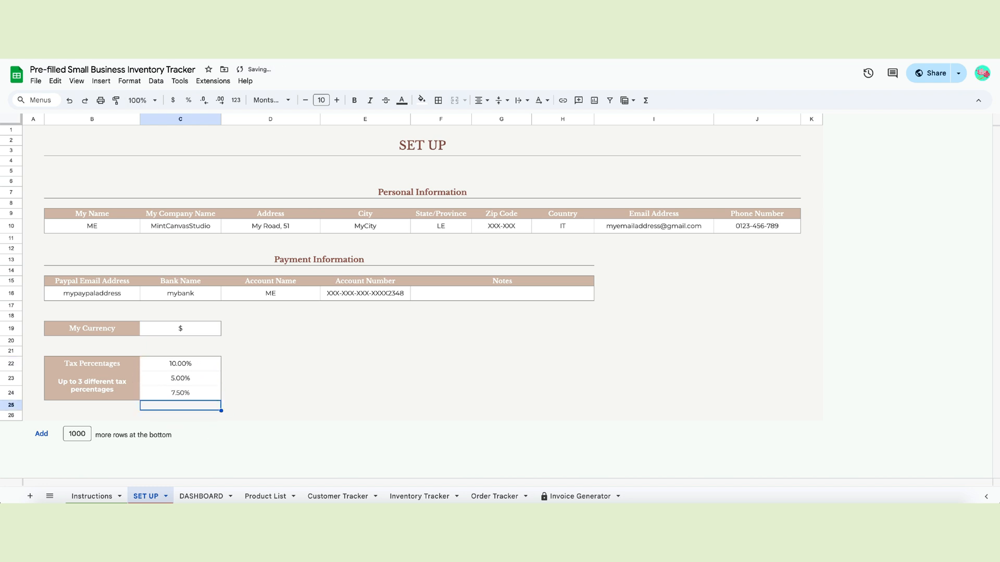
Add Peach Herbal Tea as item 31 (SKU 00031, price 5.99) with a 'new item' note
left_click(265, 496)
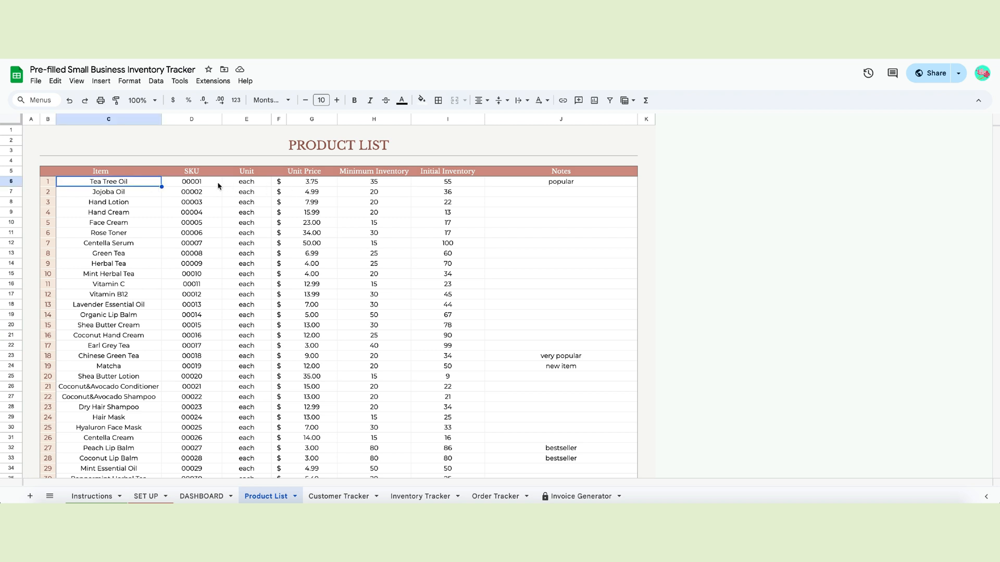
left_click(373, 182)
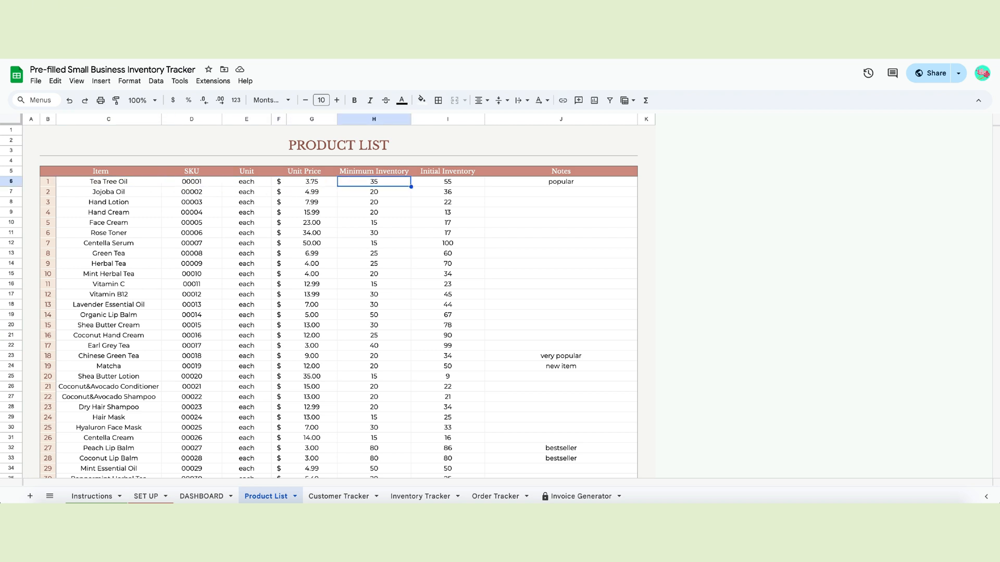
left_click(560, 181)
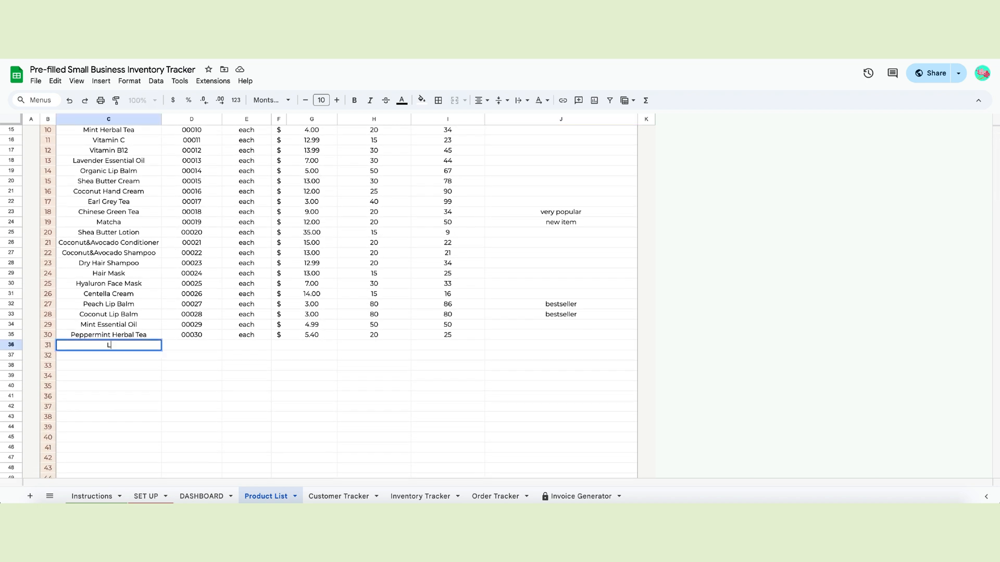
type("Peach Herbal Tea")
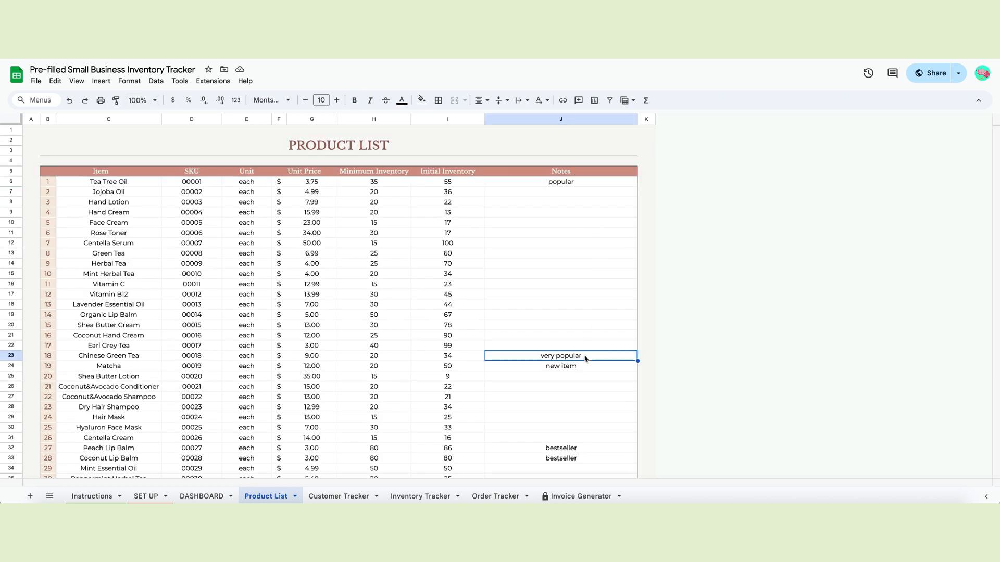
scroll("down", 3)
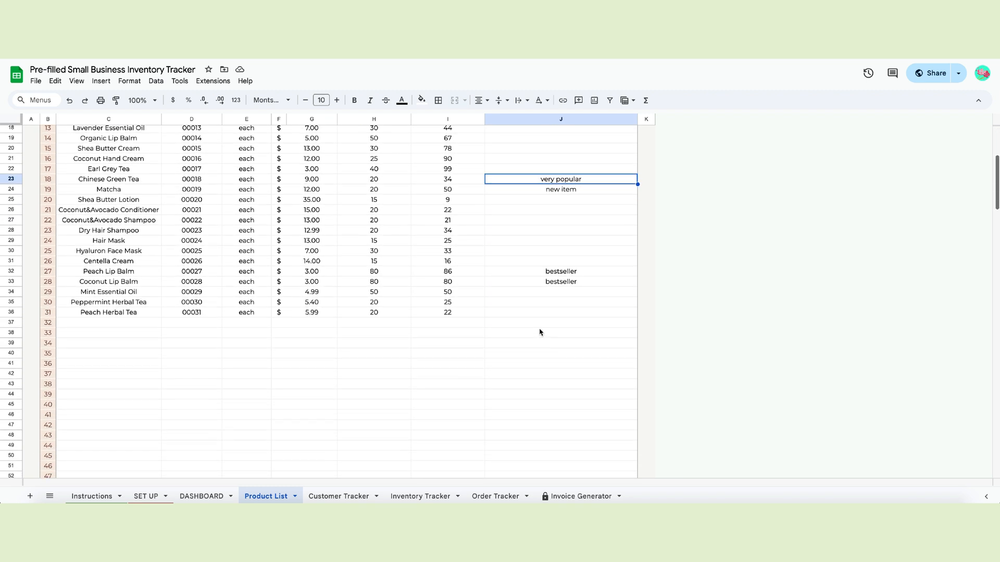
type("new itm")
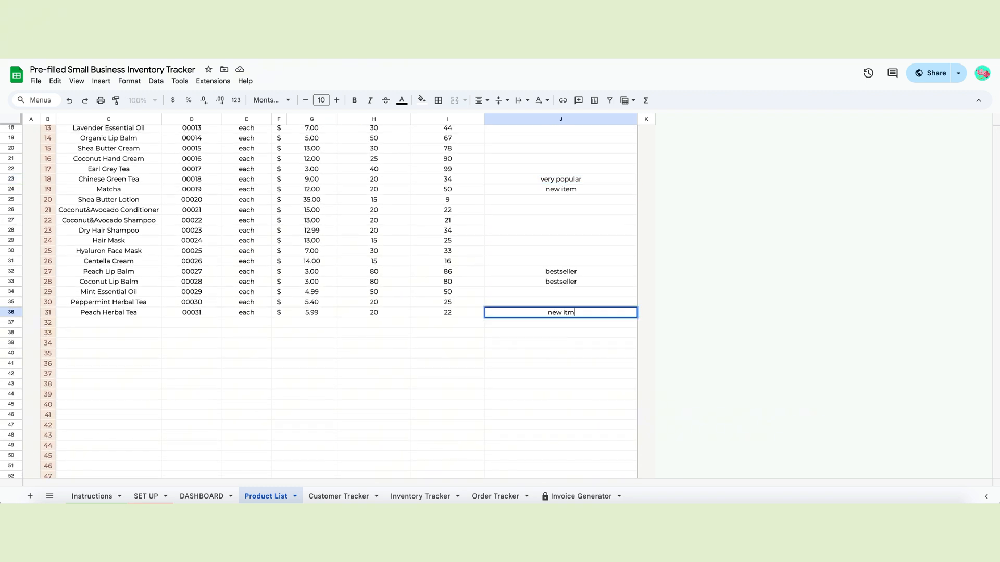
key("Enter")
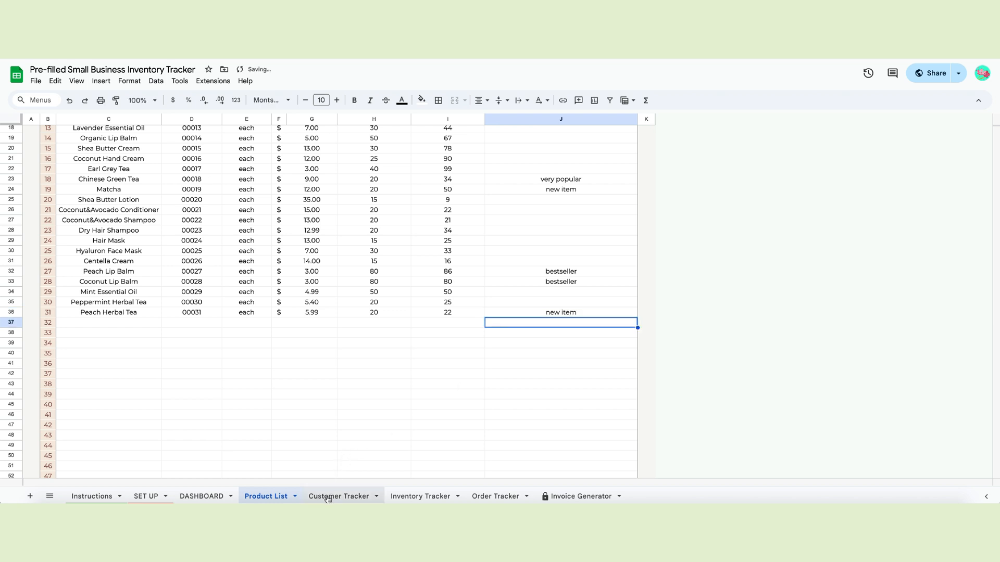
Inspect the Customer Tracker's company names, addresses, countries and customer names
left_click(339, 496)
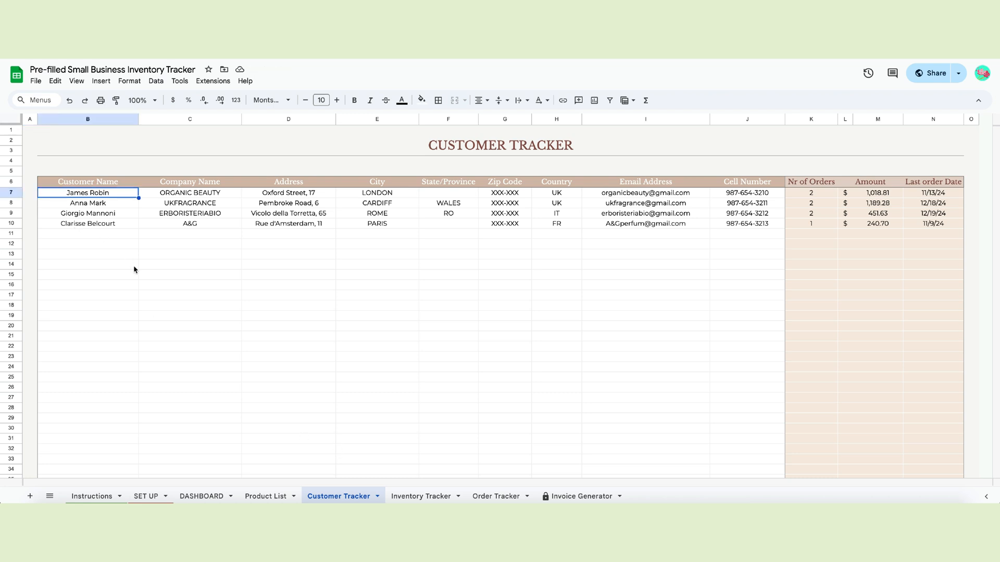
left_click(189, 192)
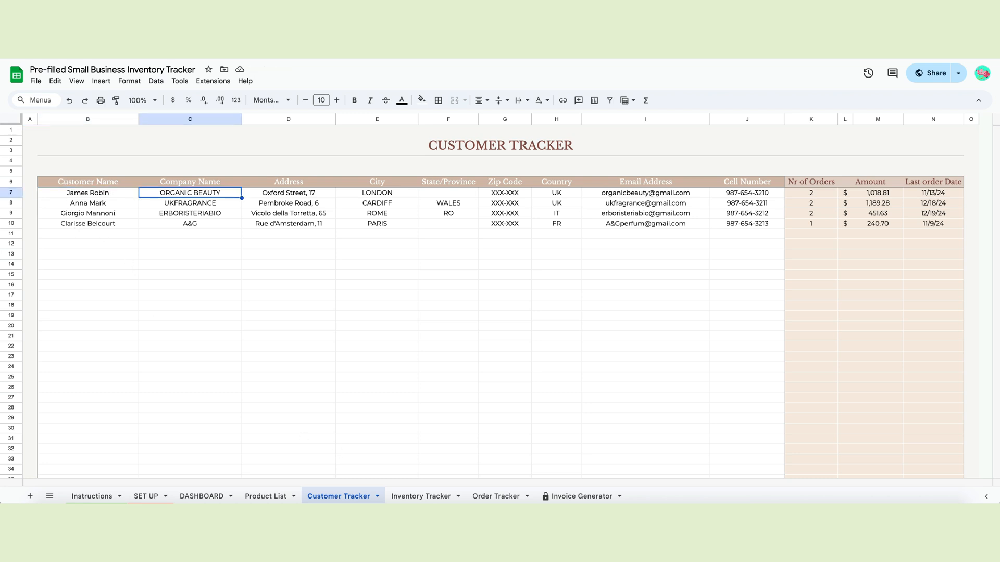
left_click(288, 193)
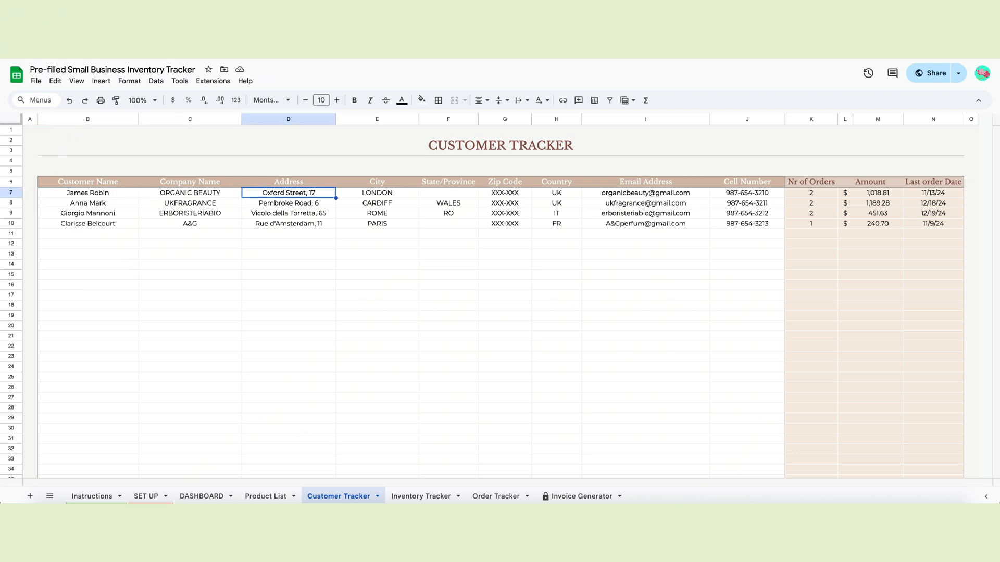
left_click(377, 193)
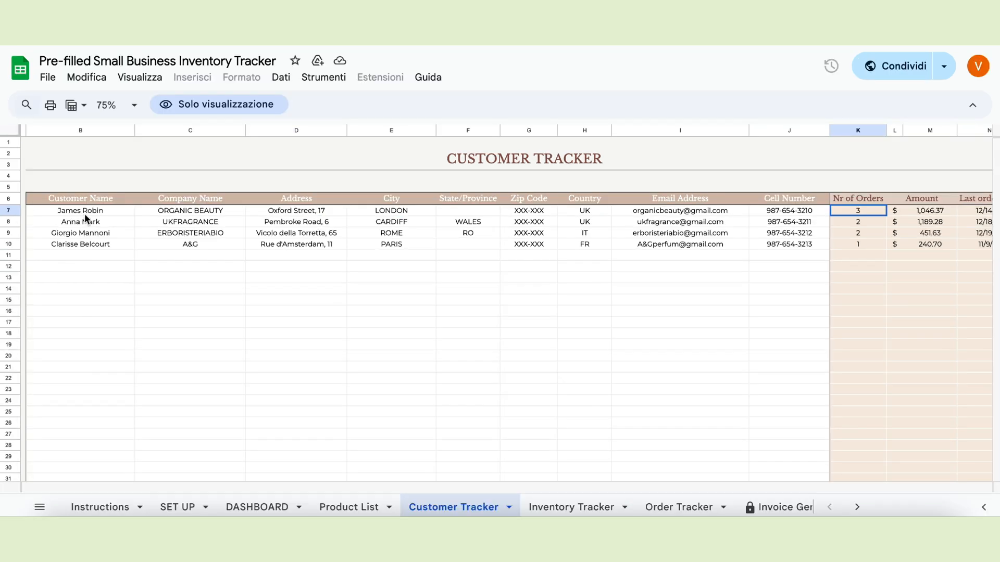
left_click(190, 210)
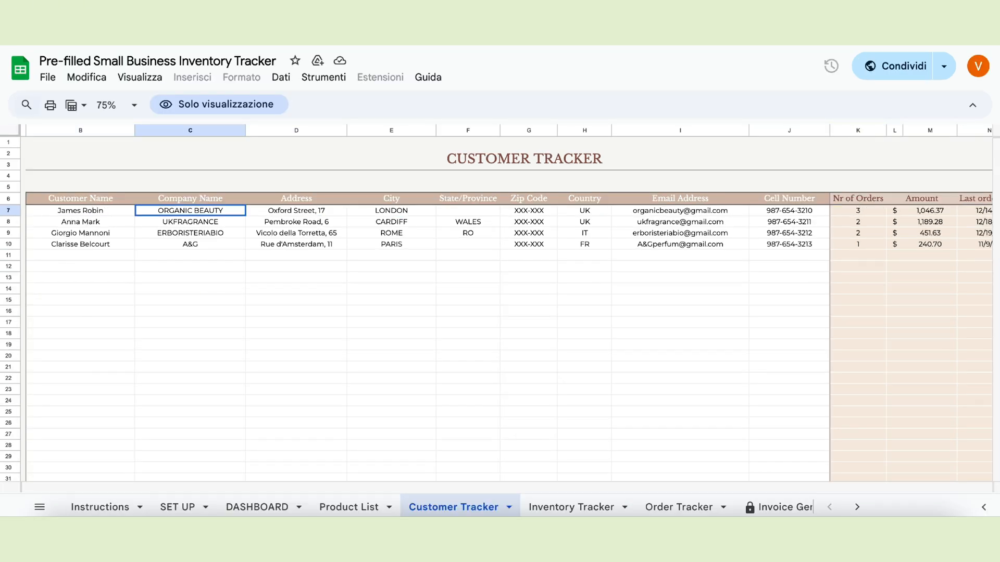
left_click(584, 210)
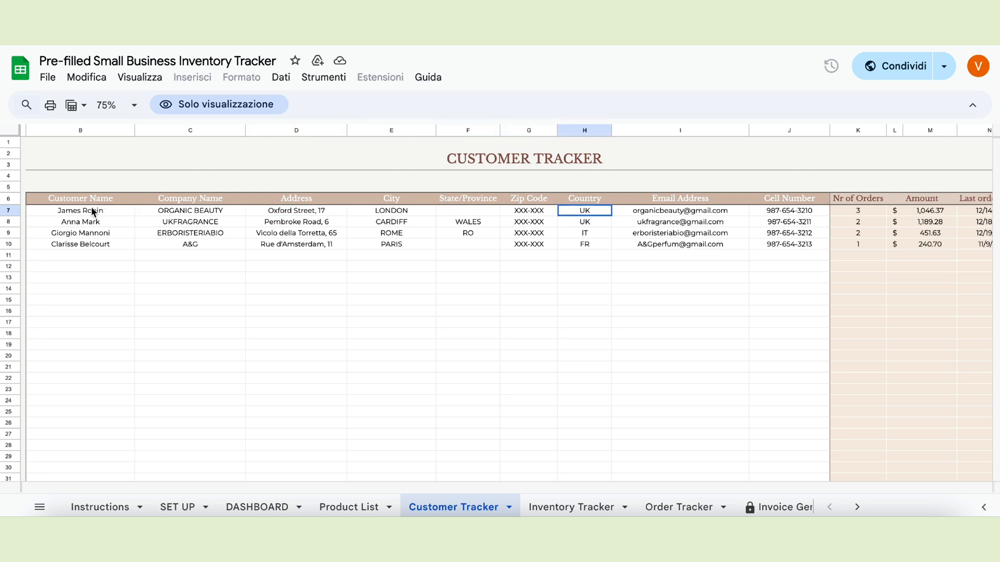
left_click(80, 211)
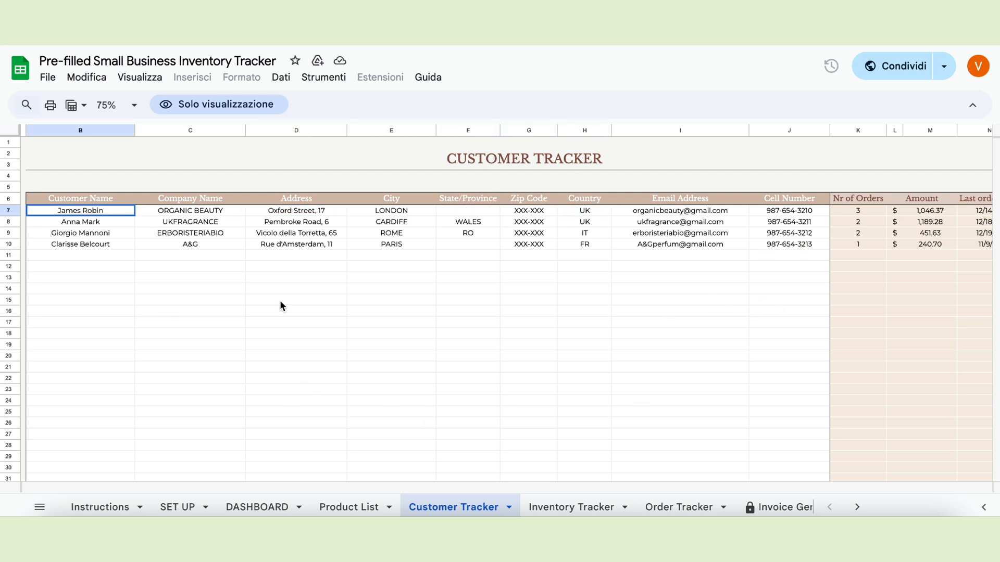
Check the customers' order counts, total amounts and last order dates, then open Inventory Tracker
scroll("right", 3)
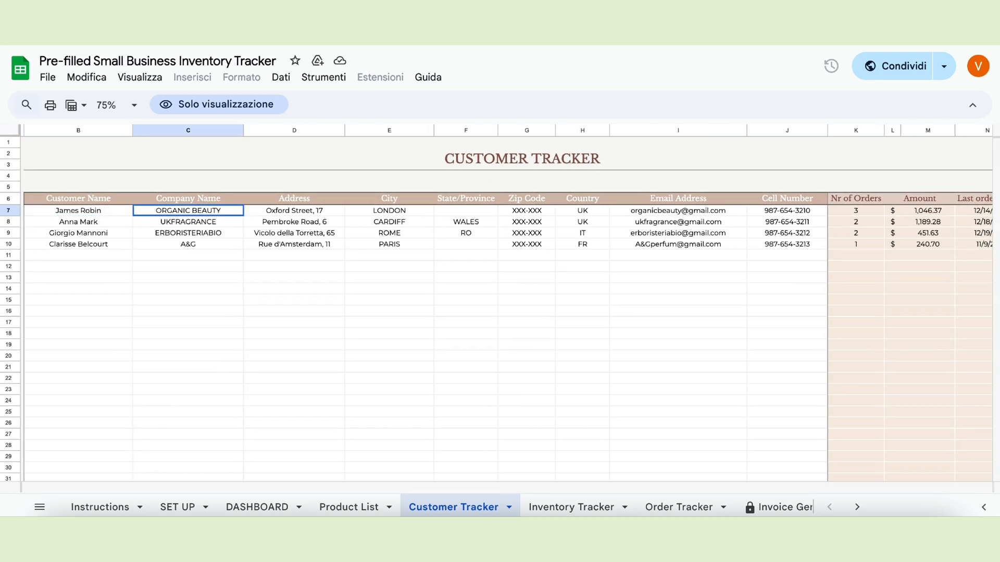
left_click(582, 211)
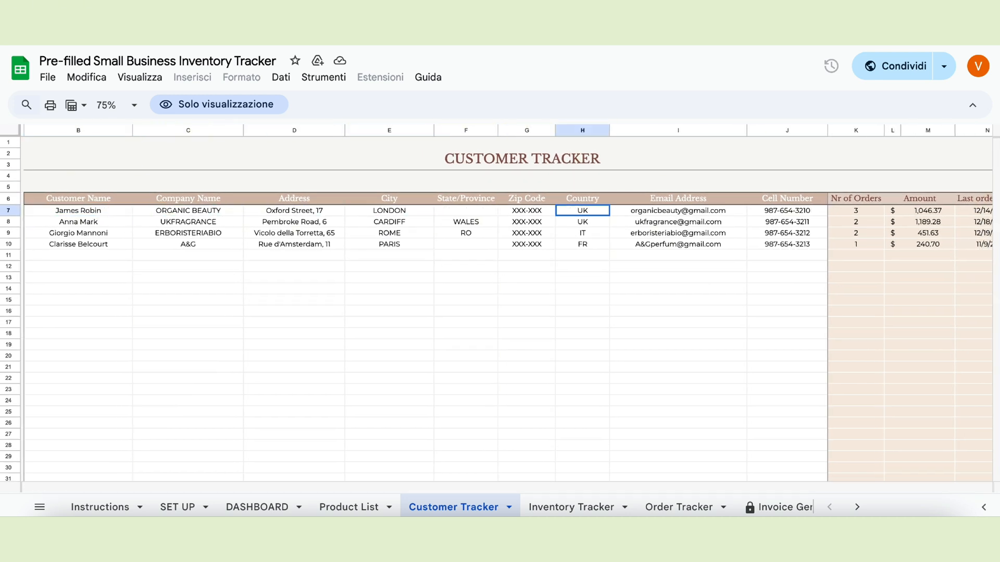
left_click(787, 210)
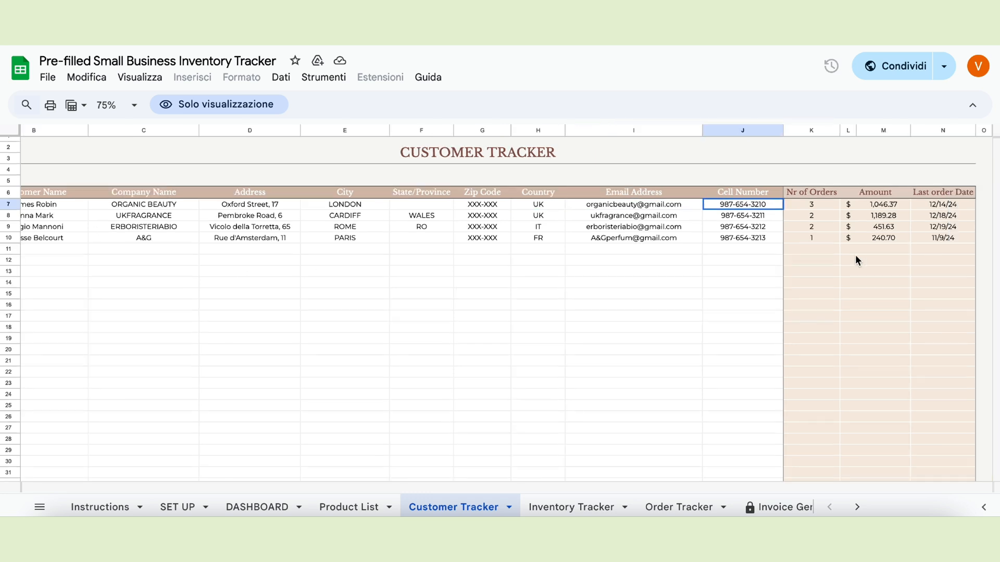
left_click(812, 204)
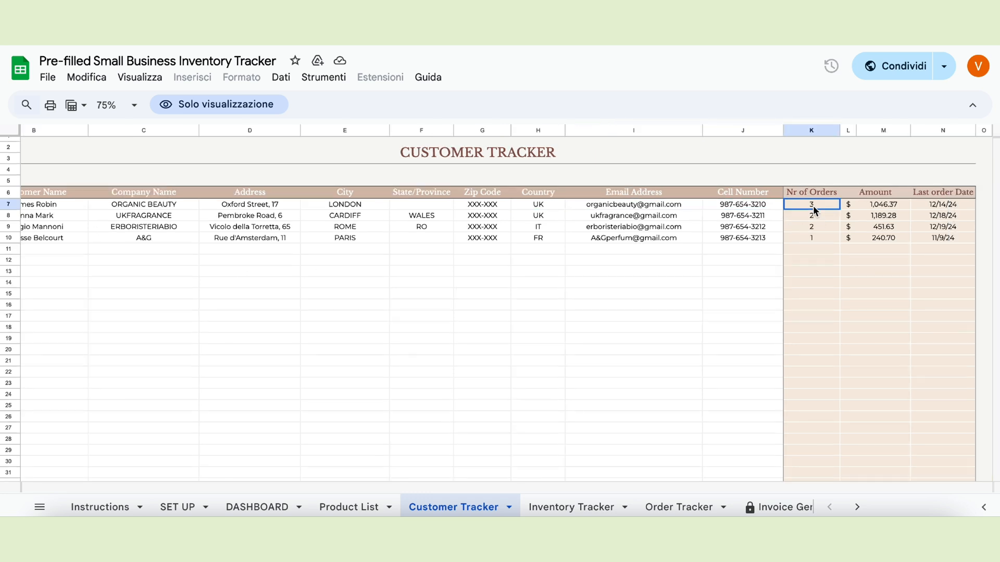
left_click(882, 204)
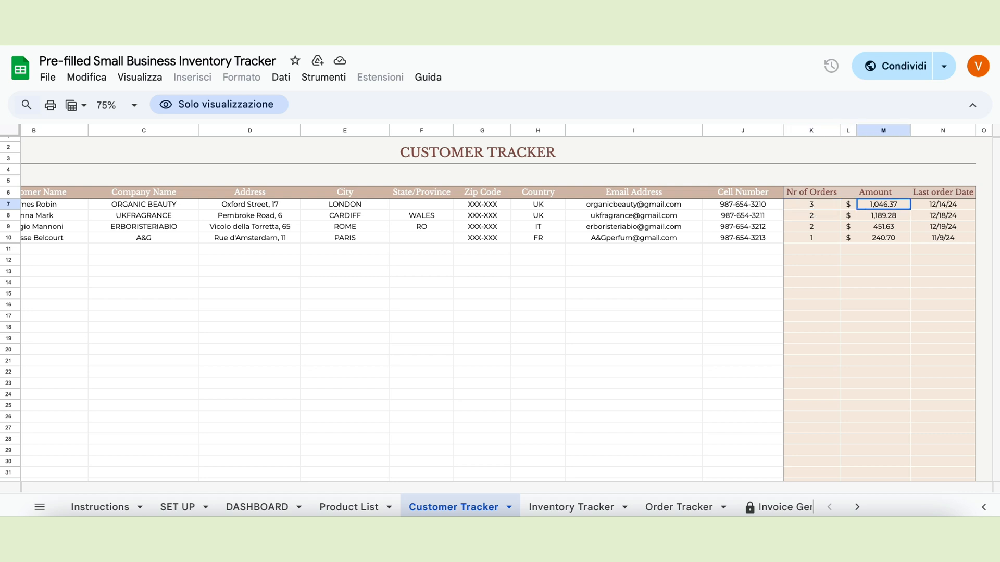
left_click(942, 204)
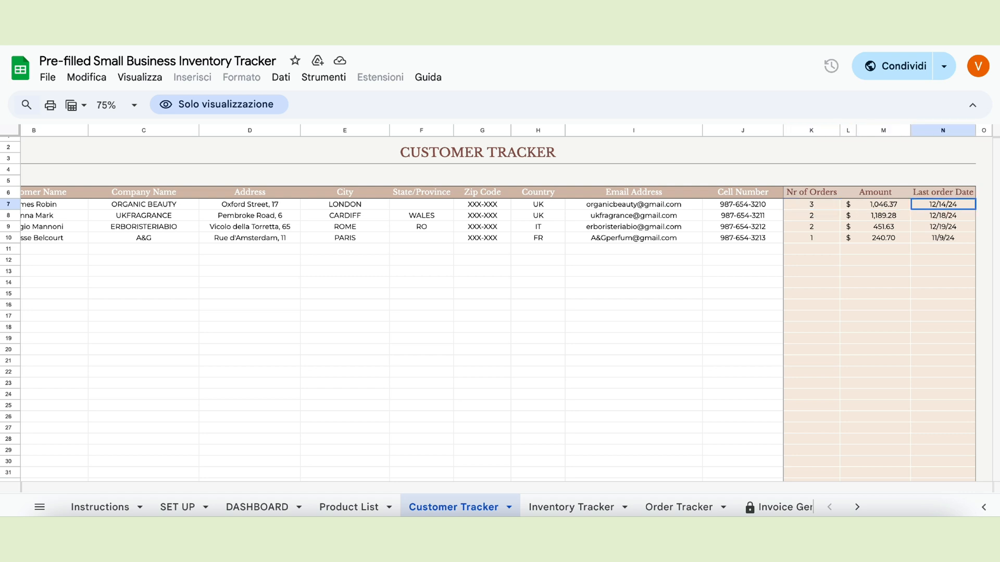
mouse_move(830, 250)
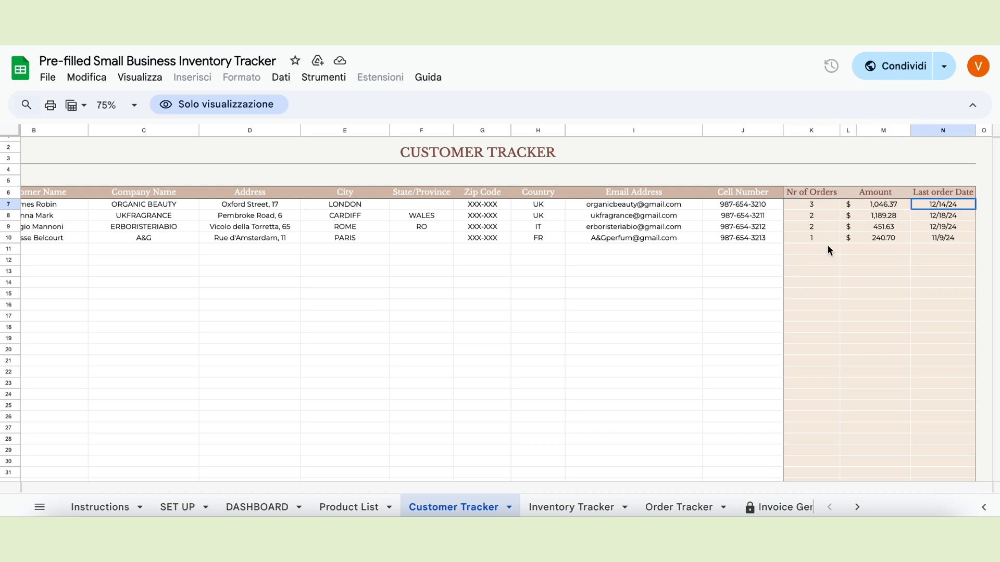
left_click(567, 507)
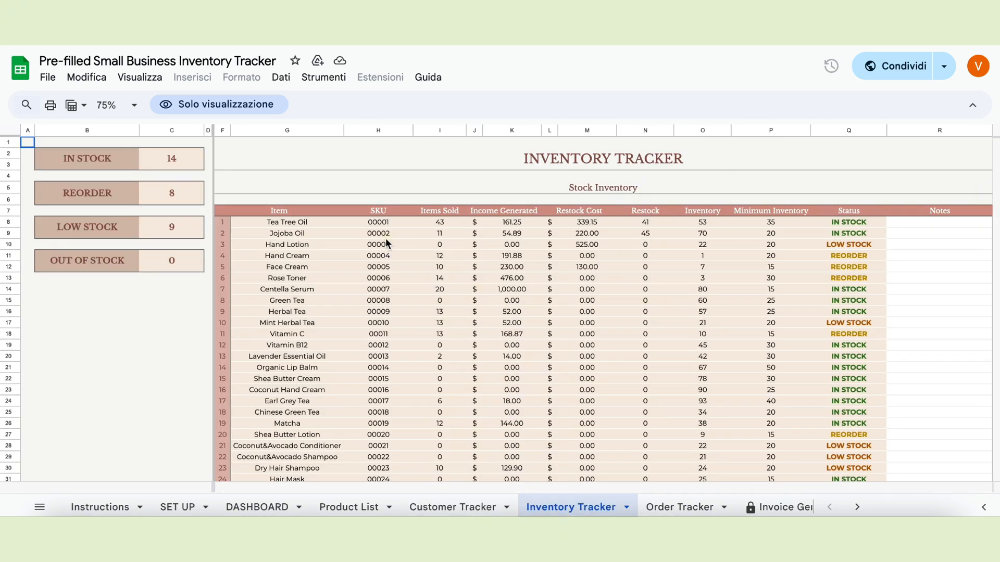
mouse_move(720, 360)
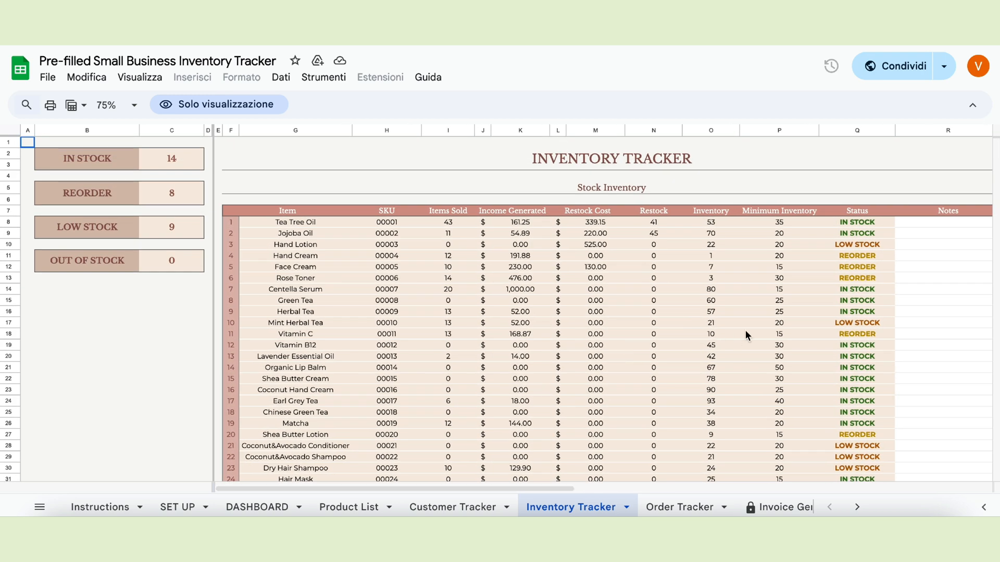
scroll("right", 3)
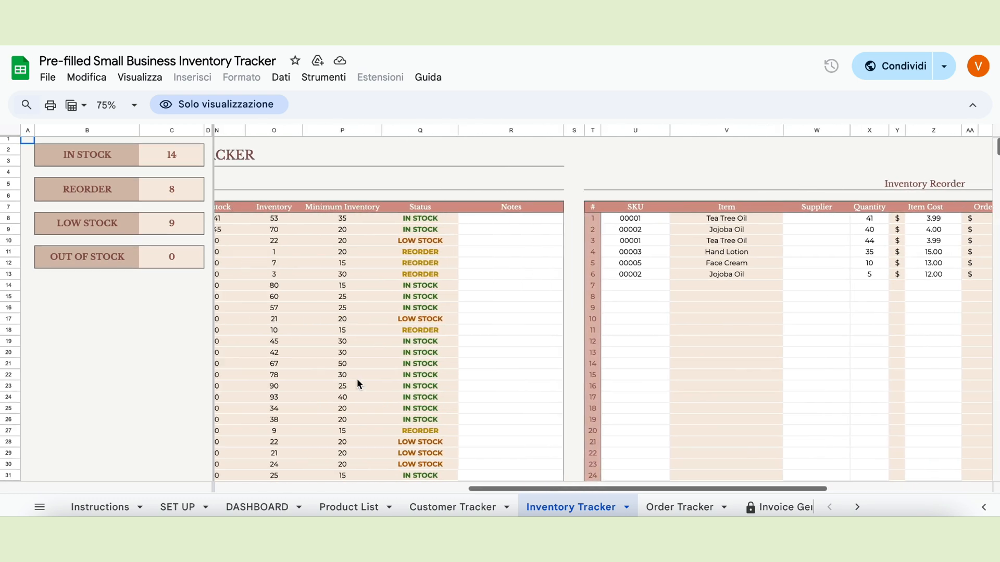
scroll("left", 3)
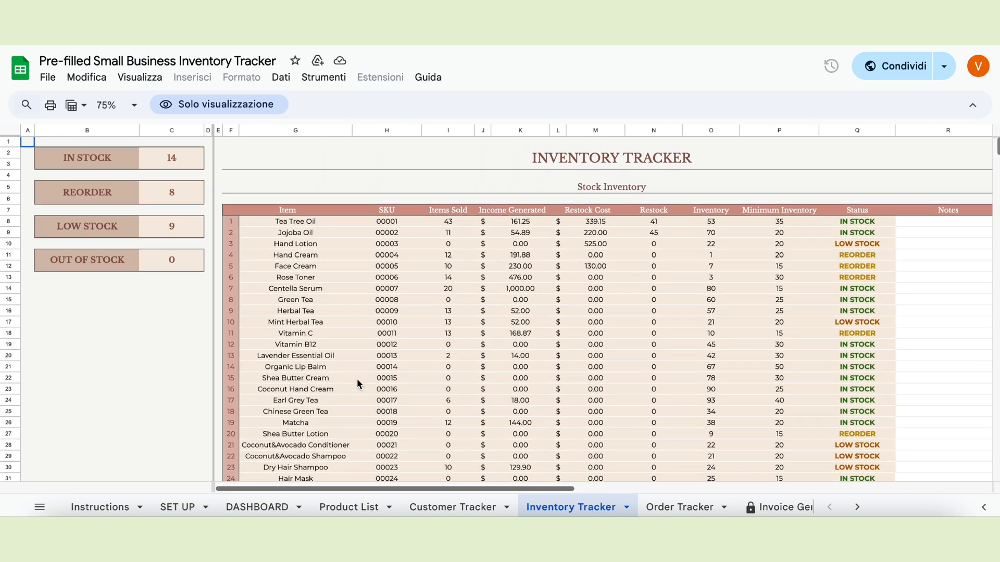
scroll("down", 3)
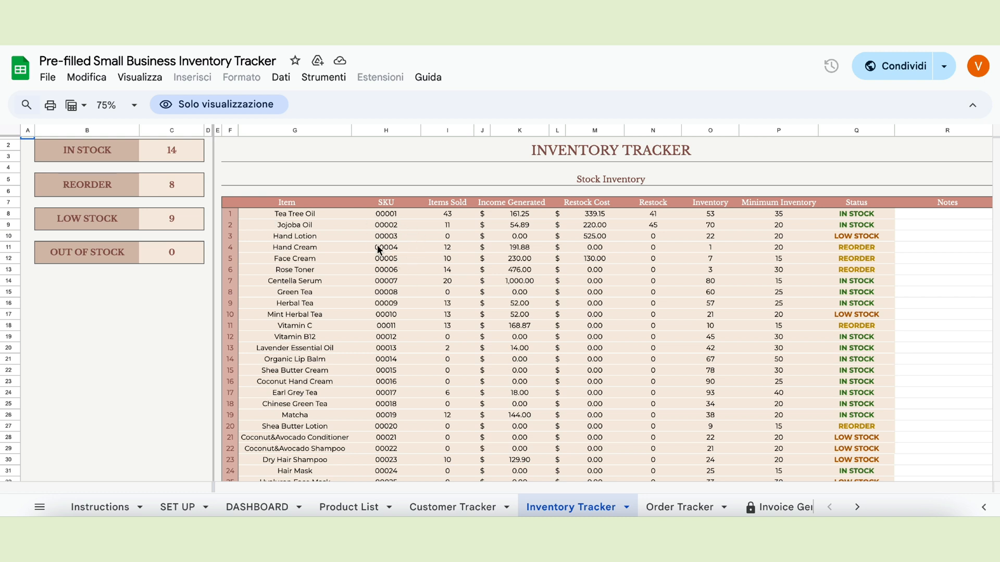
mouse_move(454, 224)
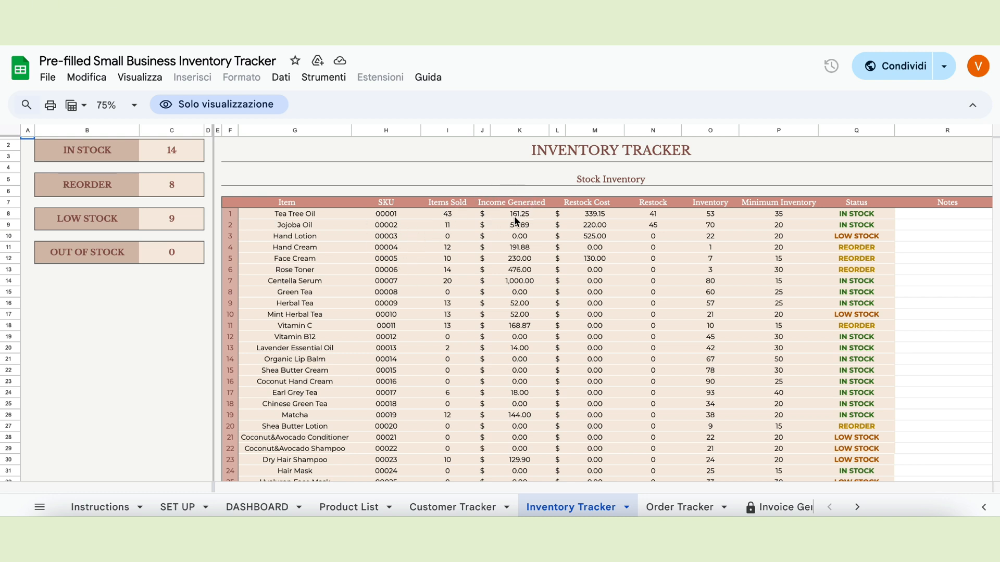
mouse_move(596, 222)
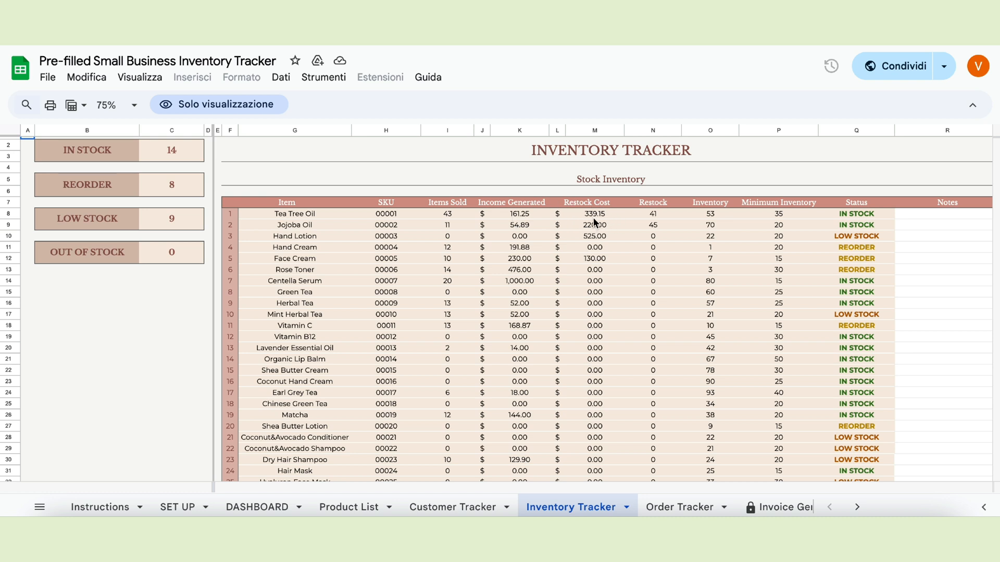
mouse_move(722, 210)
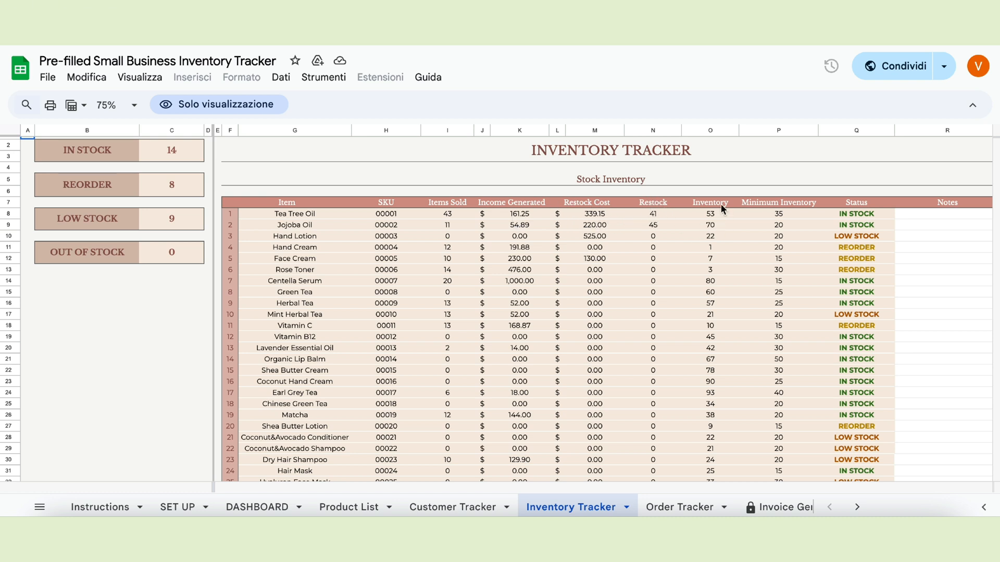
mouse_move(809, 228)
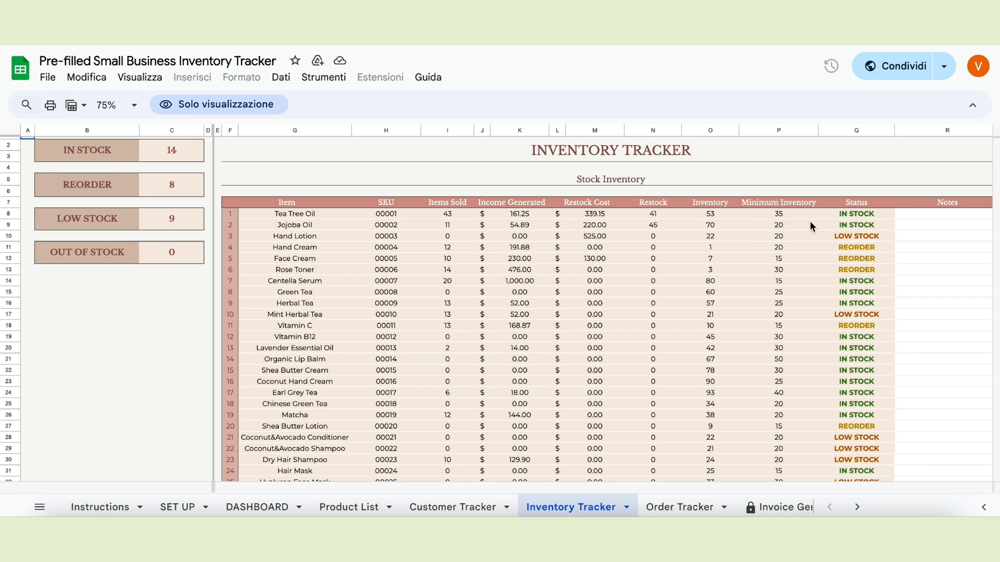
mouse_move(851, 212)
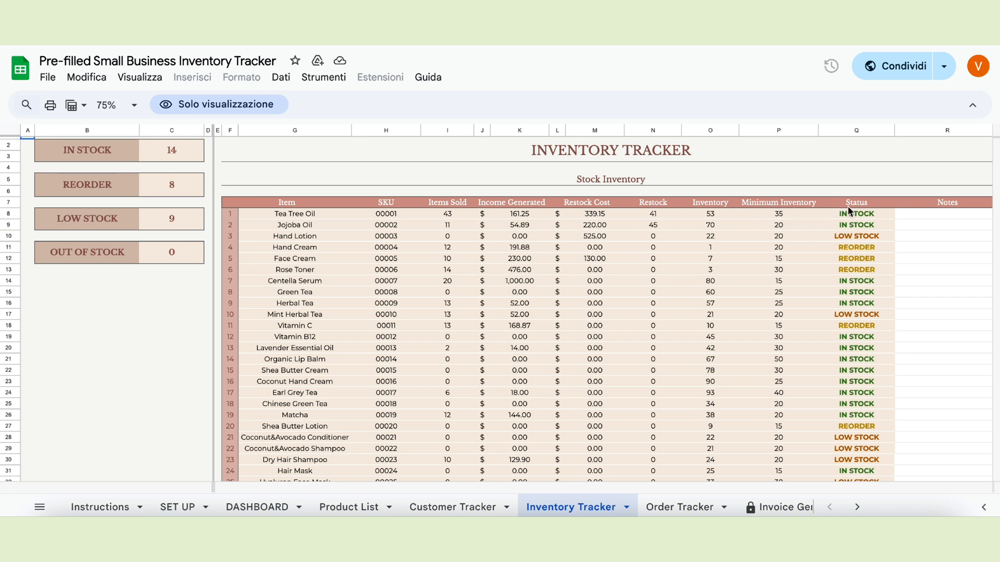
mouse_move(869, 220)
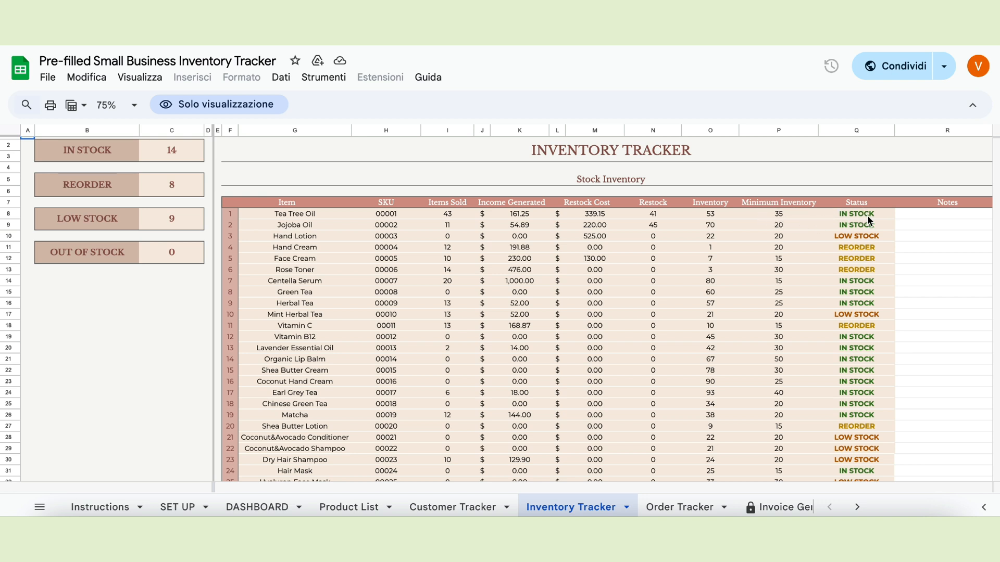
mouse_move(924, 251)
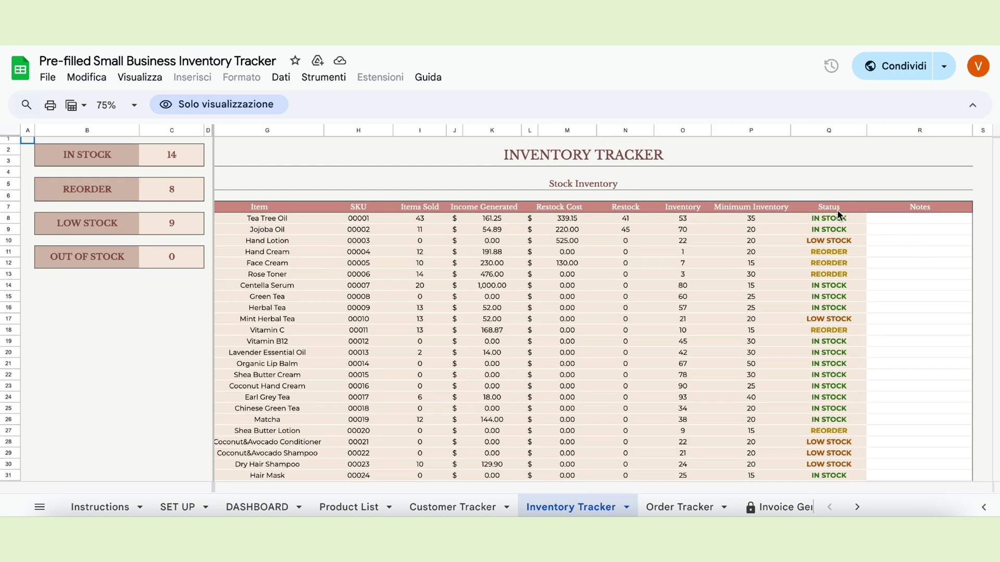
Check the Inventory Reorder table's Tea Tree Oil item, supplier and Arrived status
scroll("down", 3)
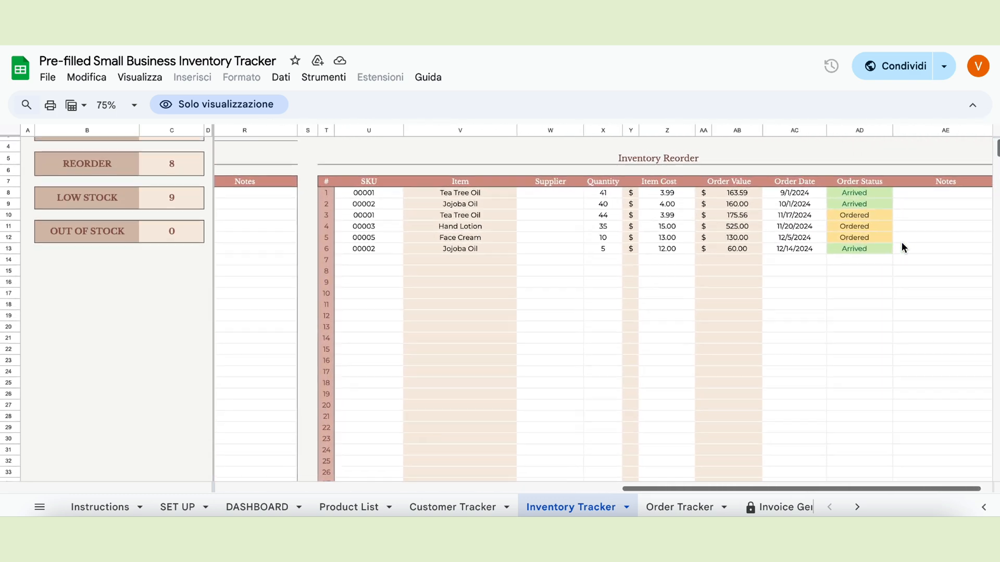
scroll("down", 3)
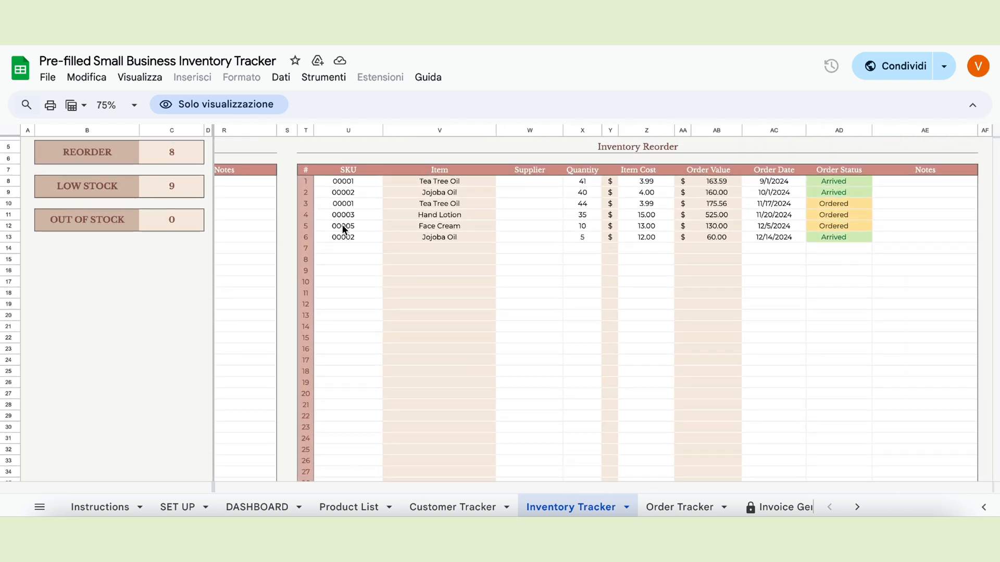
left_click(439, 181)
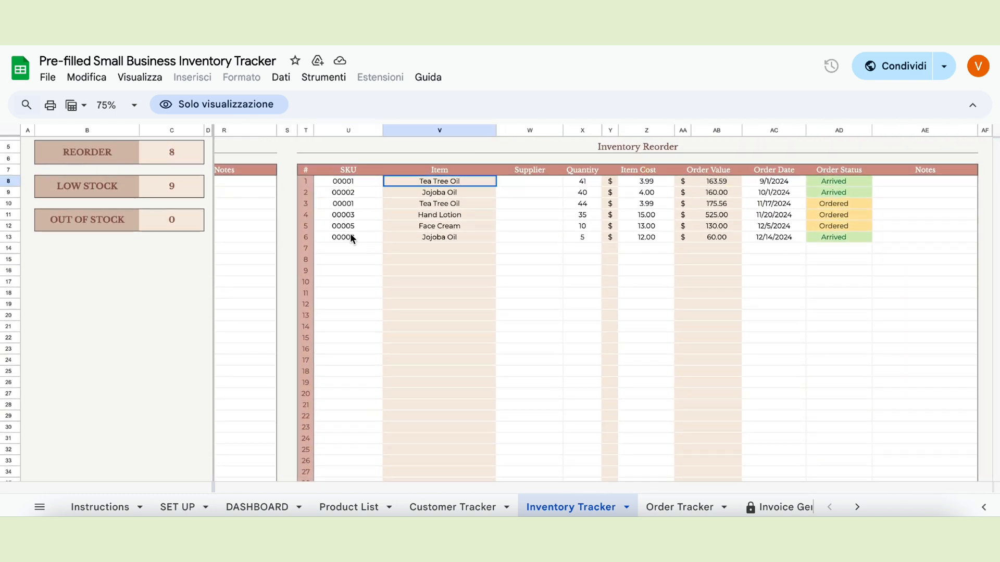
left_click(529, 181)
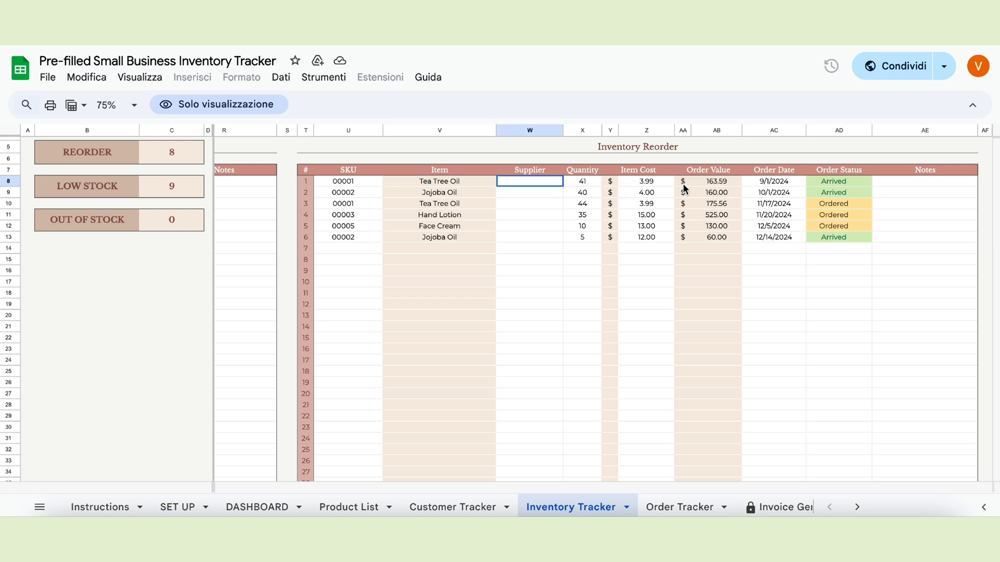
left_click(773, 181)
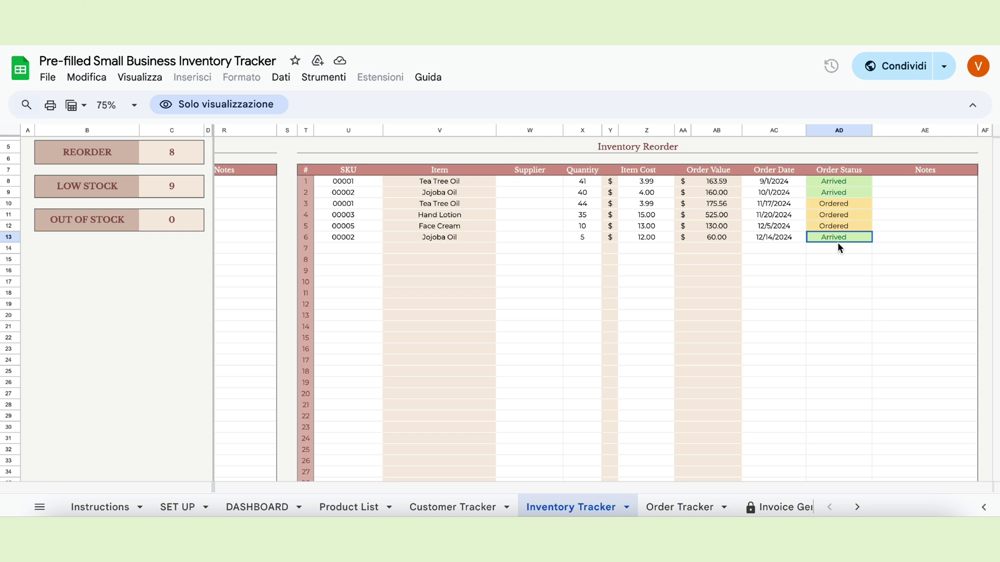
mouse_move(656, 248)
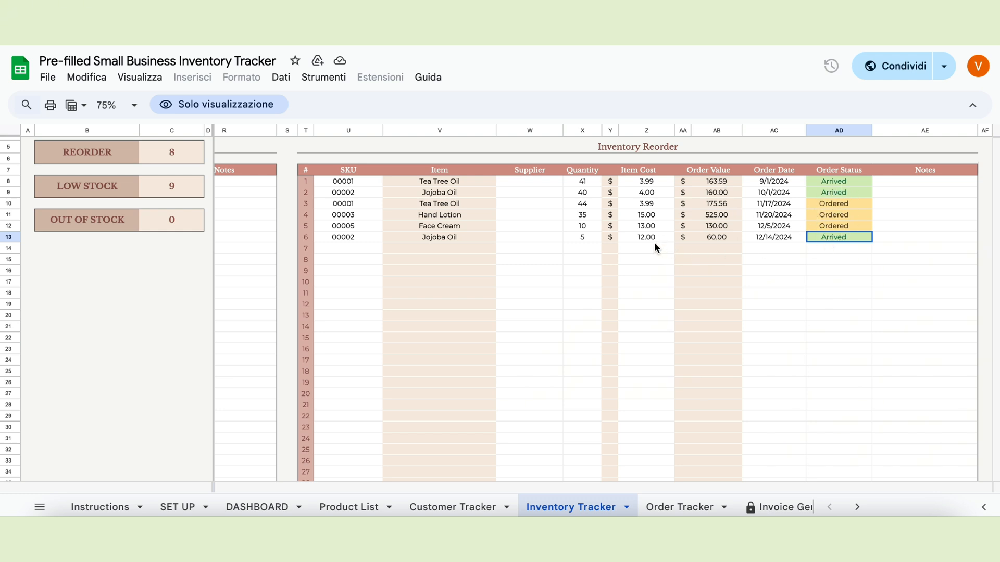
mouse_move(583, 244)
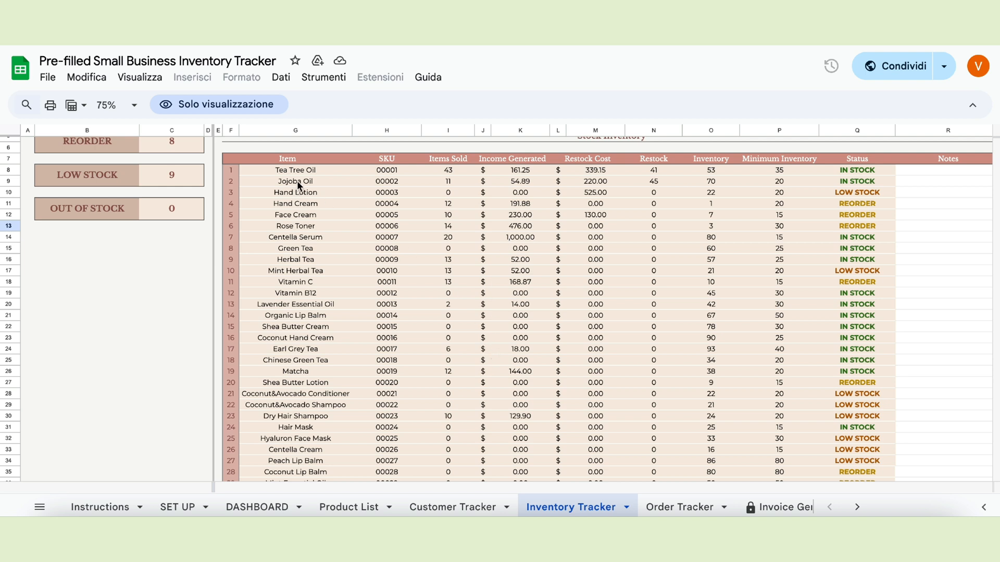
Check Jojoba Oil IN STOCK, Hand Lotion LOW STOCK and Hand Cream REORDER statuses
left_click(295, 181)
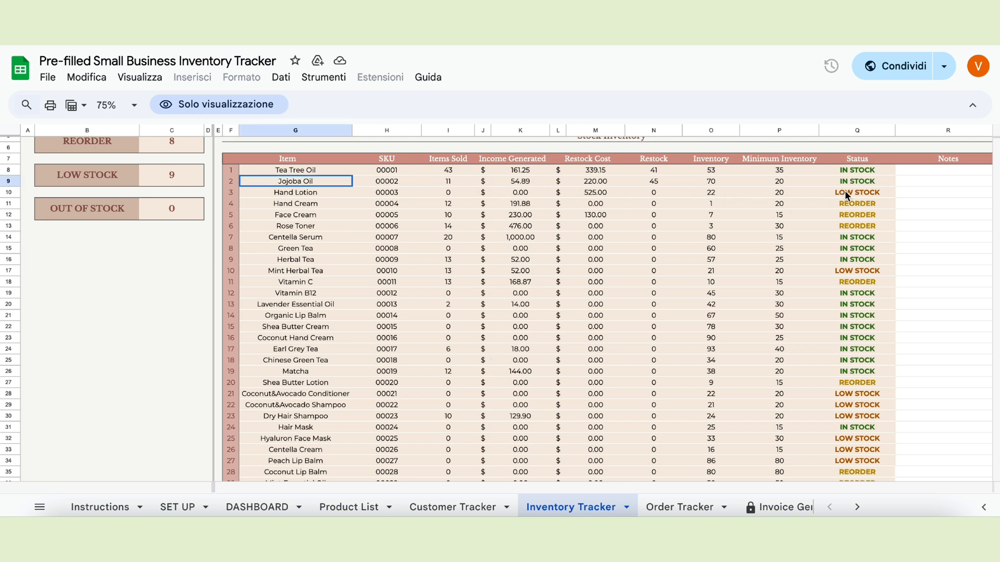
mouse_move(854, 184)
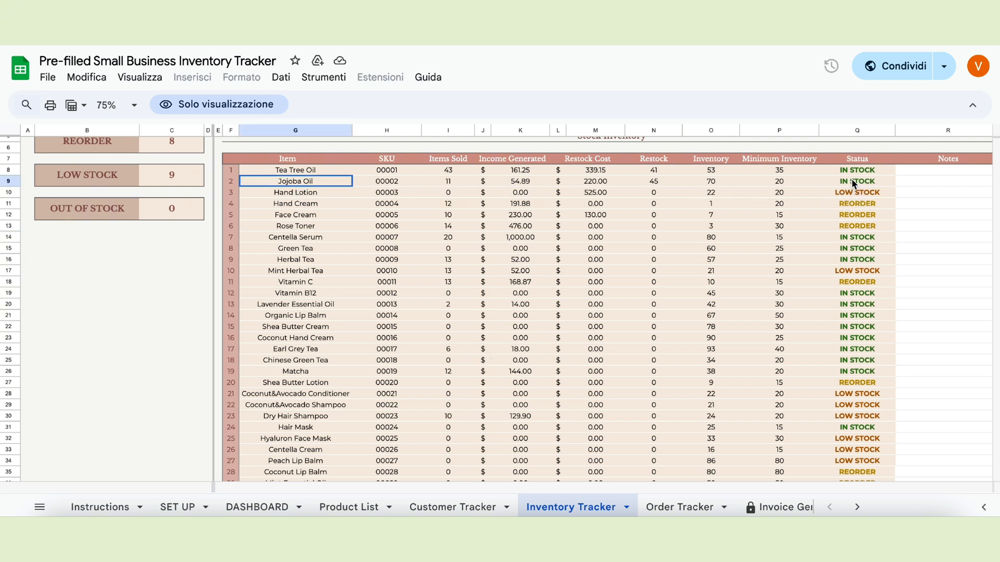
left_click(857, 180)
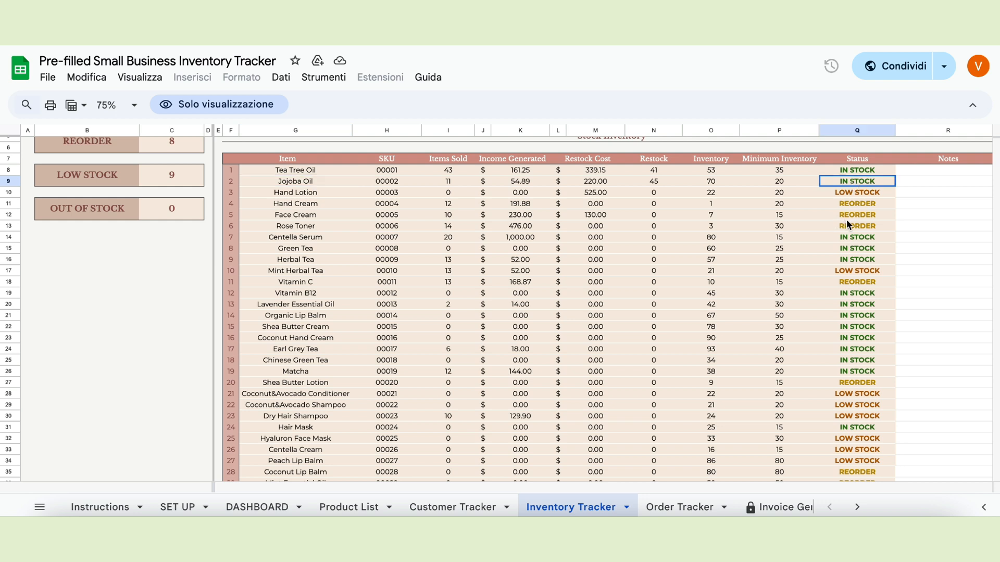
left_click(856, 192)
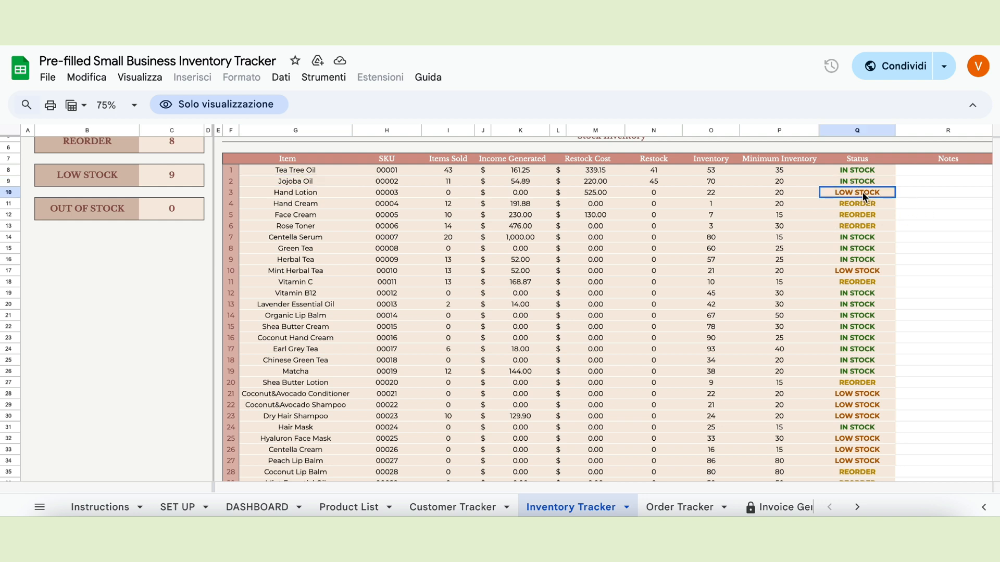
mouse_move(778, 199)
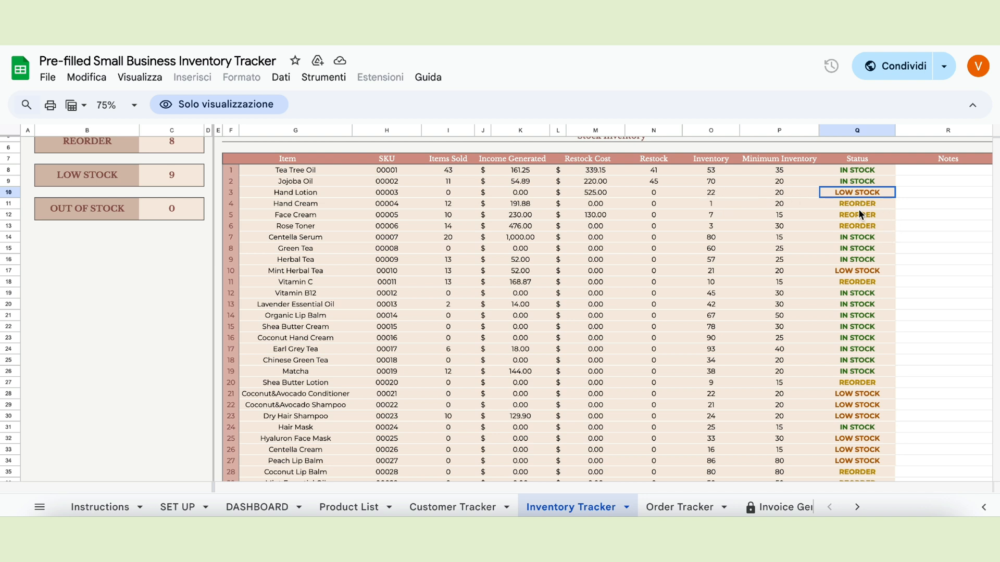
left_click(857, 203)
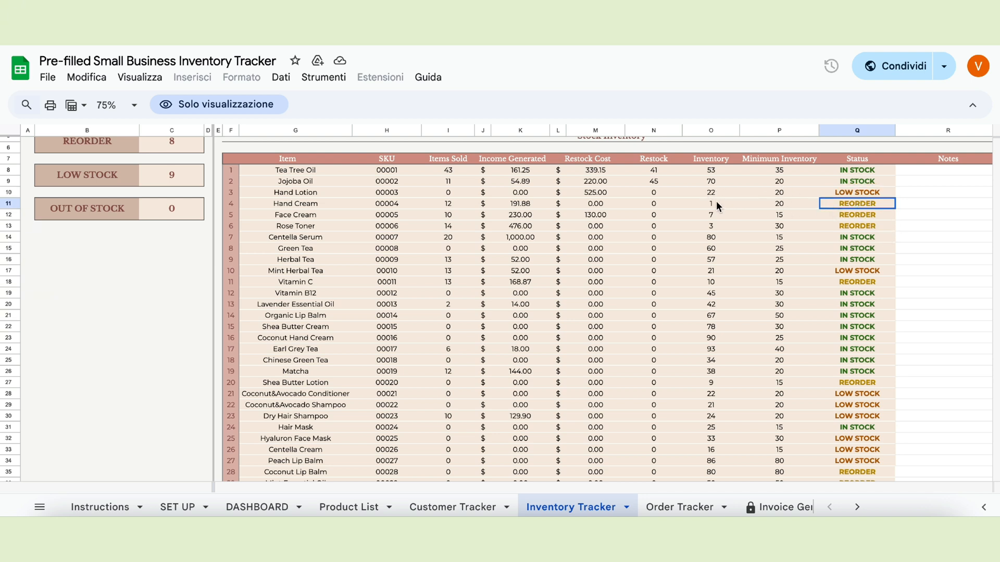
mouse_move(783, 203)
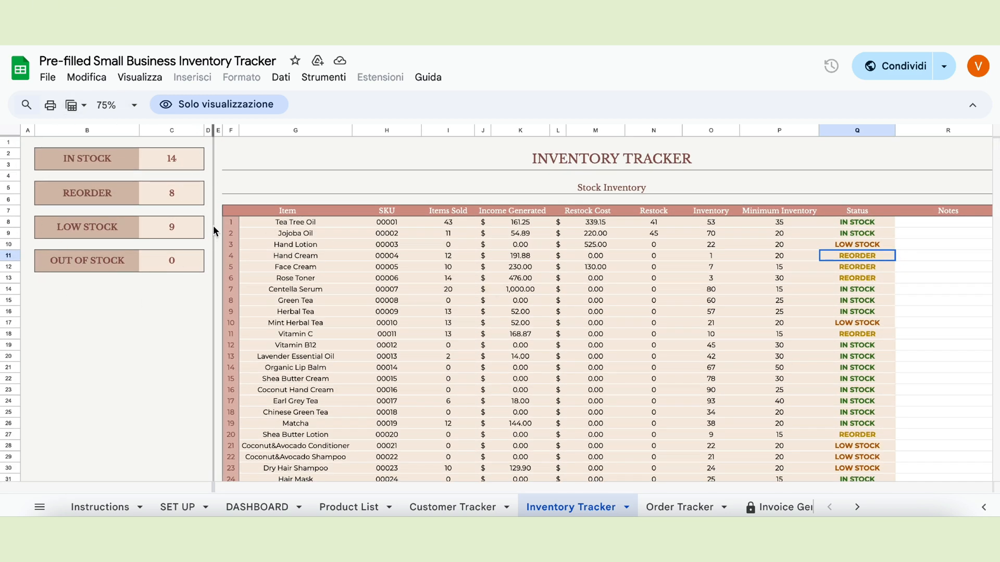
Review the REORDER (8), LOW STOCK (9) and out-of-stock counts, then view the Order Tracker
left_click(171, 193)
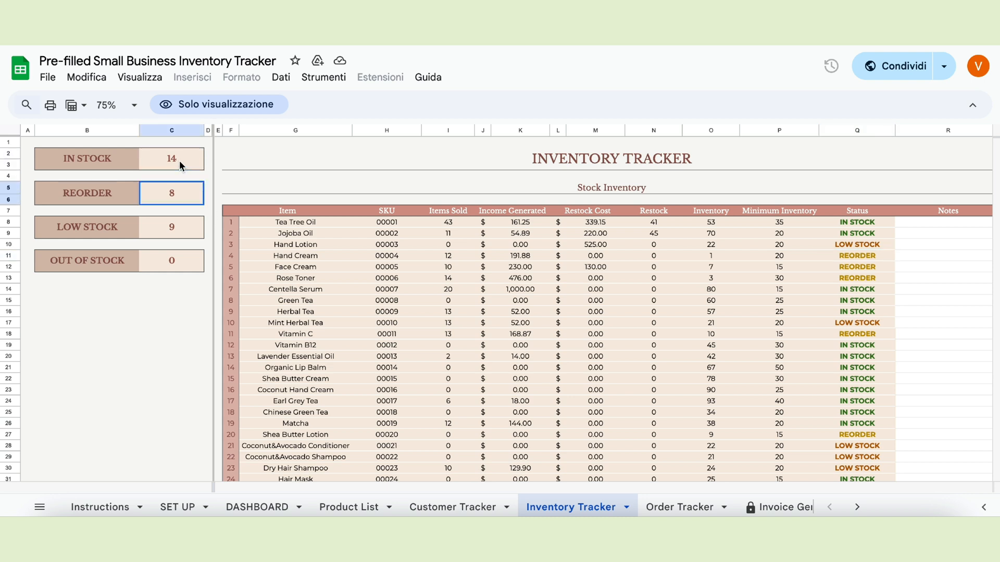
left_click(171, 227)
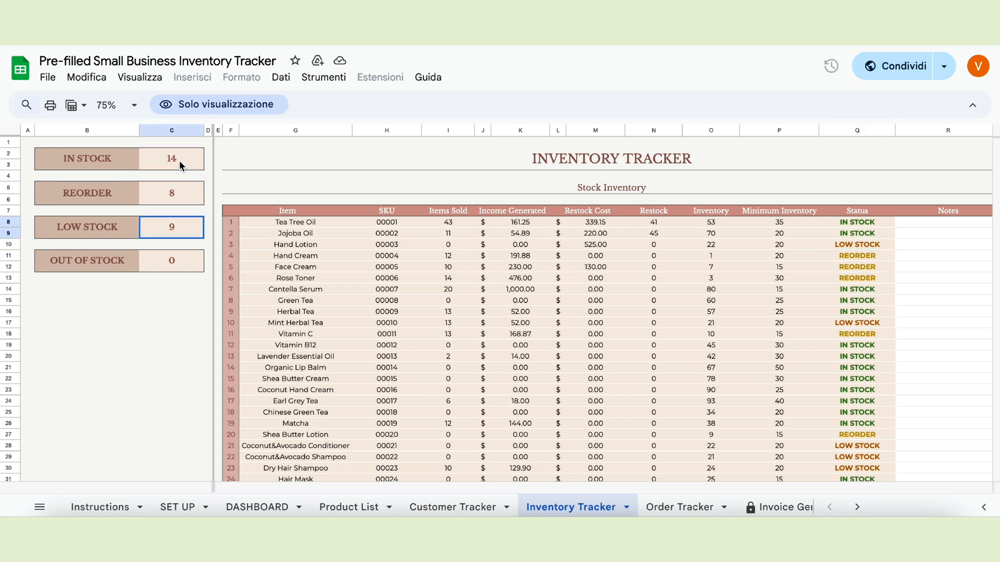
left_click(171, 261)
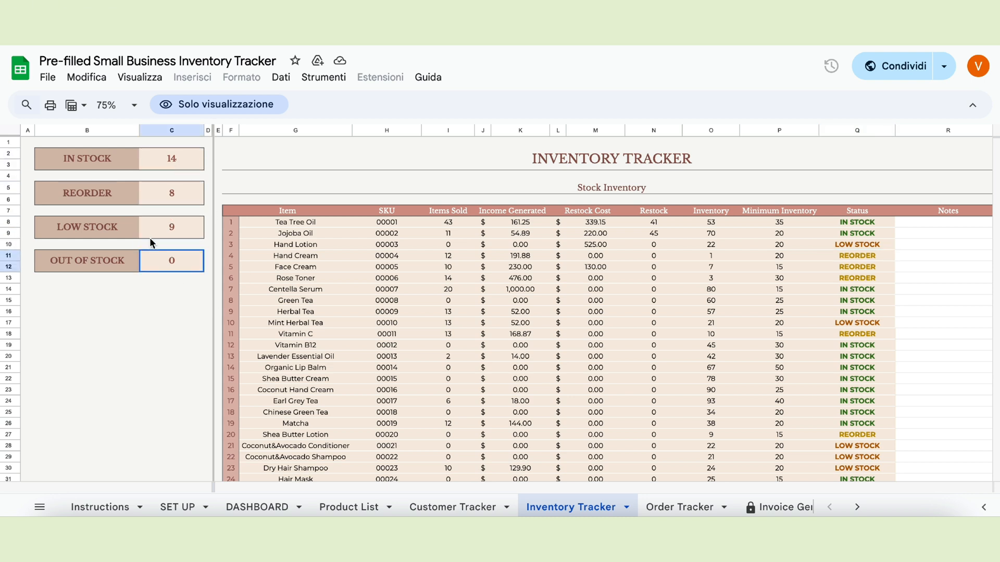
mouse_move(209, 336)
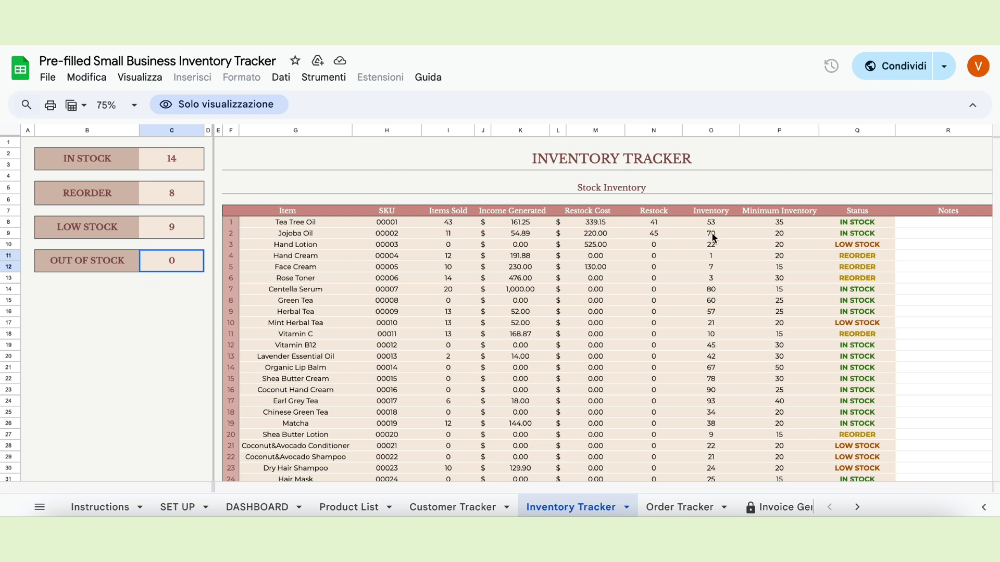
left_click(679, 507)
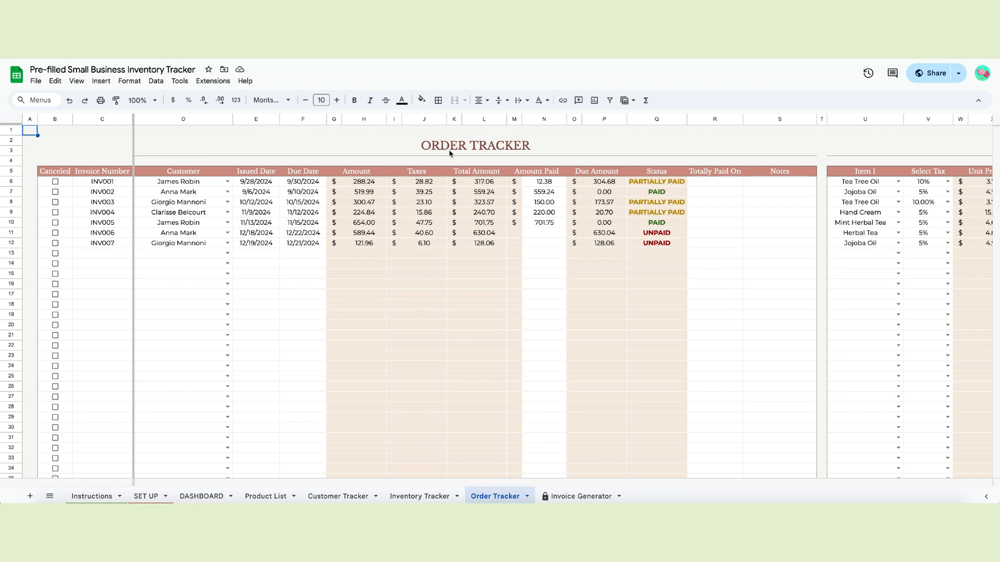
scroll("right", 3)
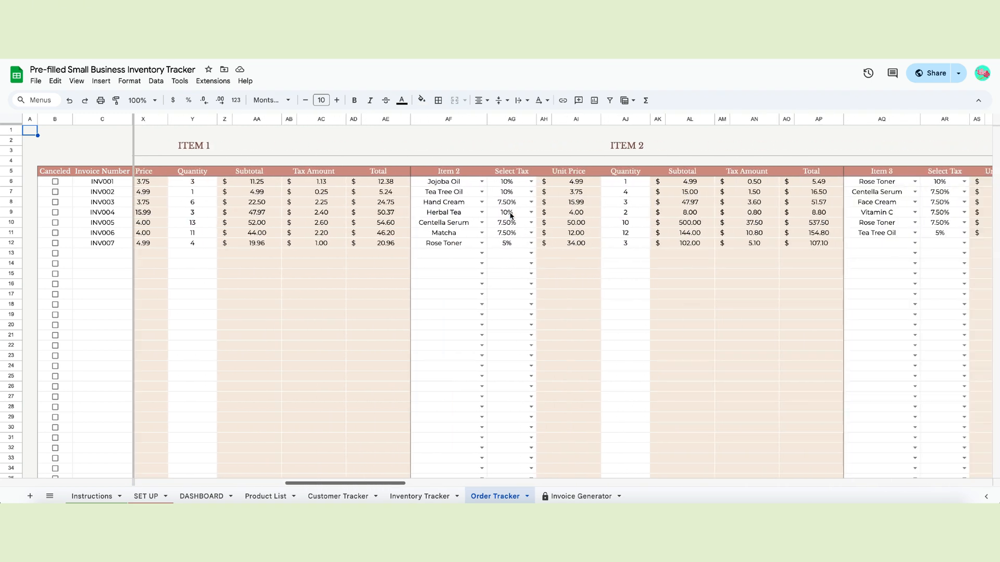
scroll("left", 3)
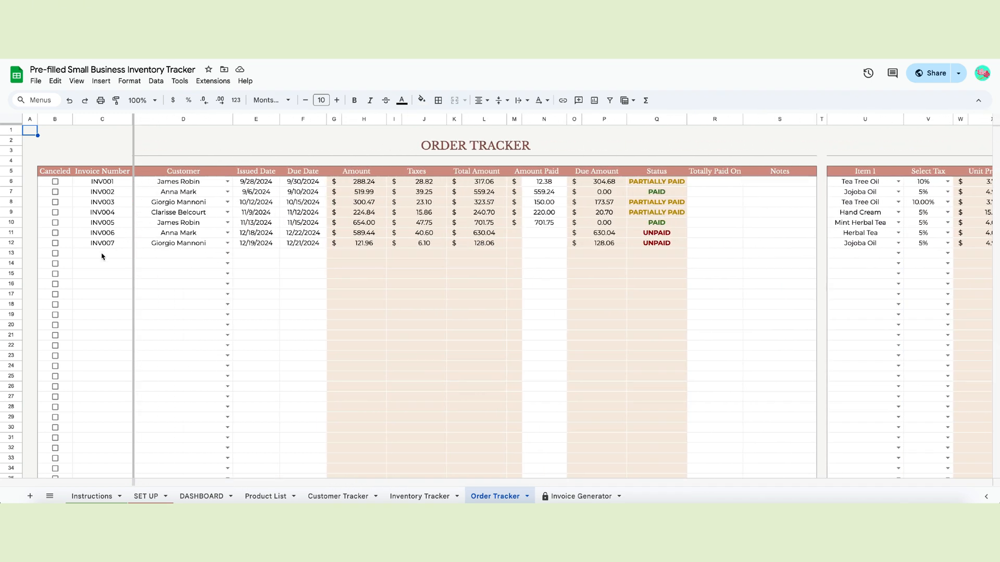
type("INV008")
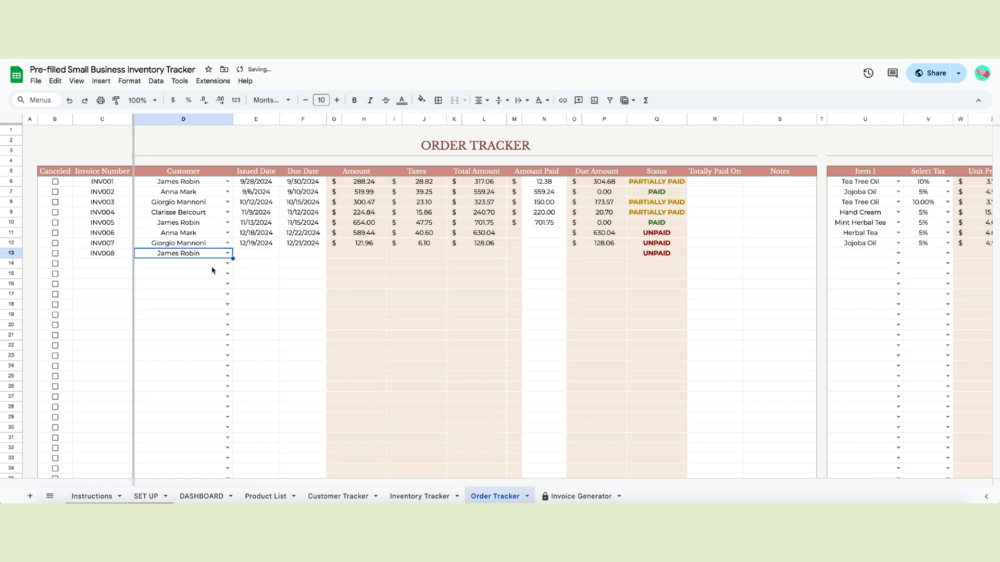
type("12/14/2024")
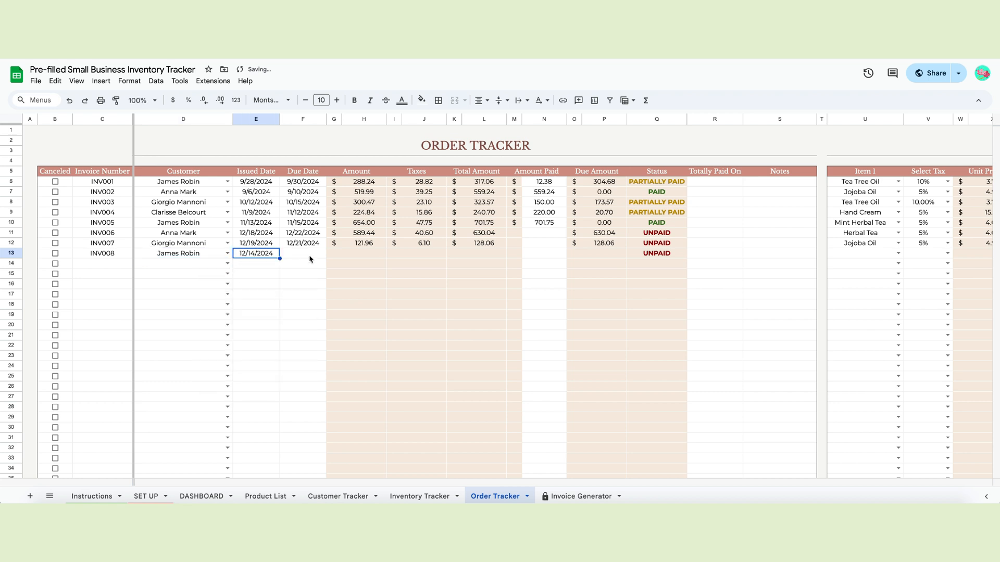
type("12/16/2024")
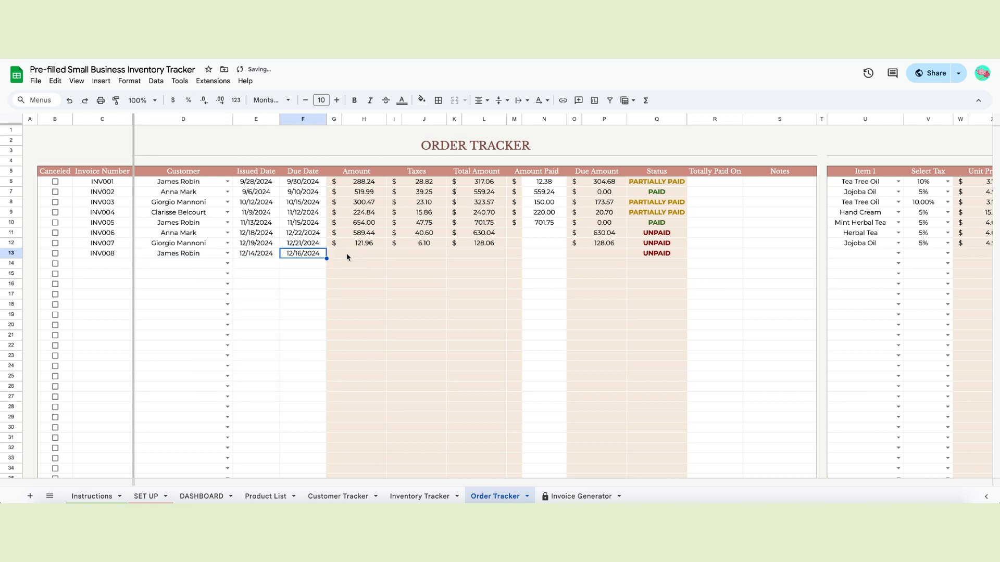
scroll("right", 3)
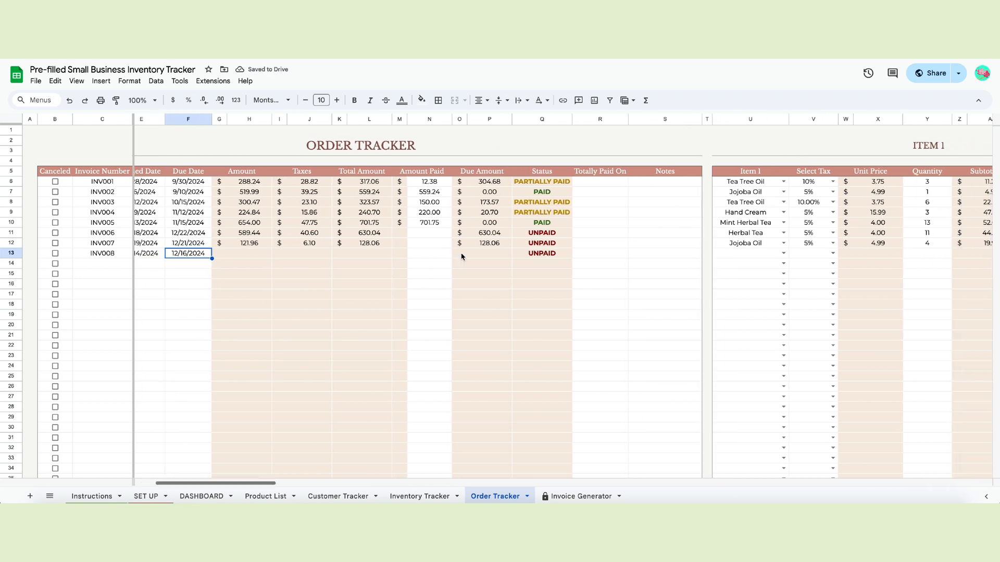
Add 5 Tea Tree Oil as INV008's first item, totalling 20.63
left_click(296, 254)
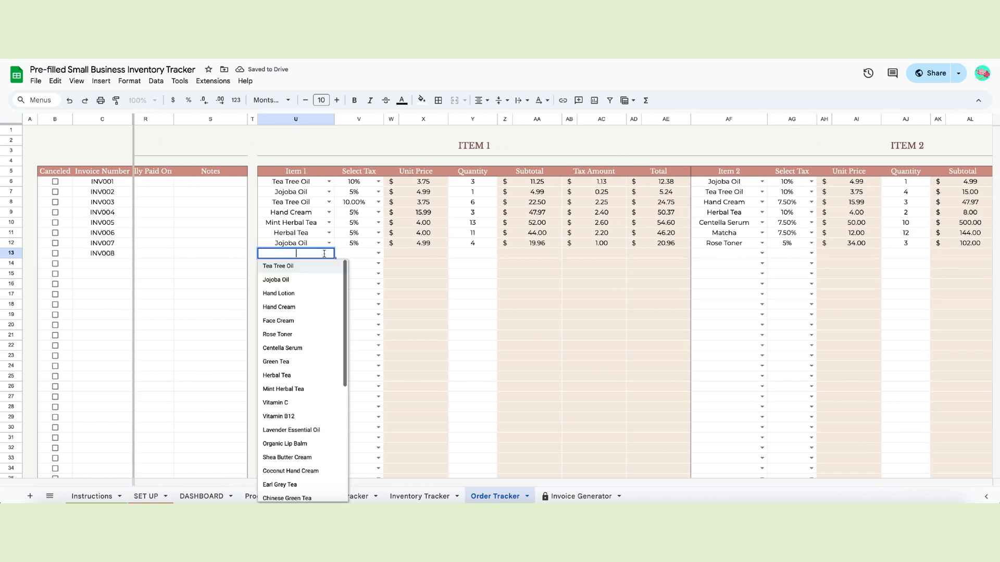
left_click(278, 266)
type("10")
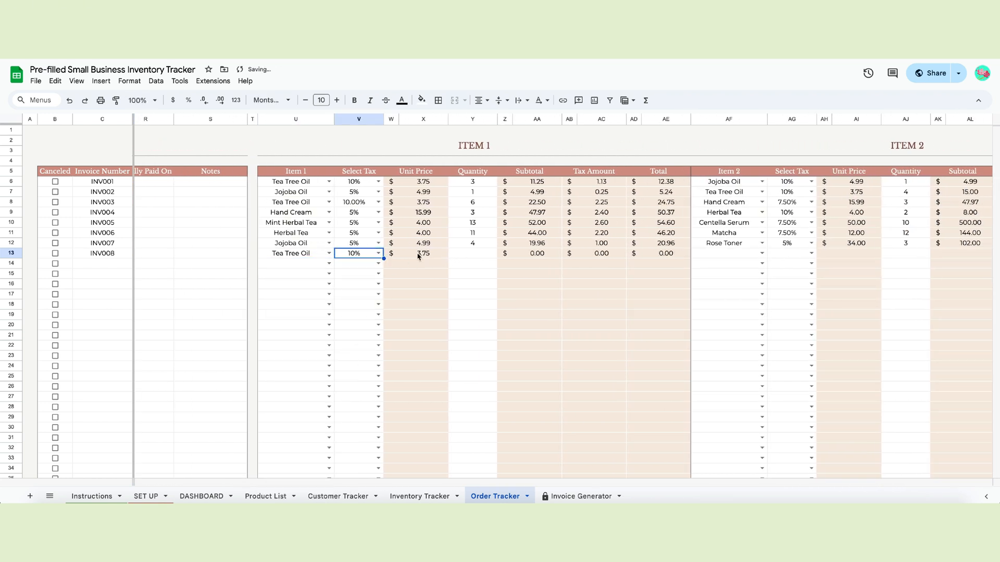
type("5")
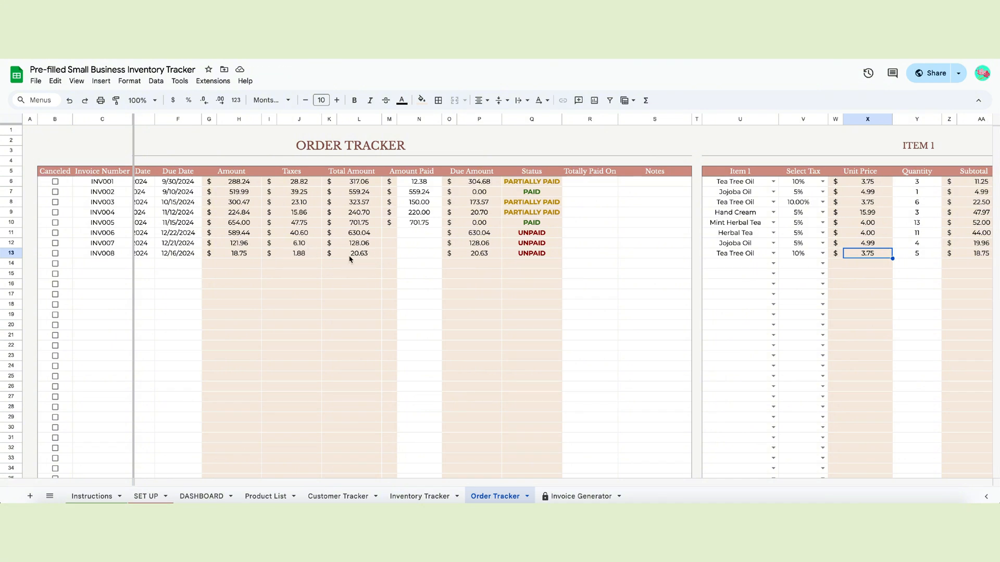
left_click(419, 254)
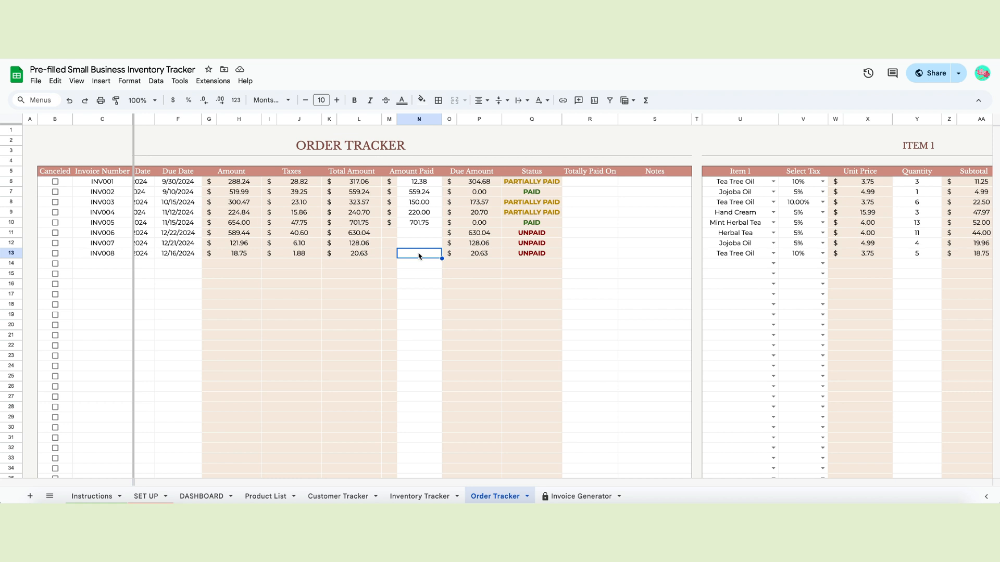
type("20")
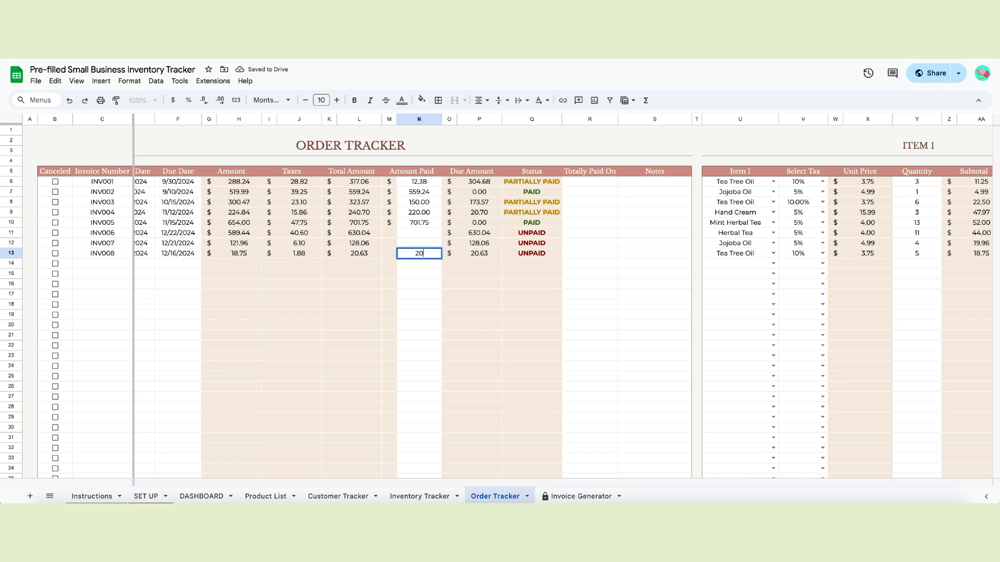
key("Enter")
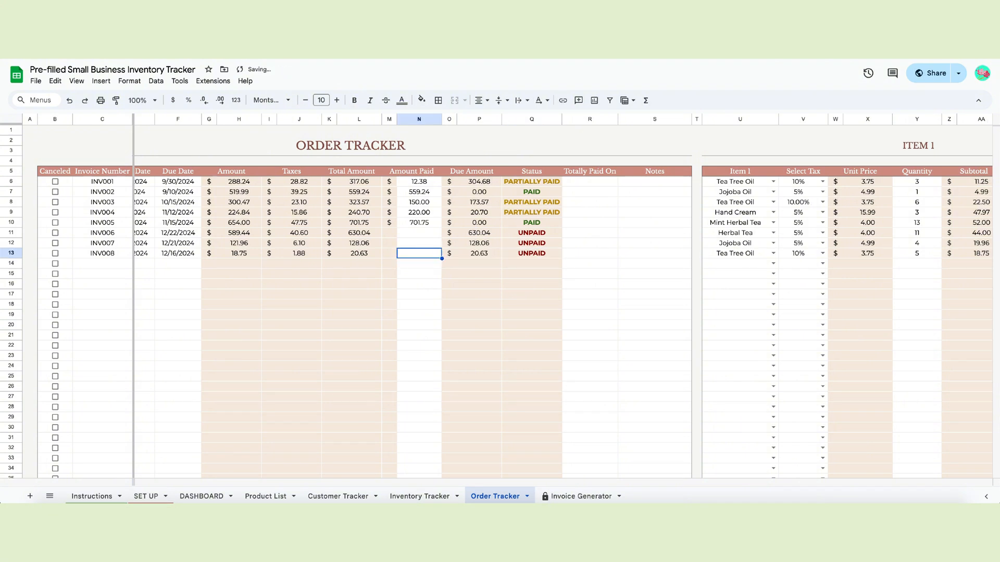
type("3.00")
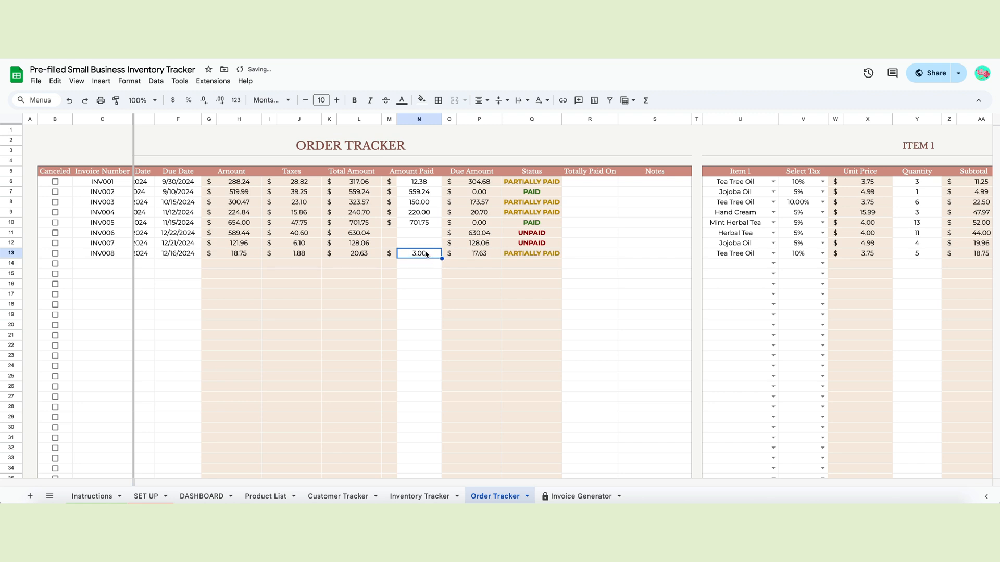
type("21.00")
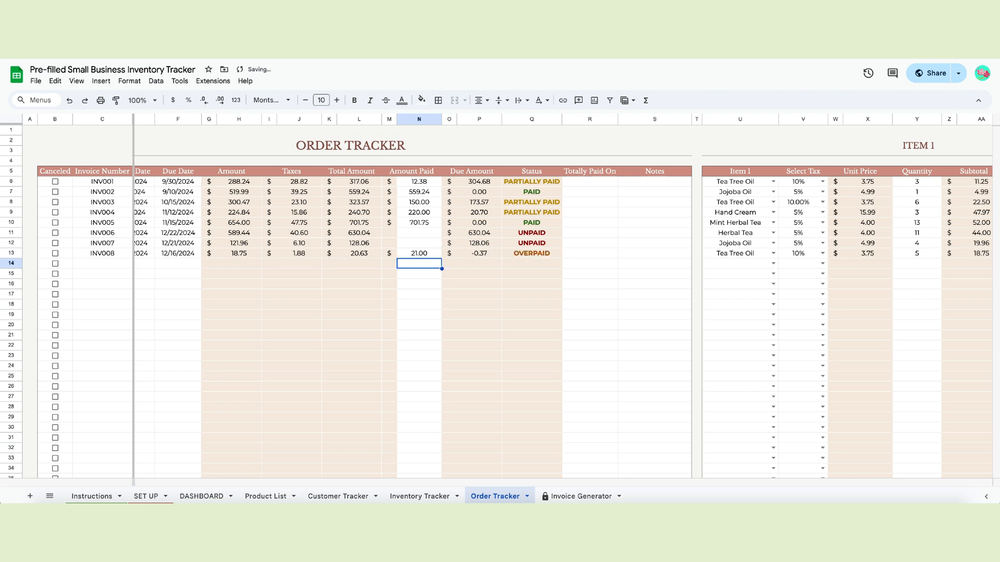
left_click(531, 253)
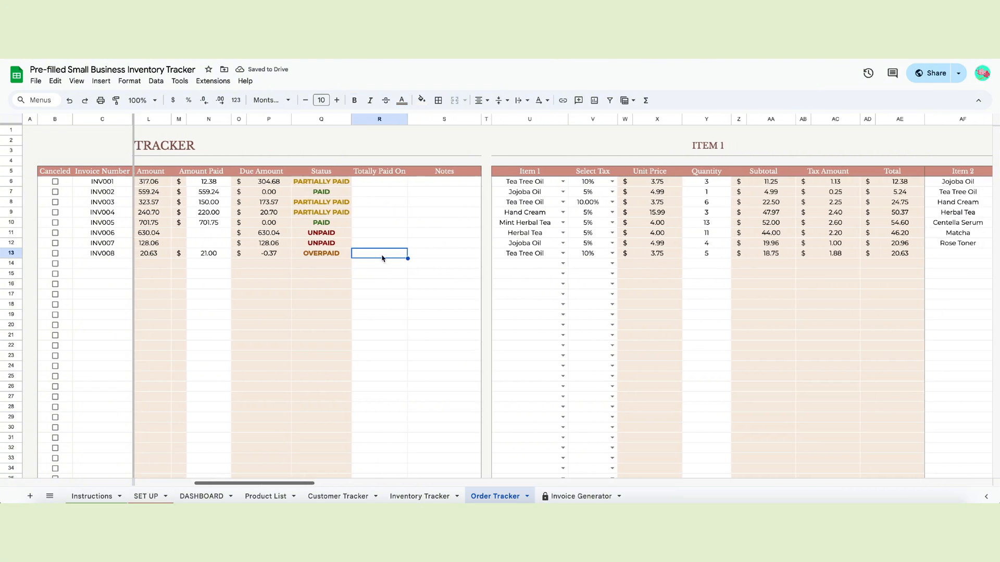
left_click(453, 254)
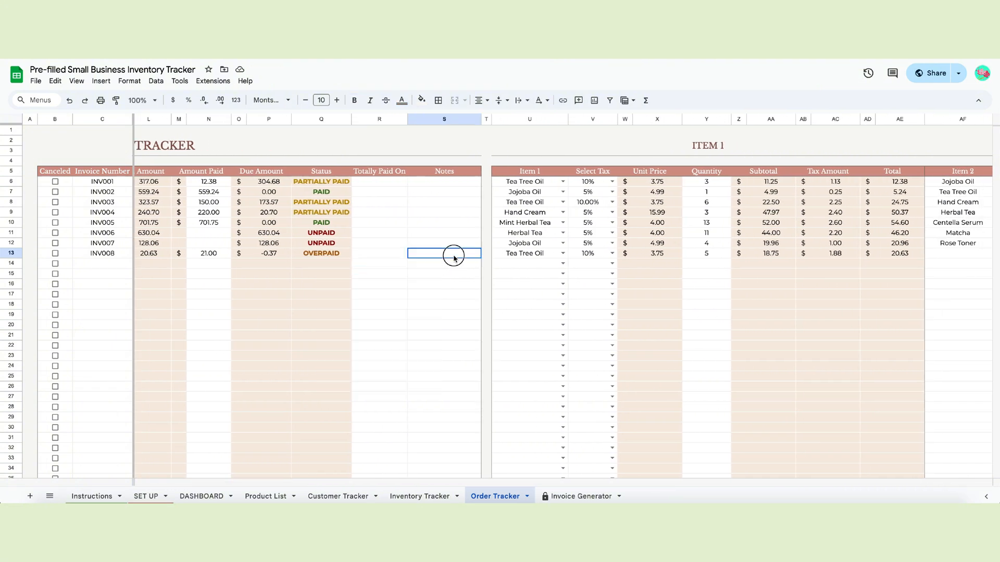
left_click(208, 254)
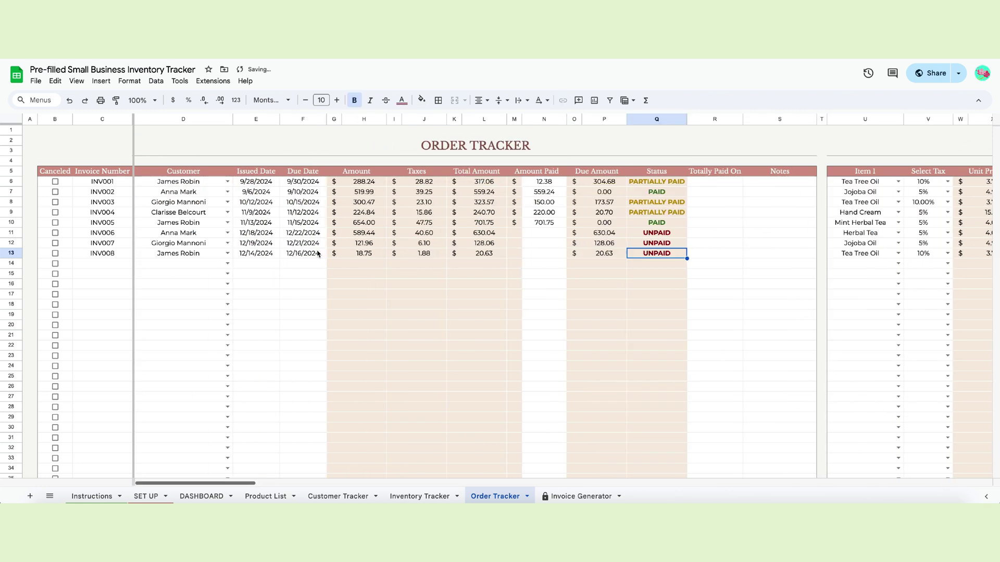
Change INV008's first item tax rate to 5%
left_click(54, 253)
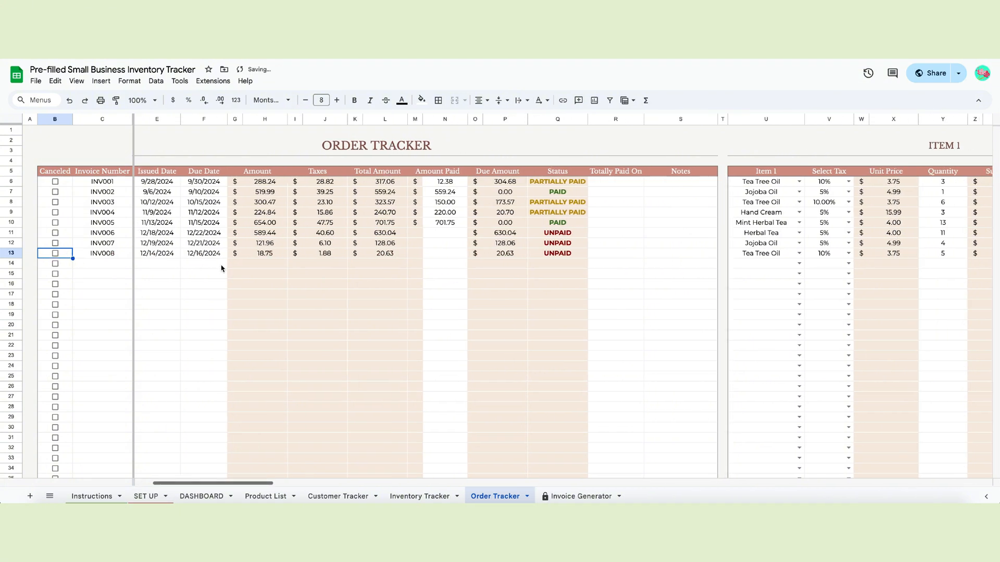
scroll("right", 3)
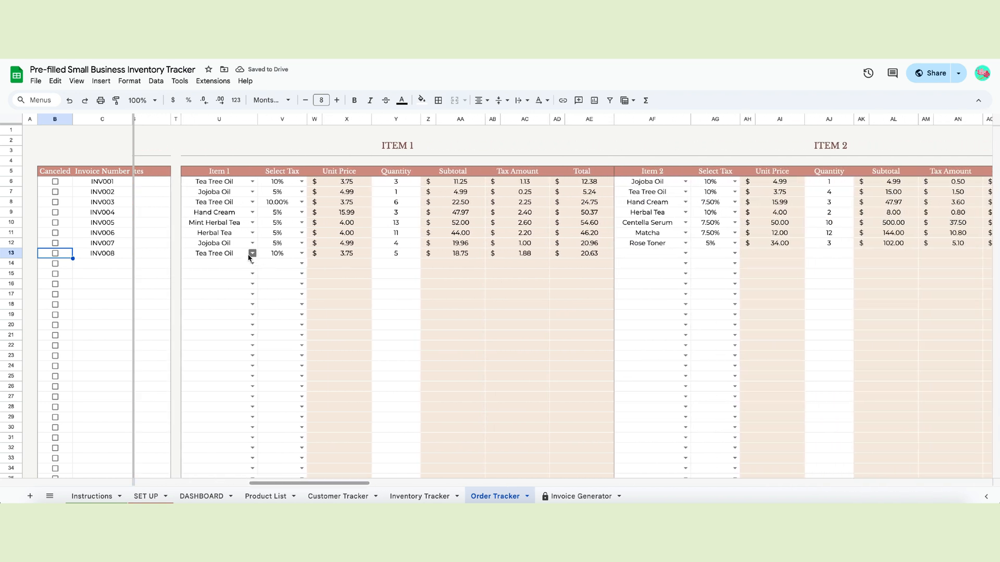
left_click(277, 253)
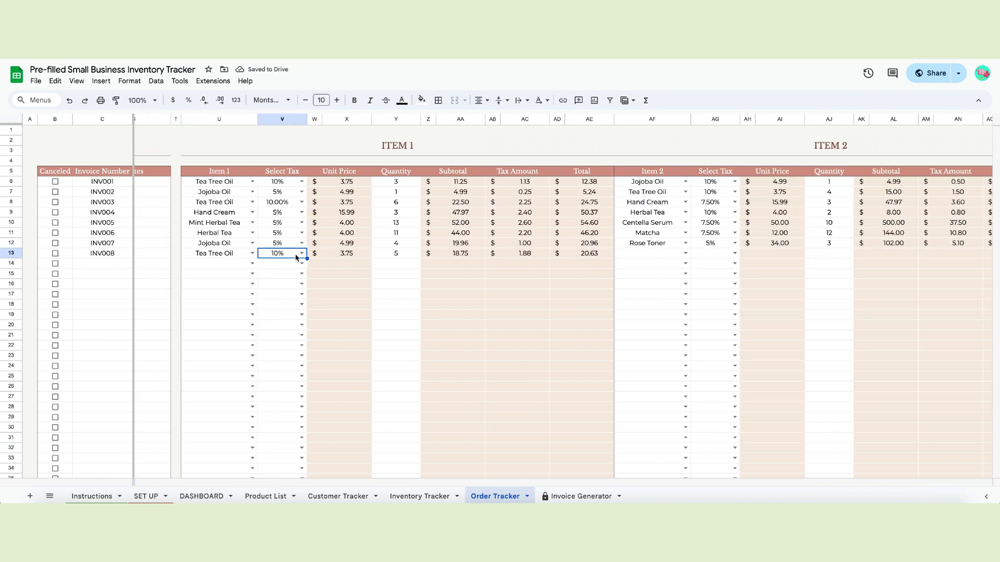
left_click(302, 253)
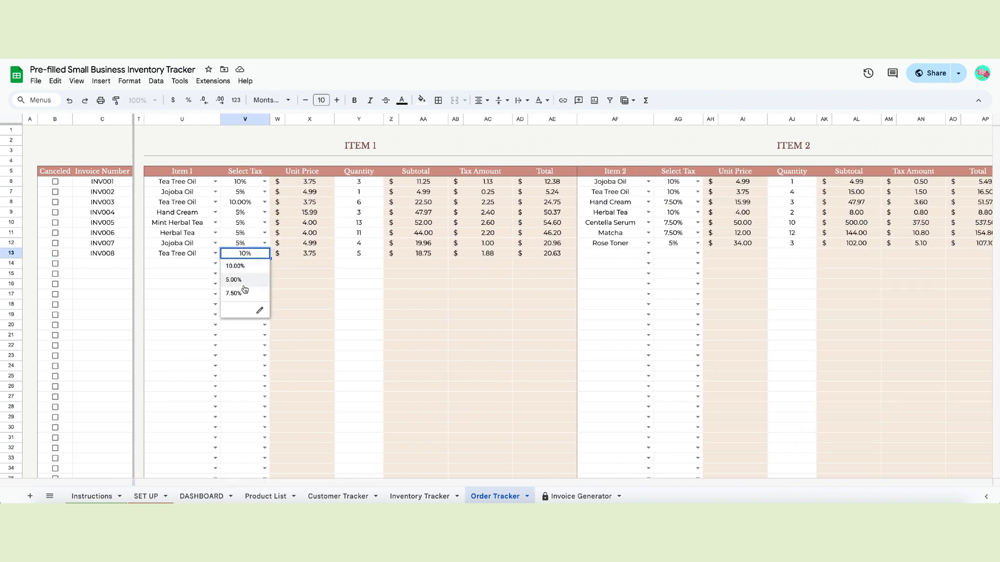
left_click(234, 280)
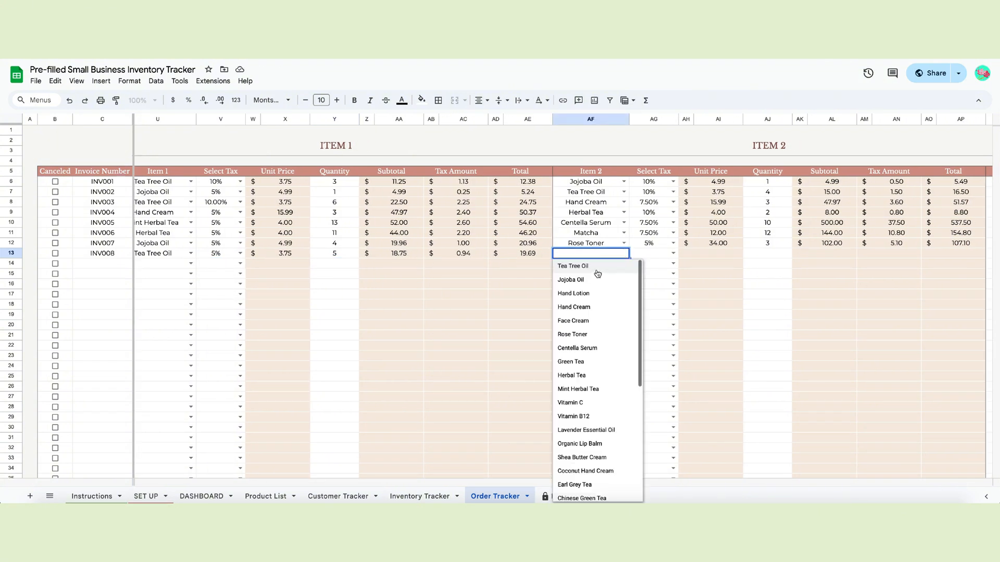
Add Tea Tree Oil as INV008's second item, bringing the total to 27.56
left_click(573, 265)
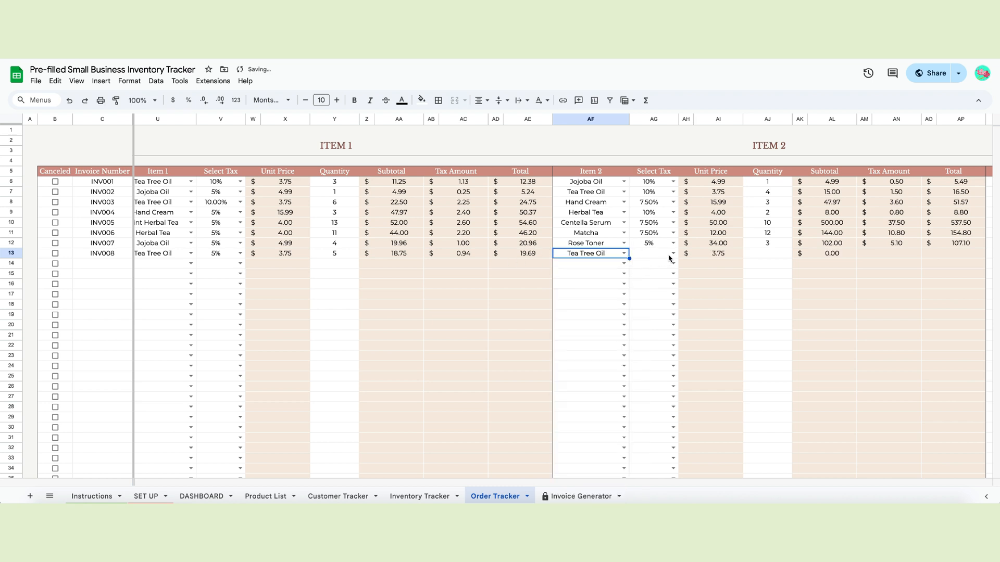
left_click(652, 253)
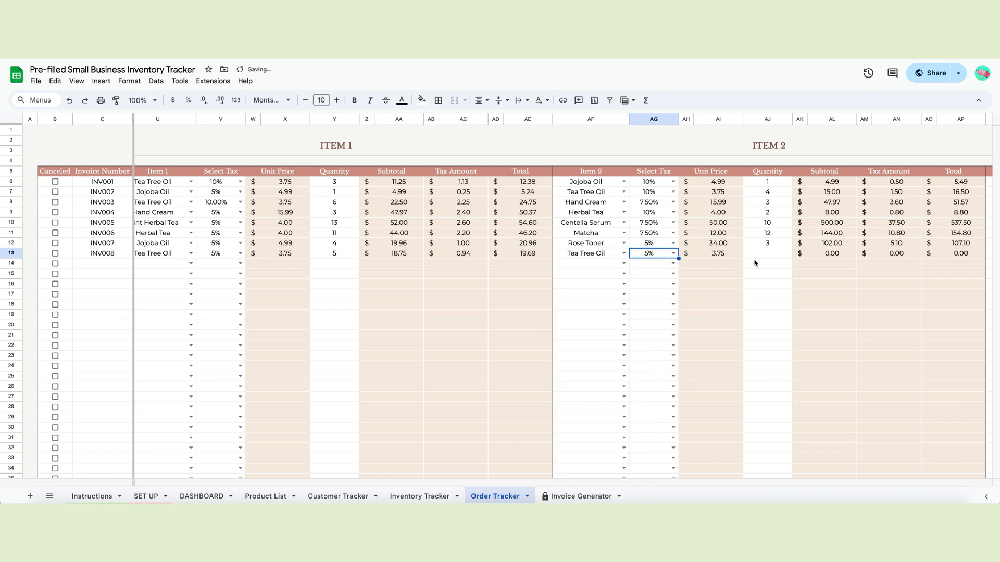
scroll("right", 3)
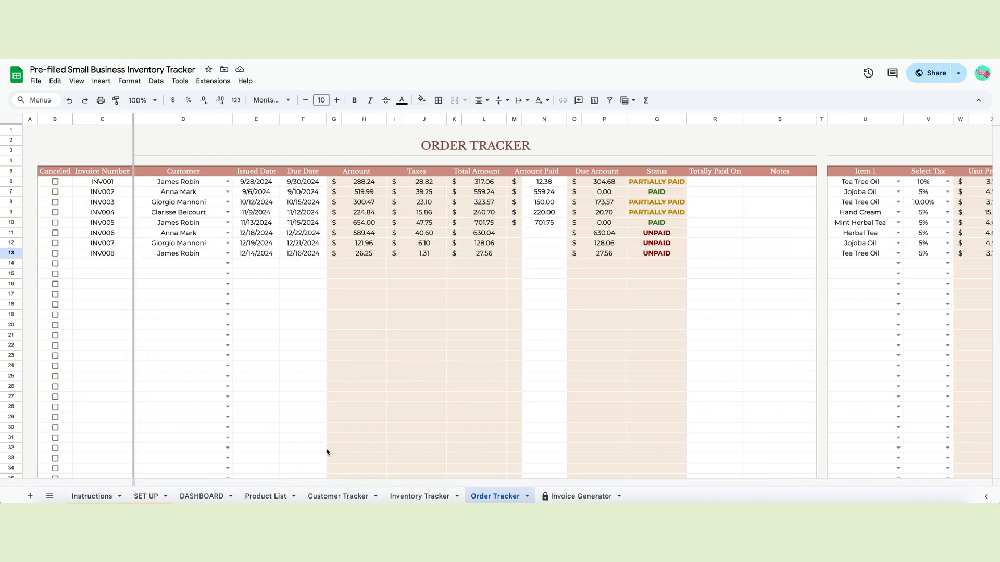
mouse_move(475, 291)
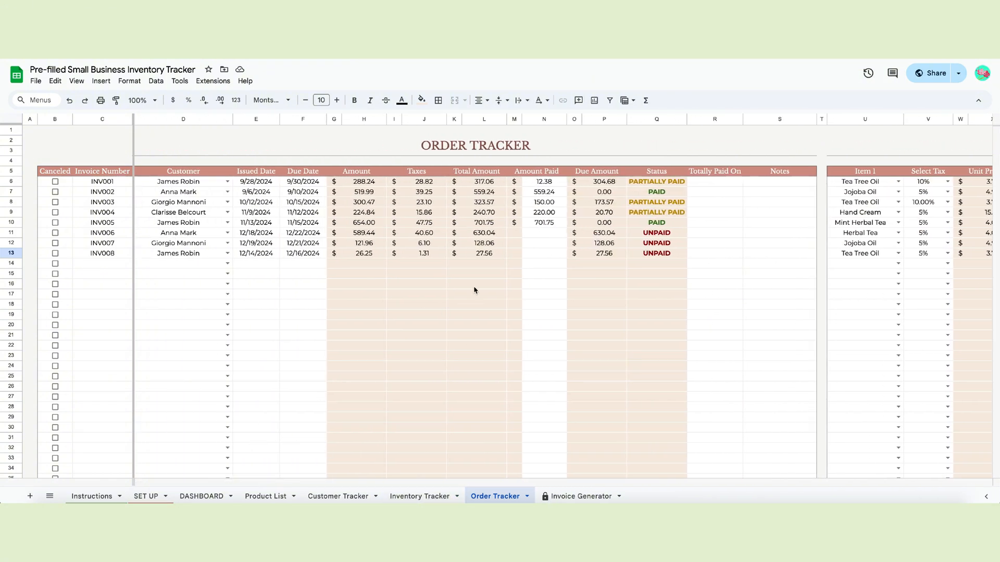
left_click(579, 496)
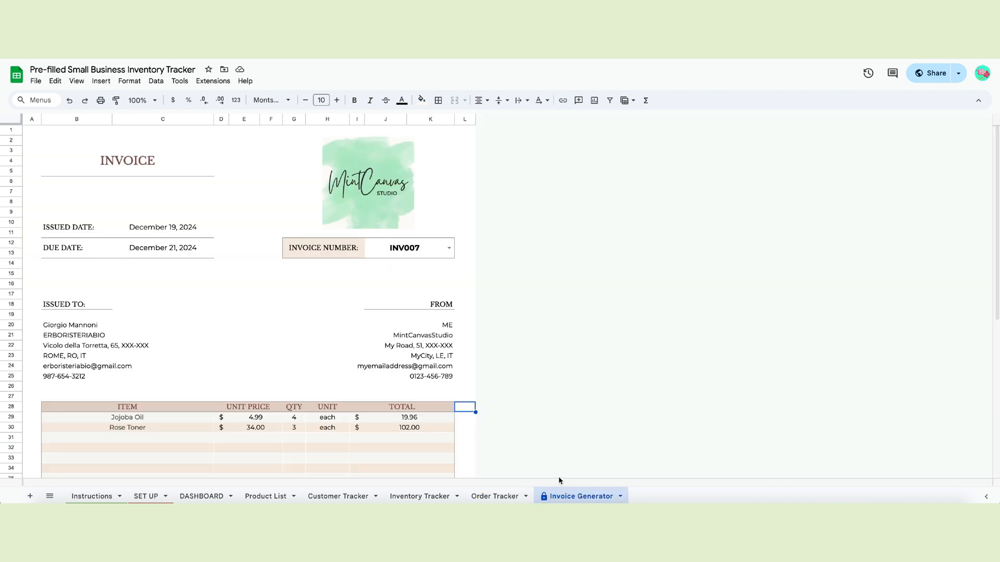
scroll("down", 3)
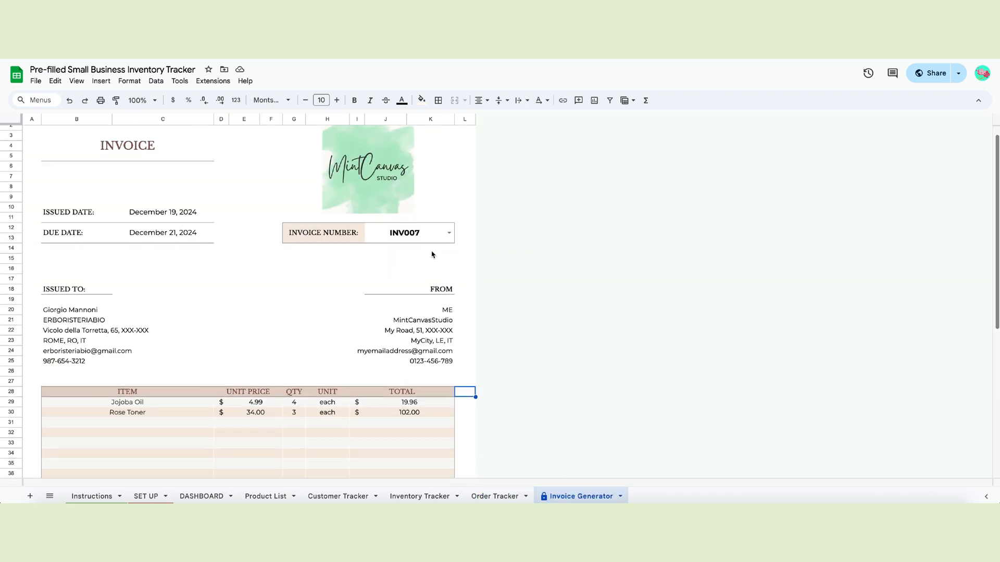
scroll("down", 3)
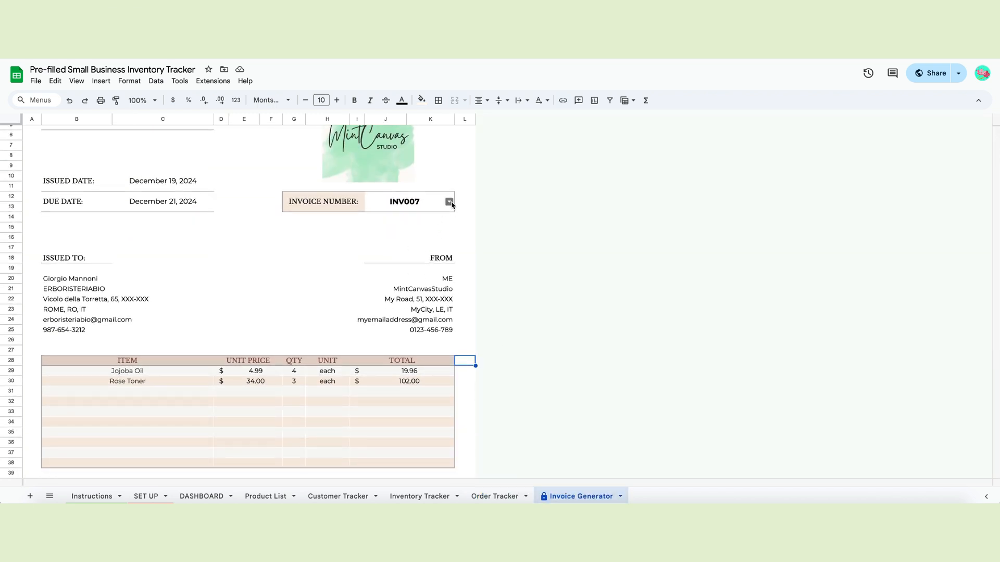
left_click(449, 201)
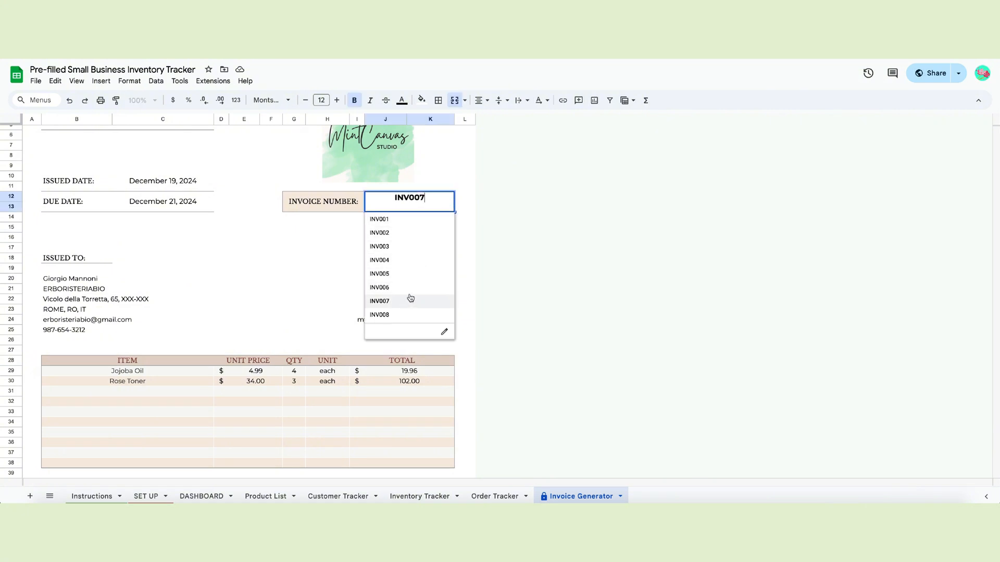
left_click(380, 315)
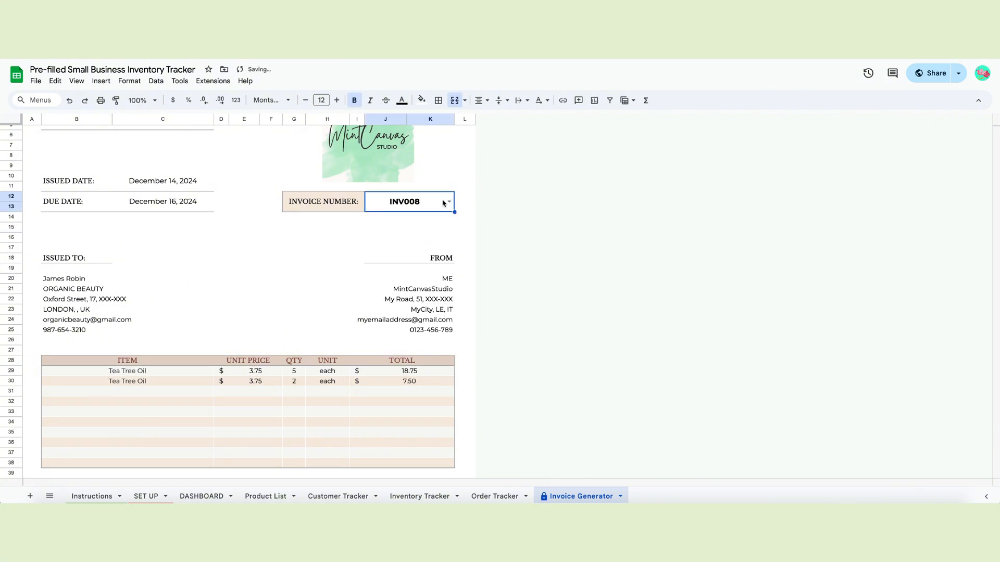
scroll("down", 3)
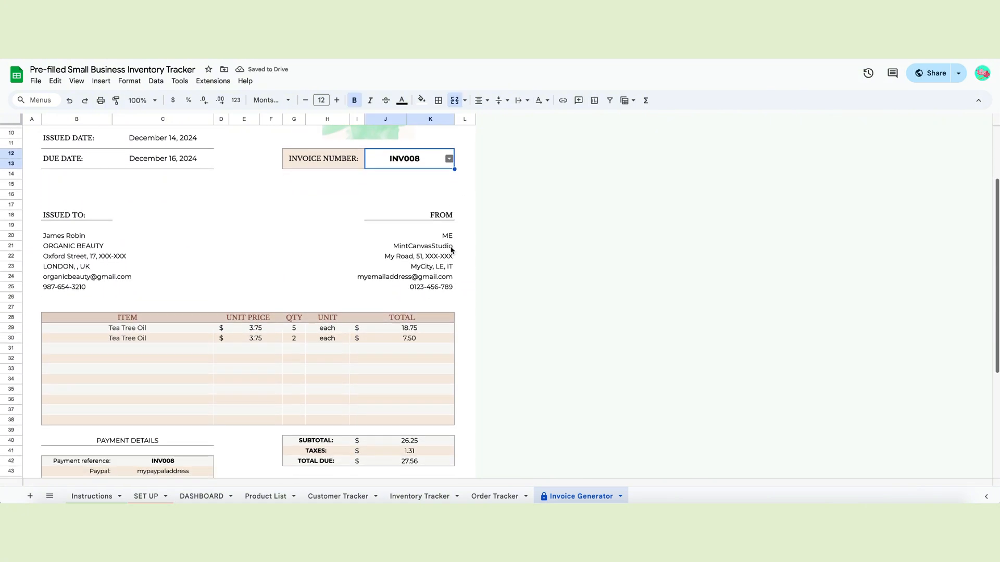
scroll("down", 3)
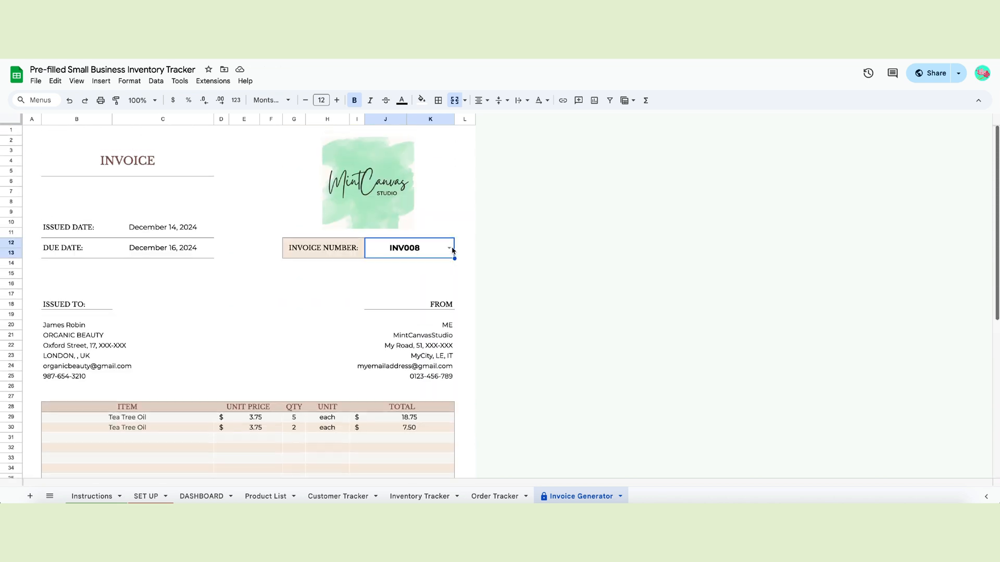
mouse_move(517, 443)
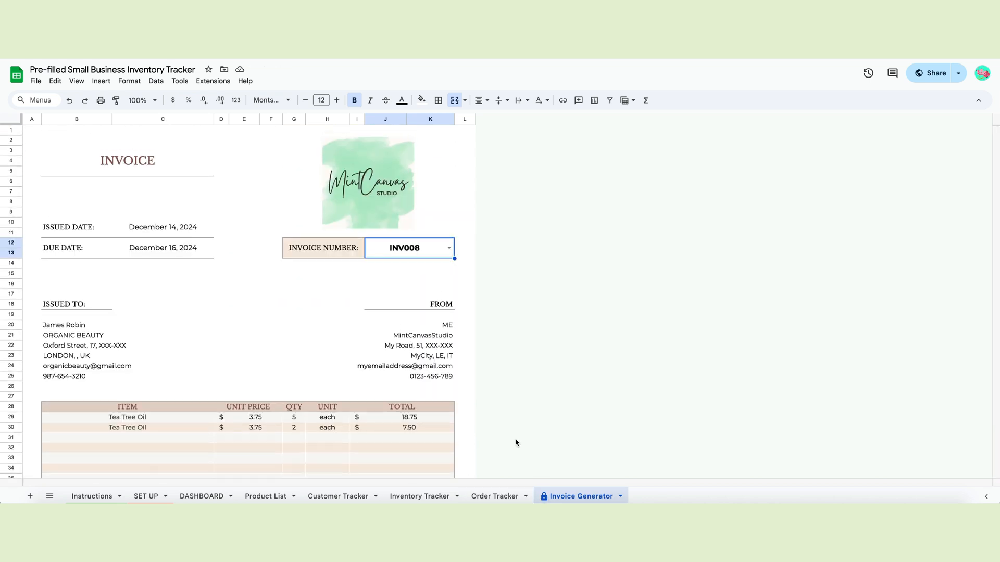
Step through invoices INV001 and INV002 in the Invoice Number dropdown
left_click(448, 248)
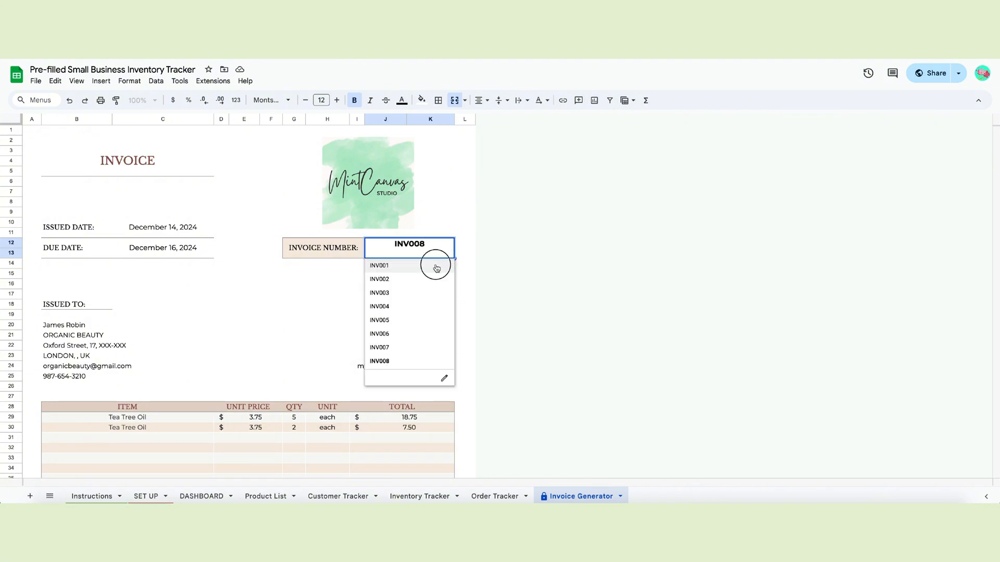
left_click(380, 266)
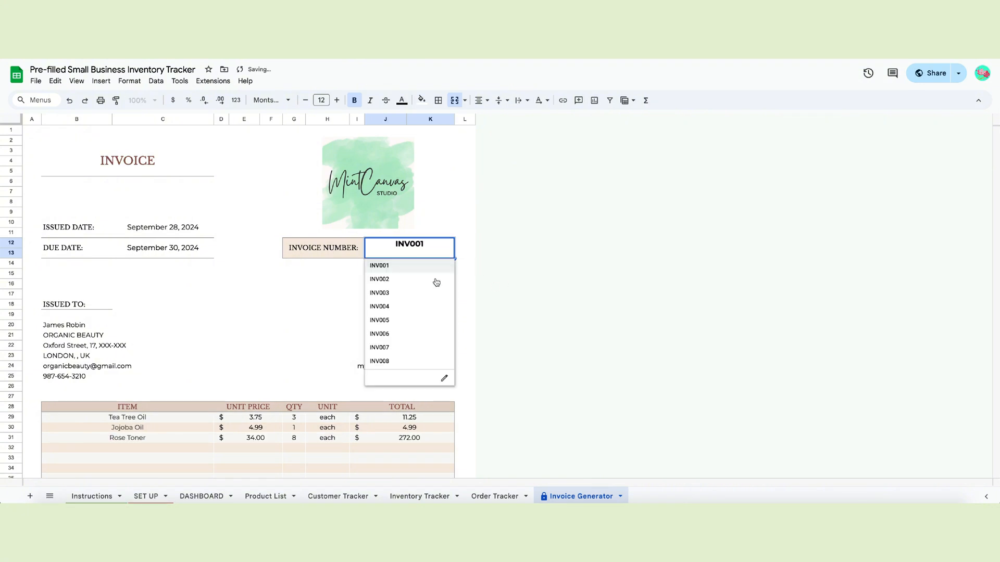
left_click(380, 279)
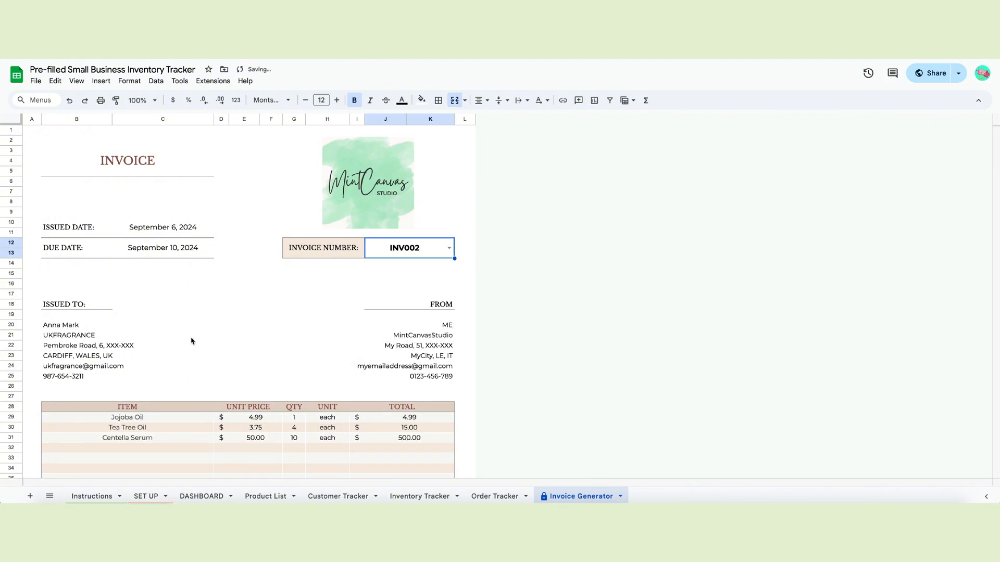
Scroll down to review INV003's items, payment details and 323.57 total due
scroll("down", 3)
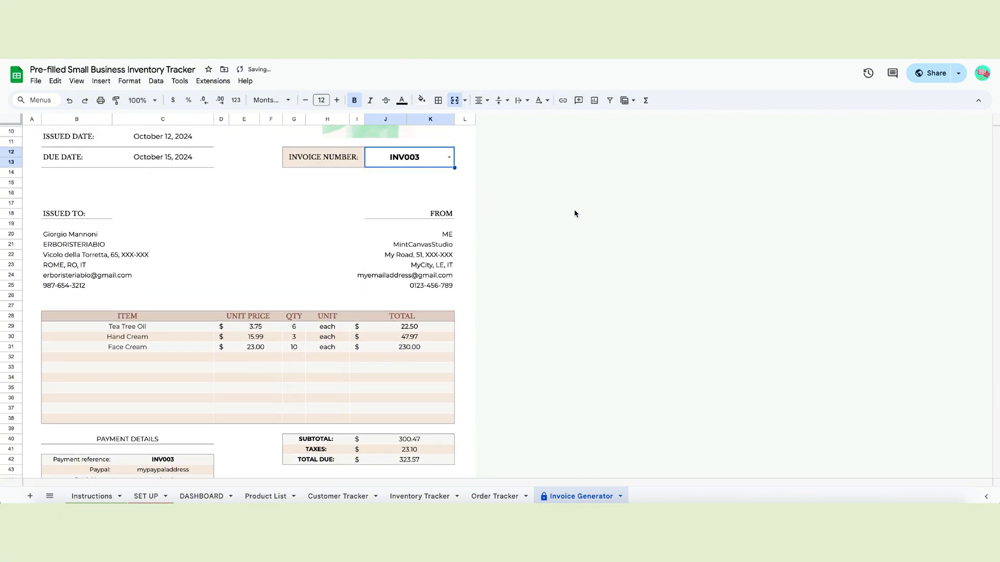
scroll("down", 3)
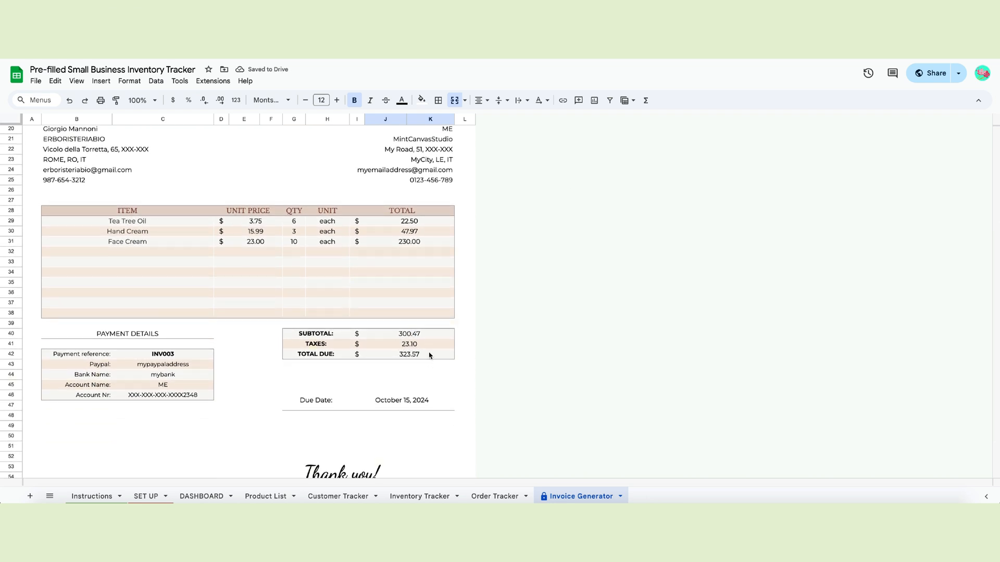
scroll("down", 3)
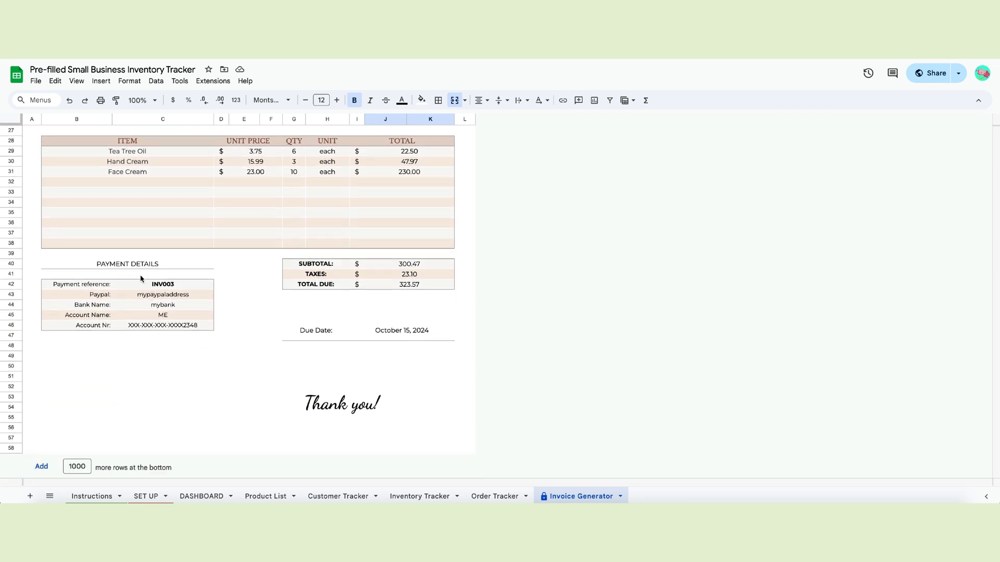
left_click(163, 315)
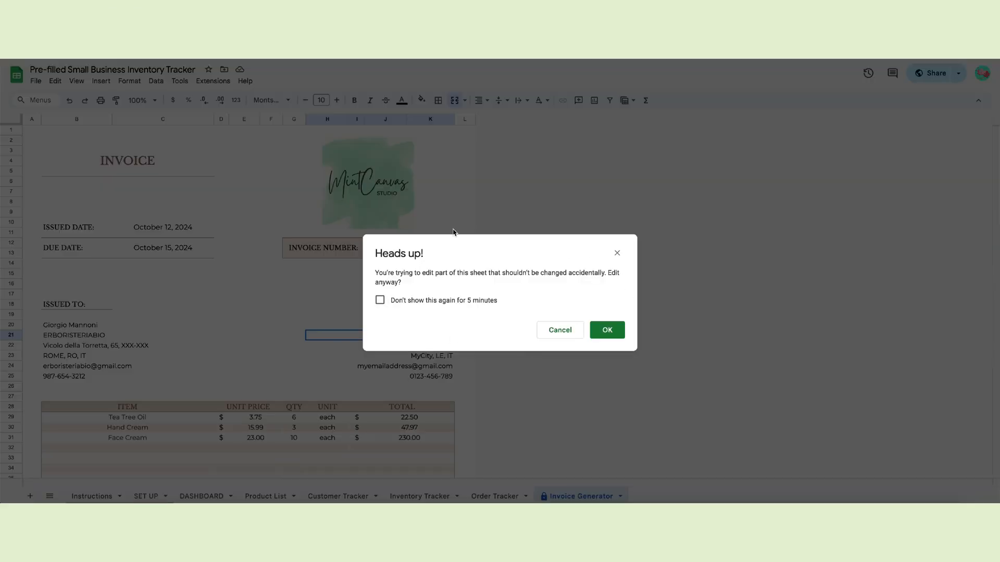
Accept the protected-range warning and move the MintCanvas logo slightly right
left_click(607, 330)
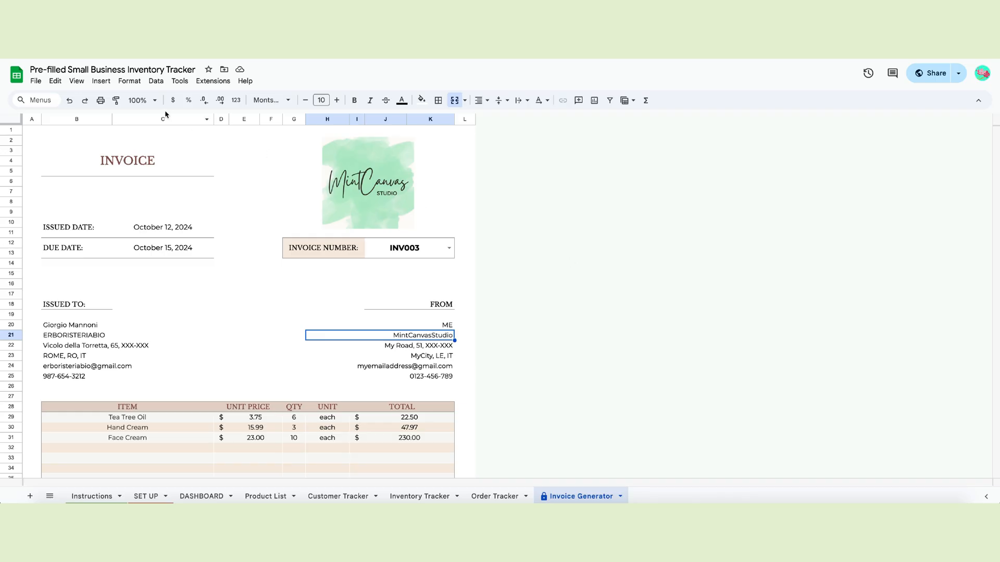
left_click(101, 81)
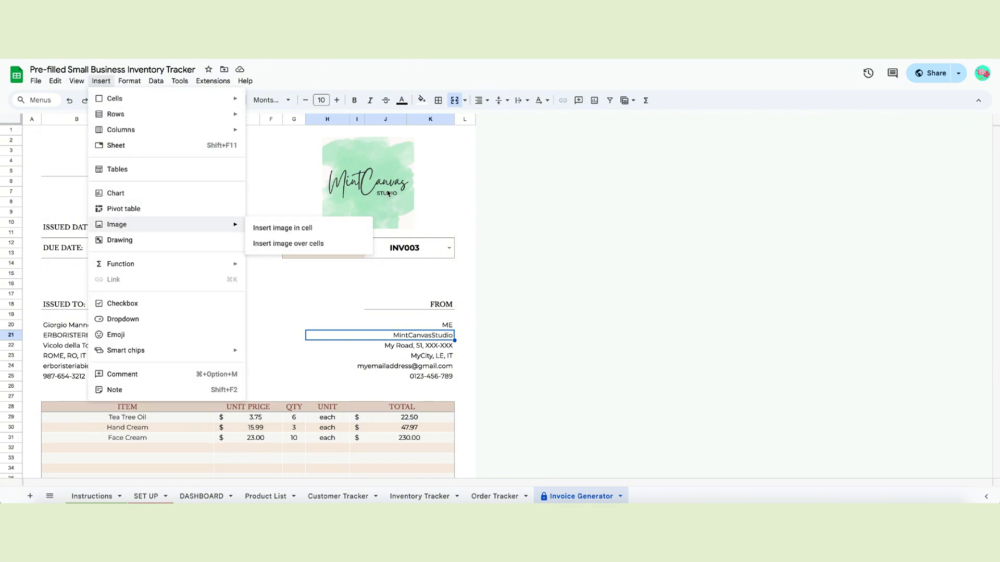
mouse_move(500, 234)
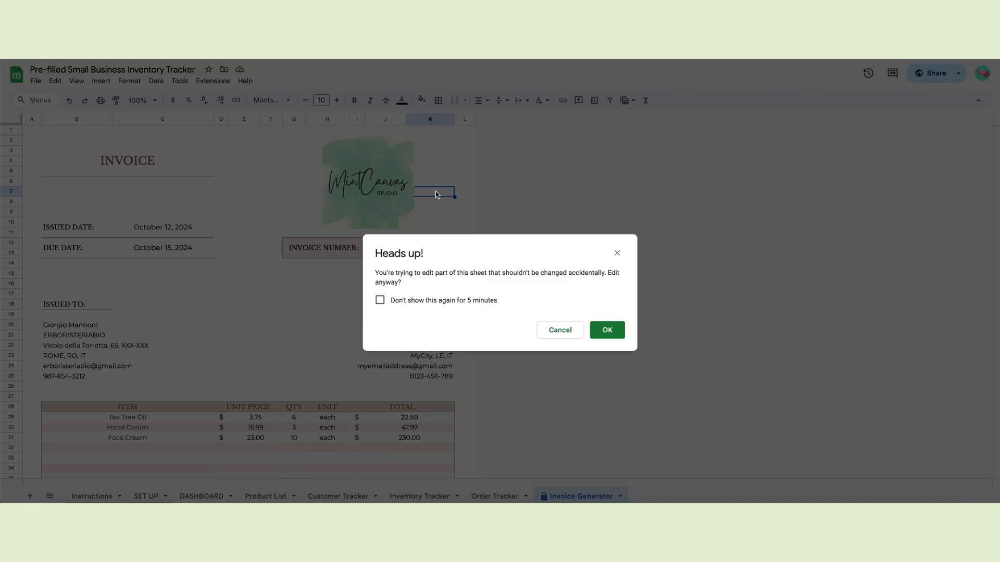
left_click(607, 330)
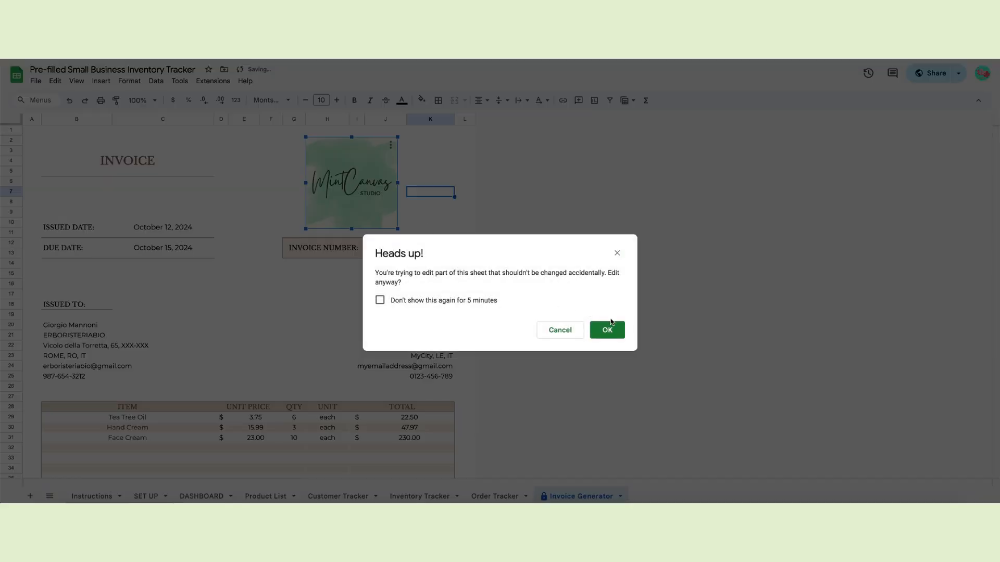
left_click(606, 330)
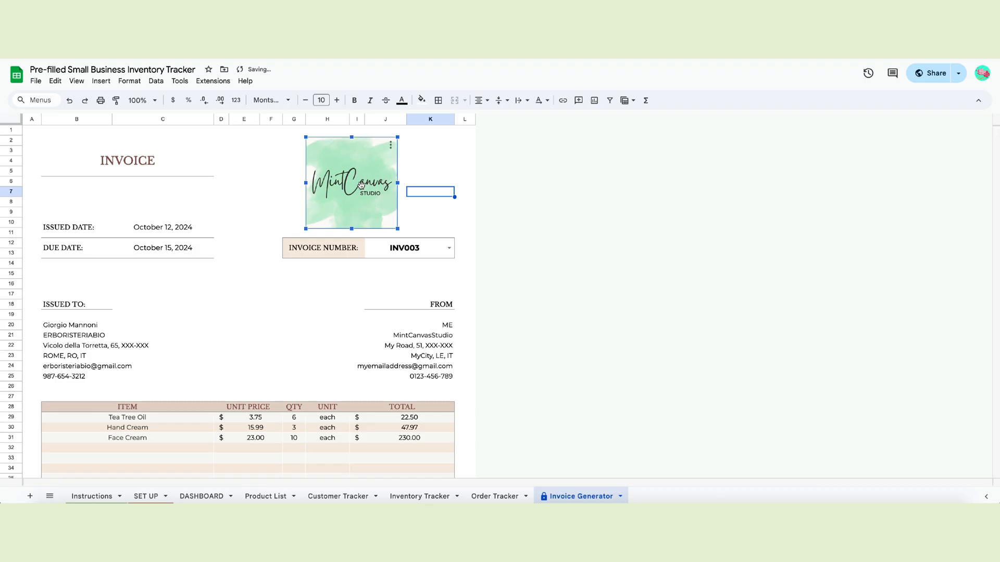
left_click(359, 186)
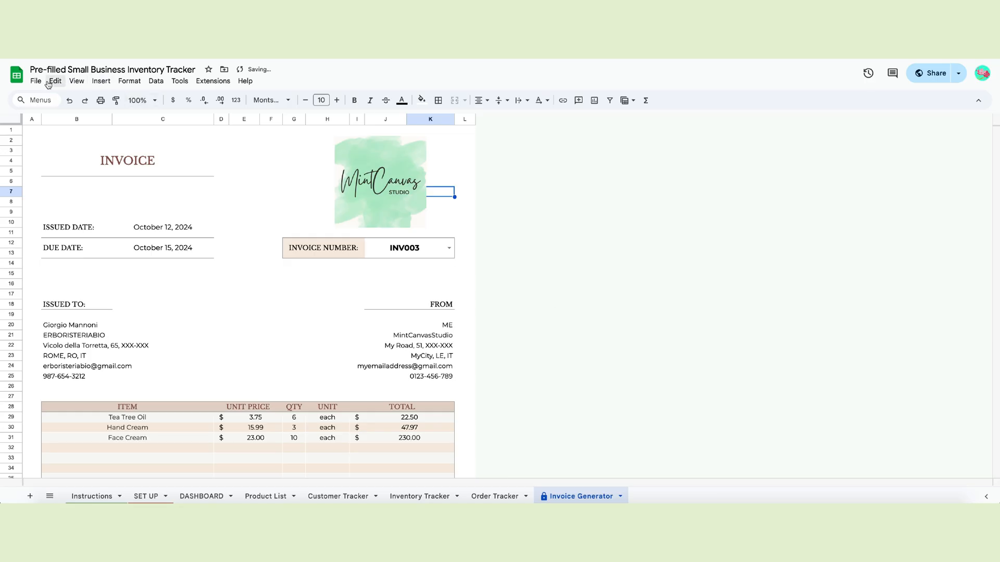
Start printing the invoice from the File menu
left_click(36, 81)
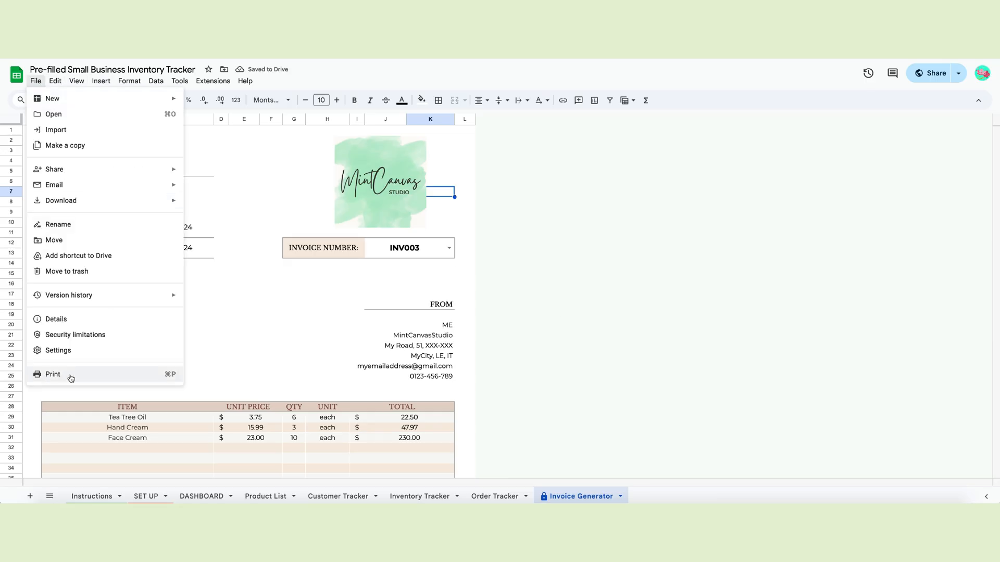
left_click(52, 374)
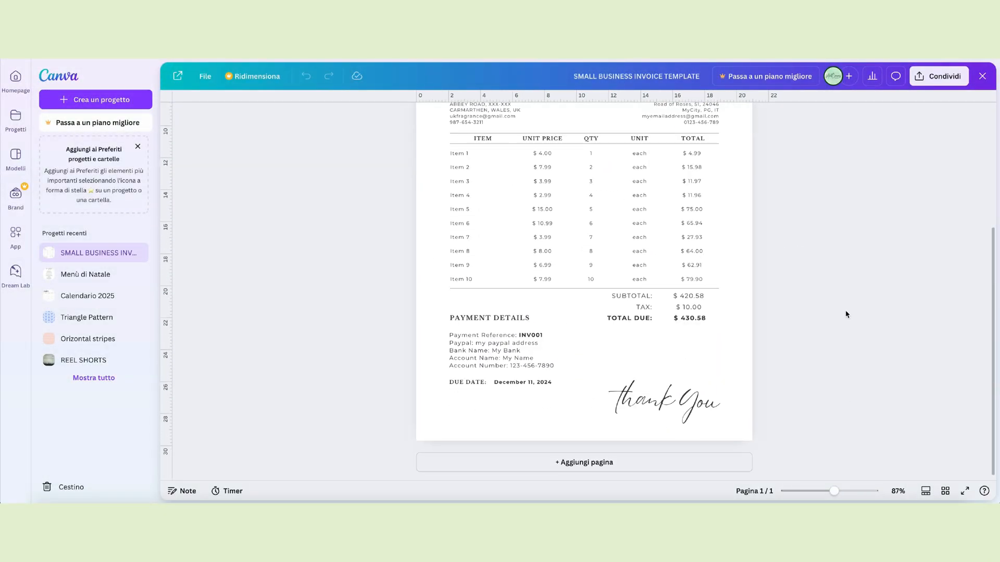
scroll("up", 3)
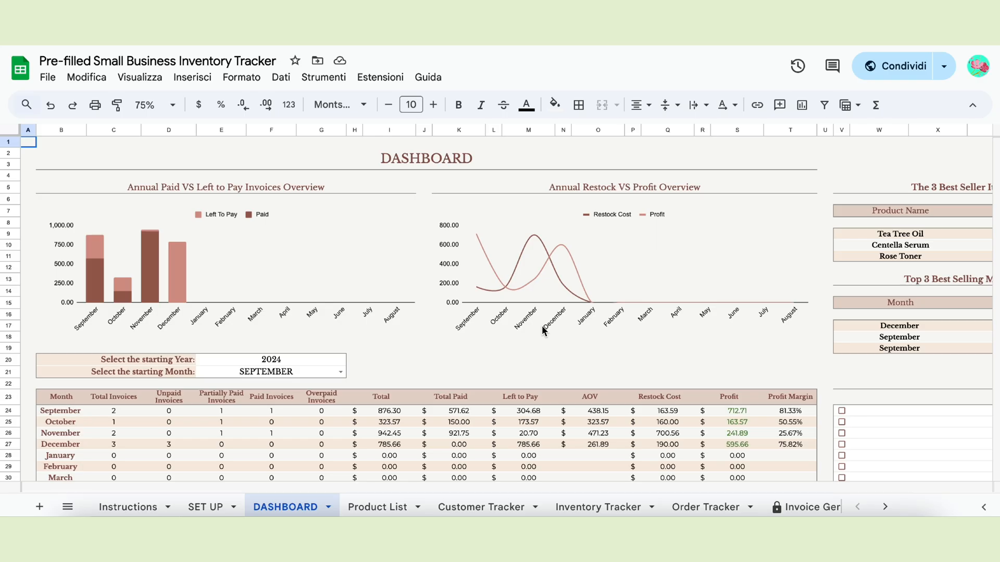
Scroll to the Dashboard's starting-month dropdown and choose SEPTEMBER
scroll("down", 3)
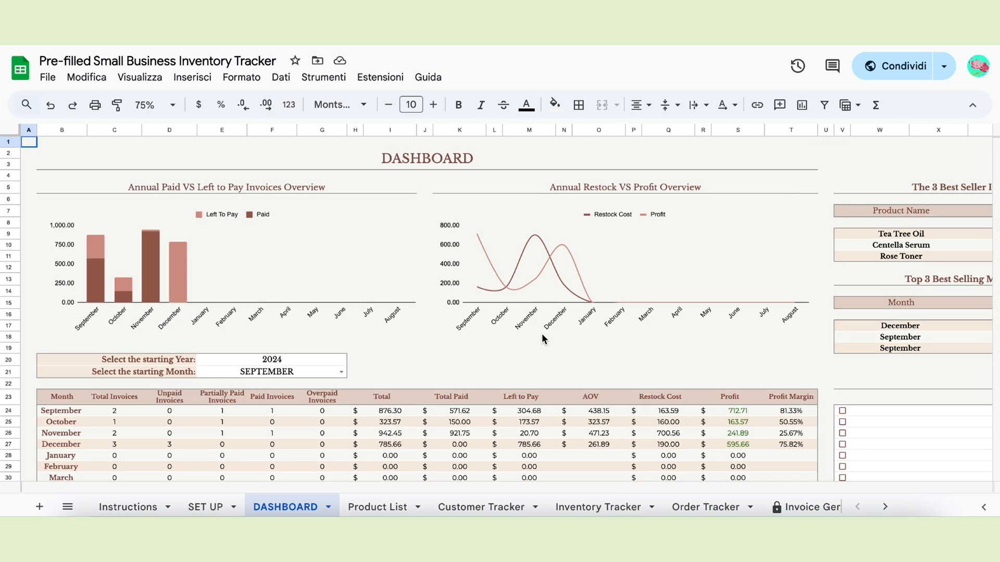
scroll("right", 3)
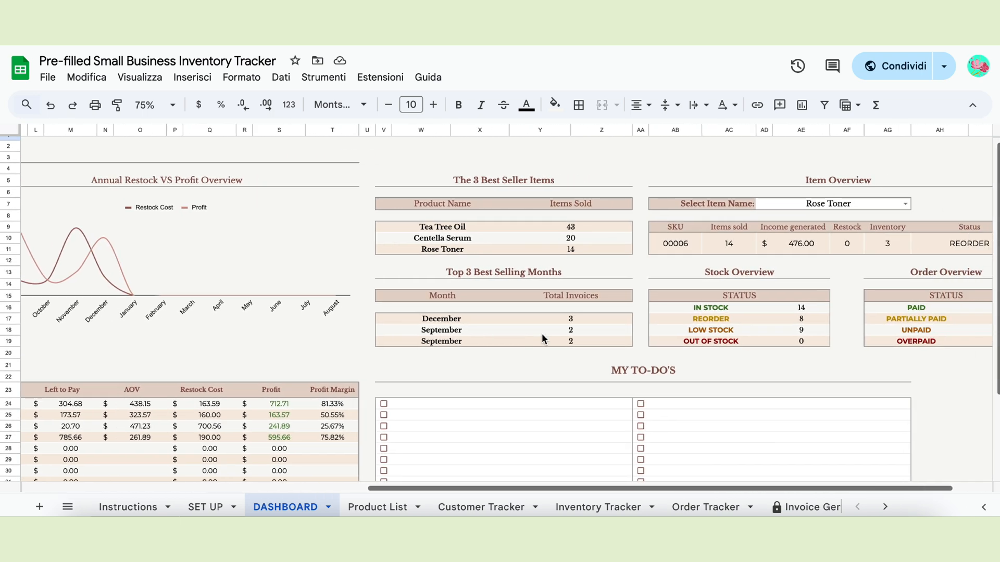
scroll("left", 3)
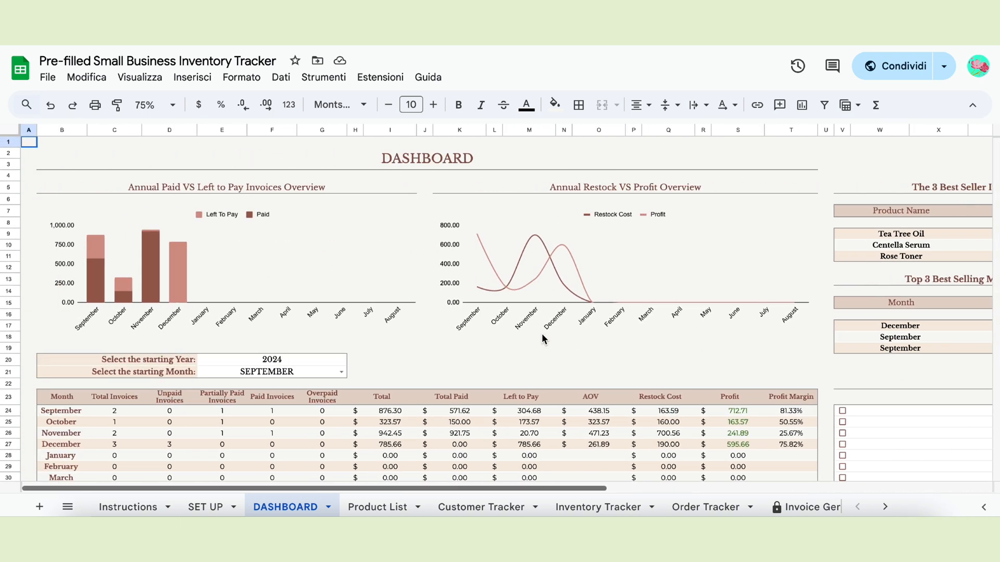
scroll("down", 3)
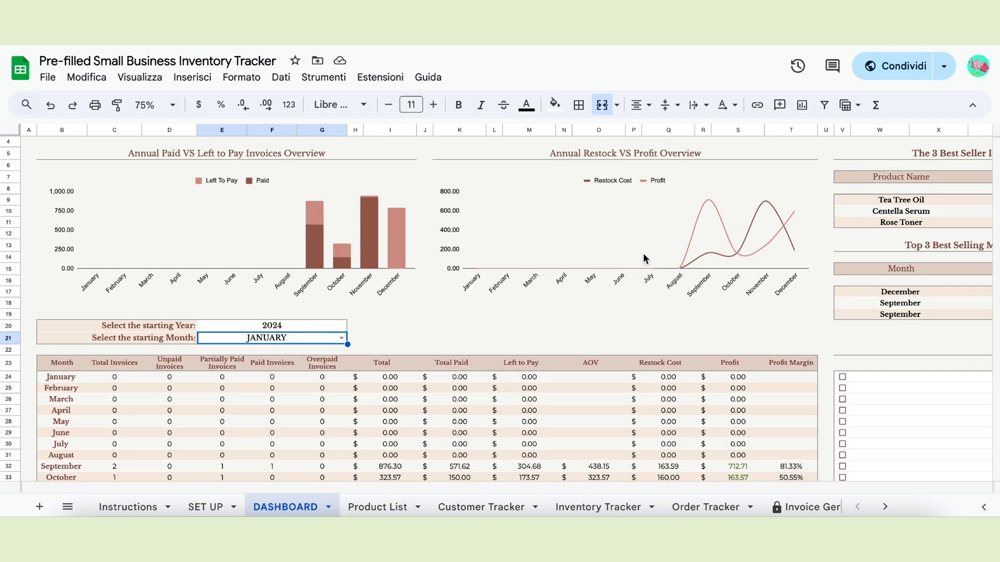
scroll("down", 3)
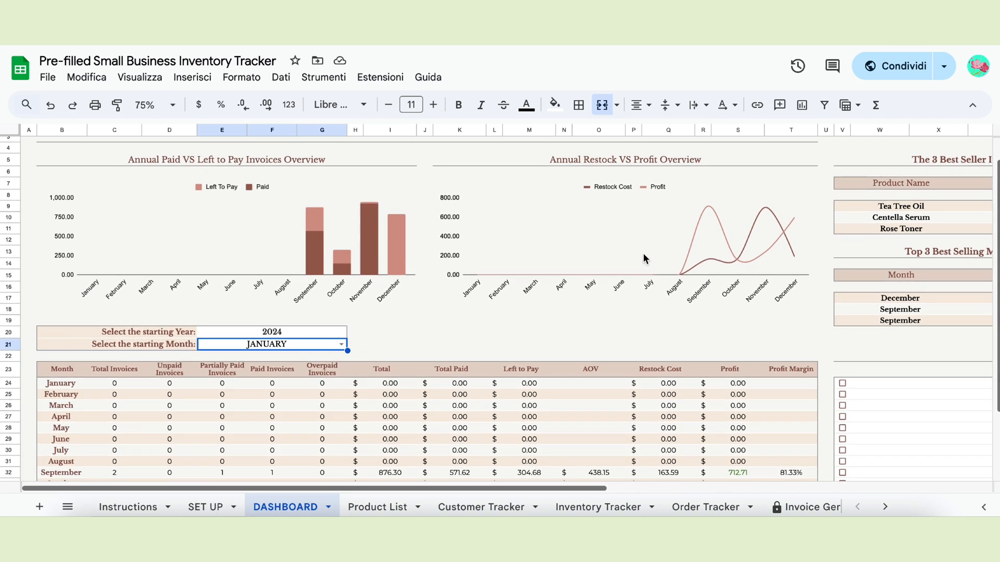
mouse_move(355, 191)
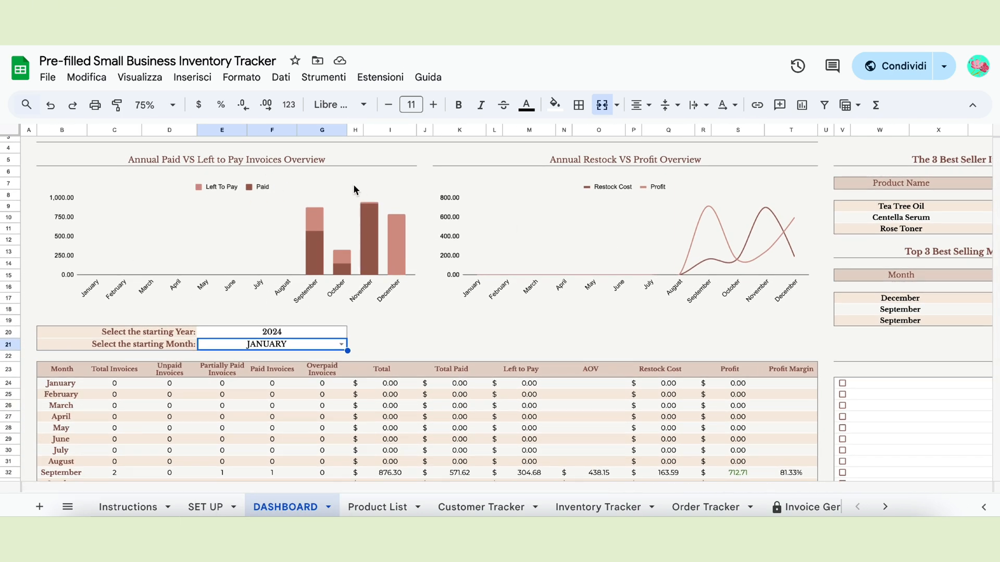
scroll("down", 3)
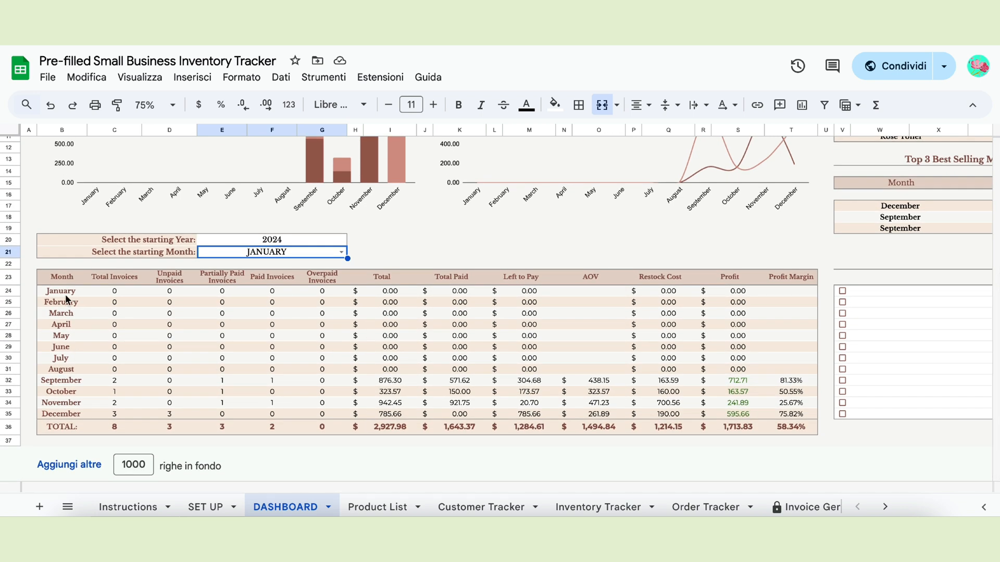
mouse_move(108, 324)
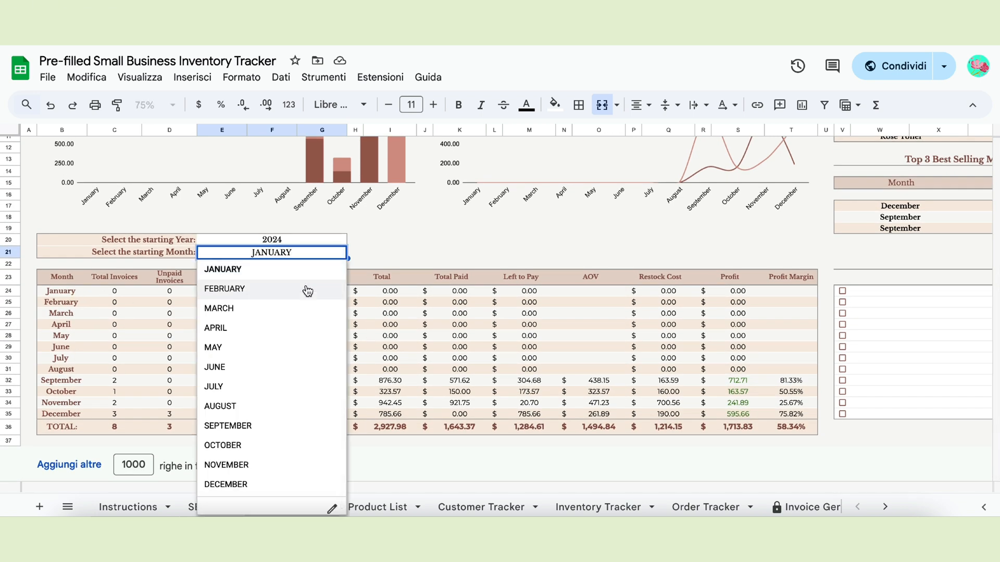
left_click(227, 426)
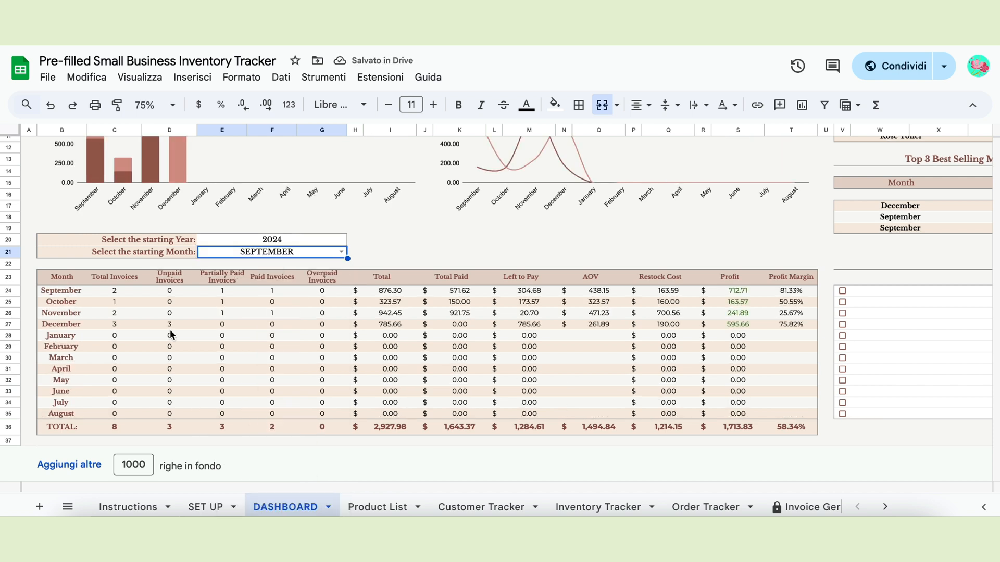
left_click(114, 291)
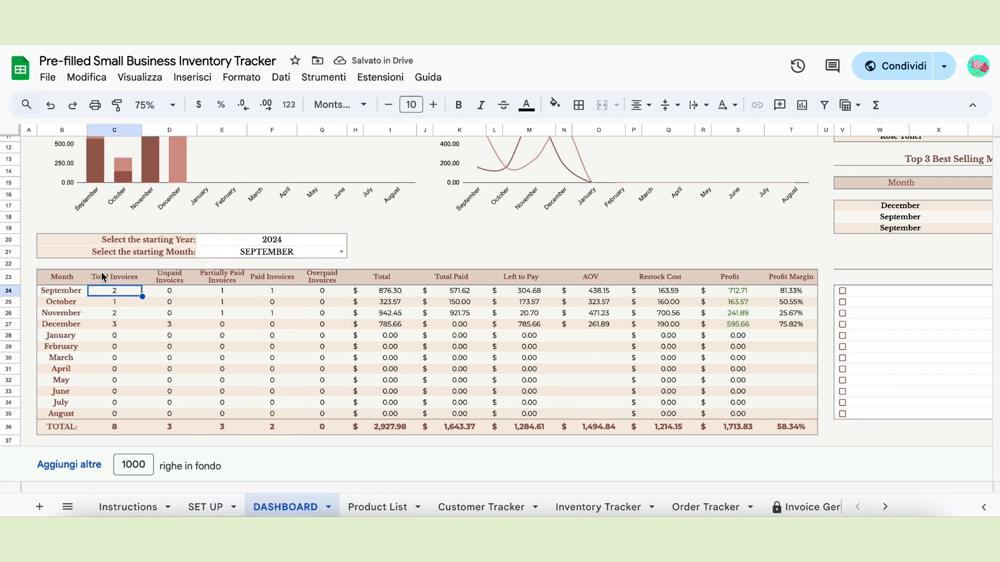
left_click(222, 290)
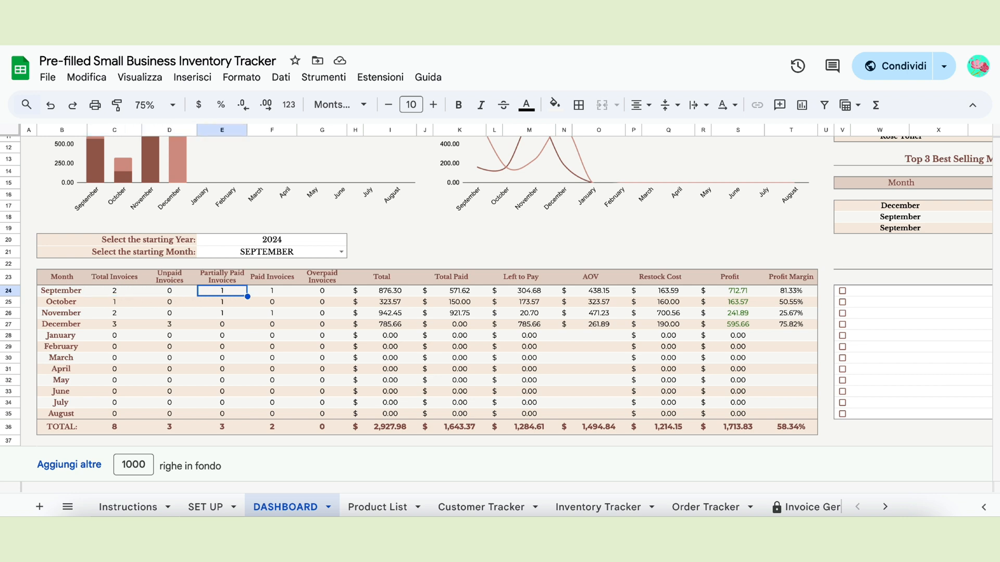
left_click(322, 290)
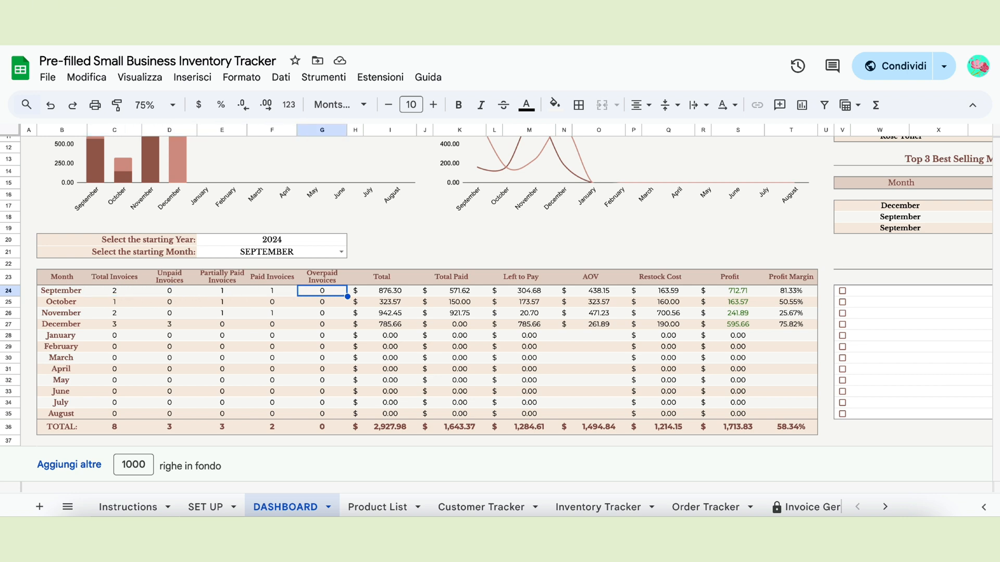
left_click(389, 291)
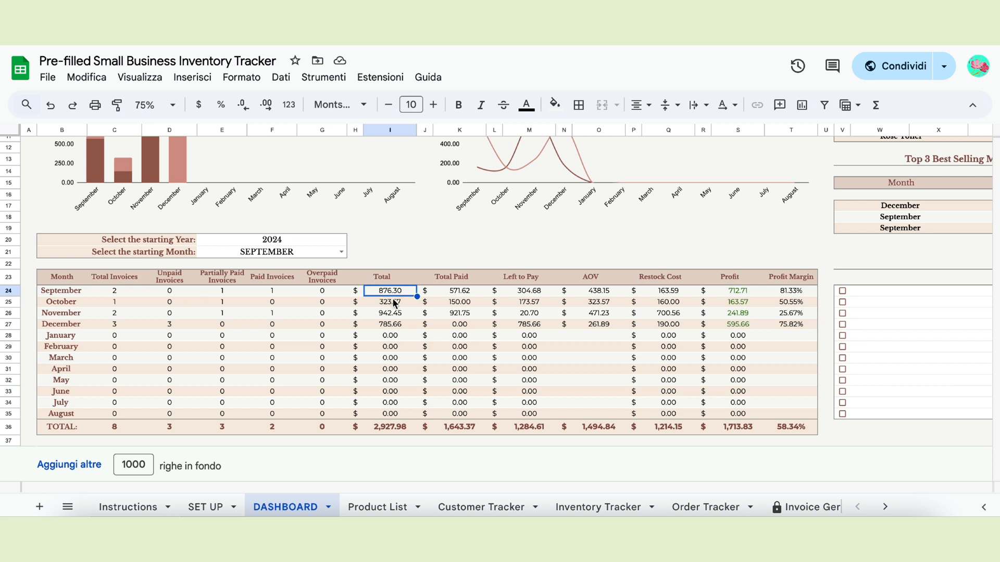
left_click(529, 291)
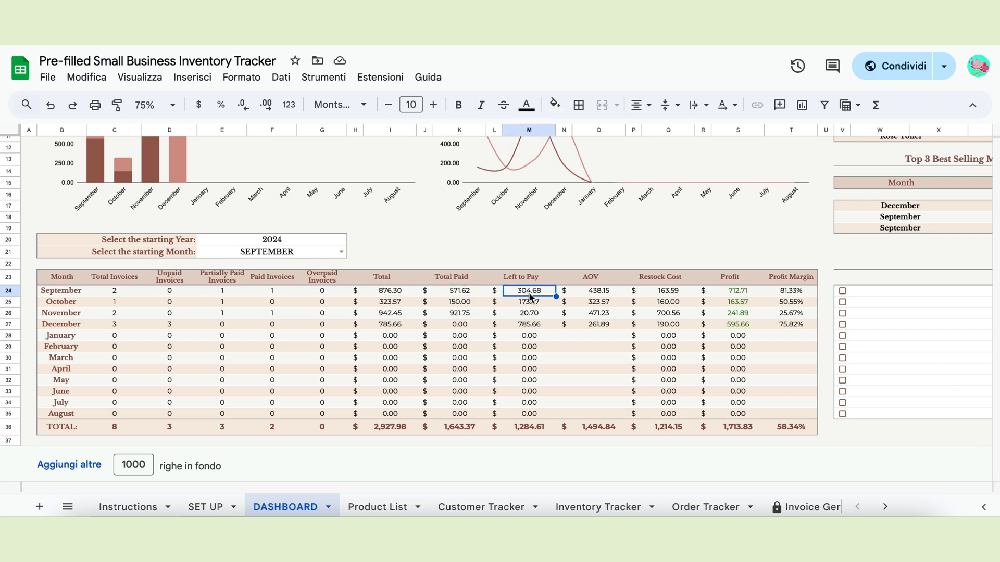
mouse_move(602, 292)
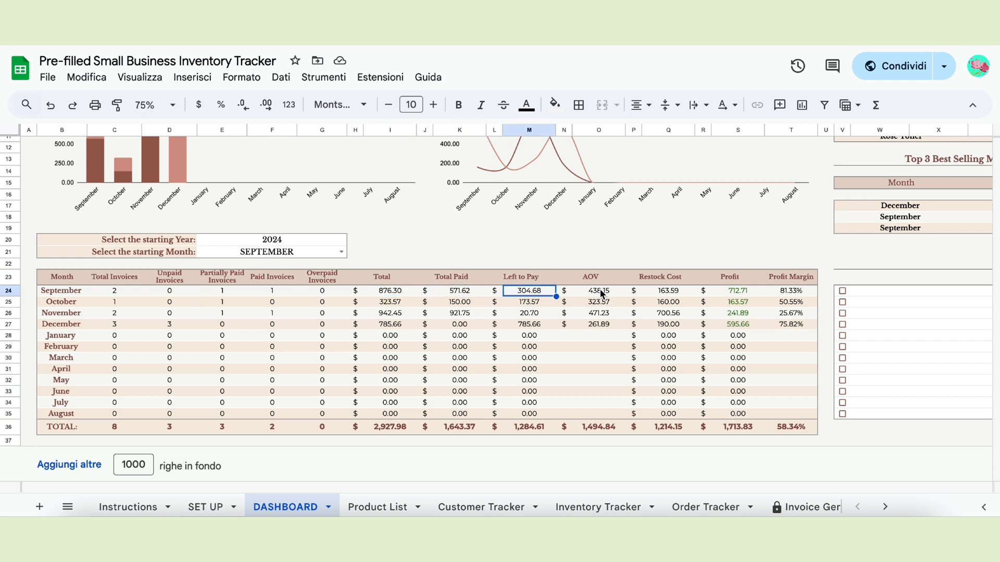
left_click(599, 291)
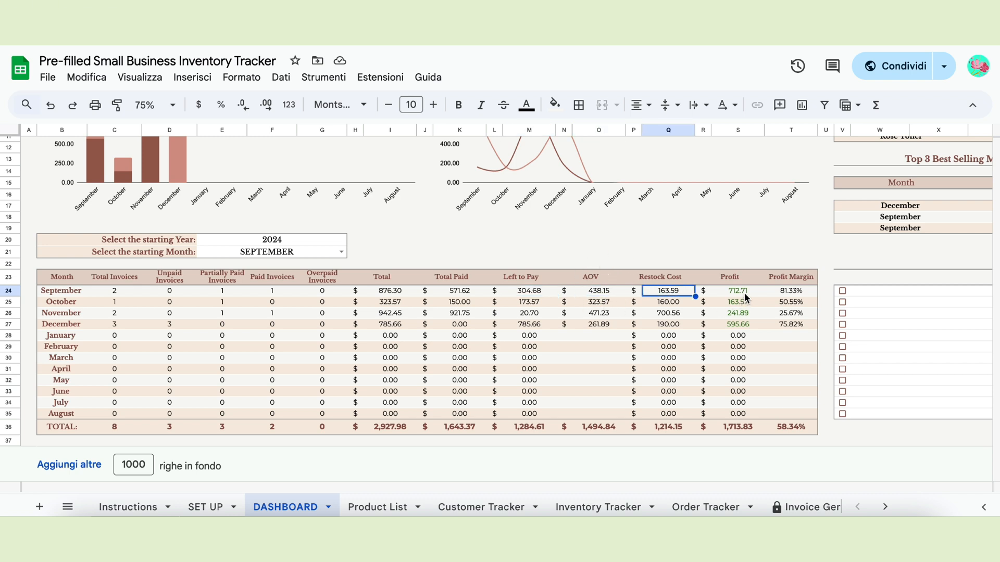
left_click(791, 291)
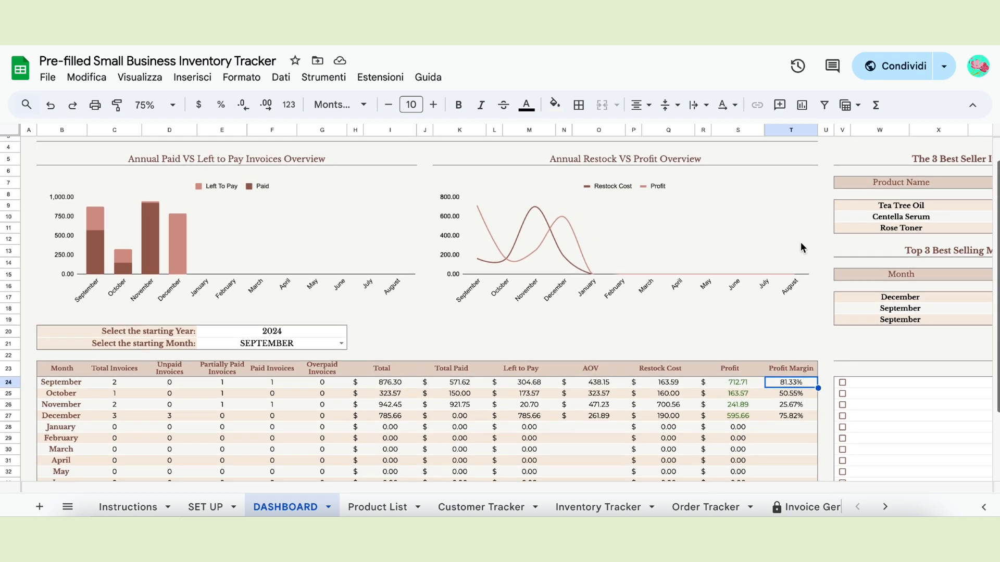
Check top selling months, then set Select Item Name to Tea Tree Oil
scroll("right", 3)
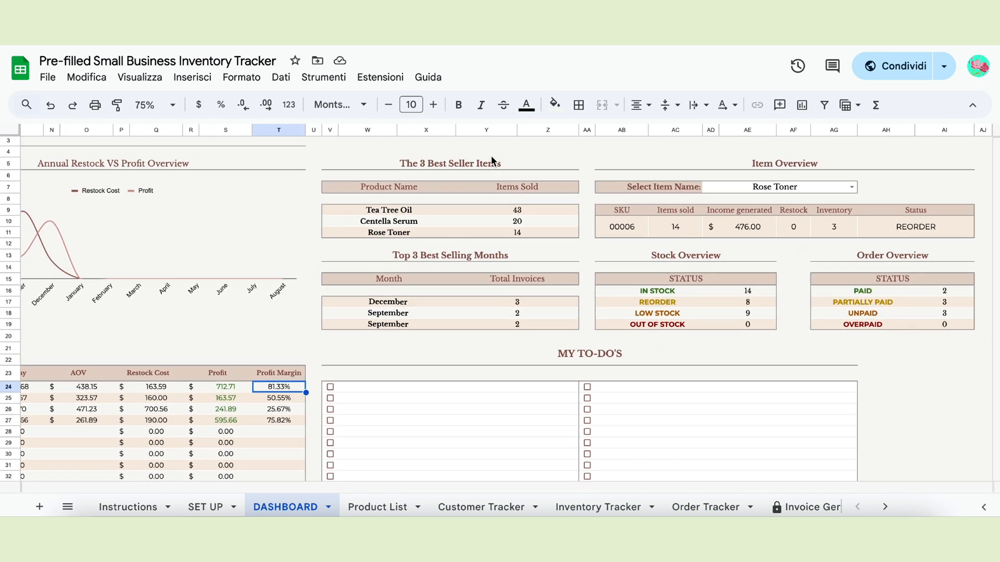
left_click(388, 302)
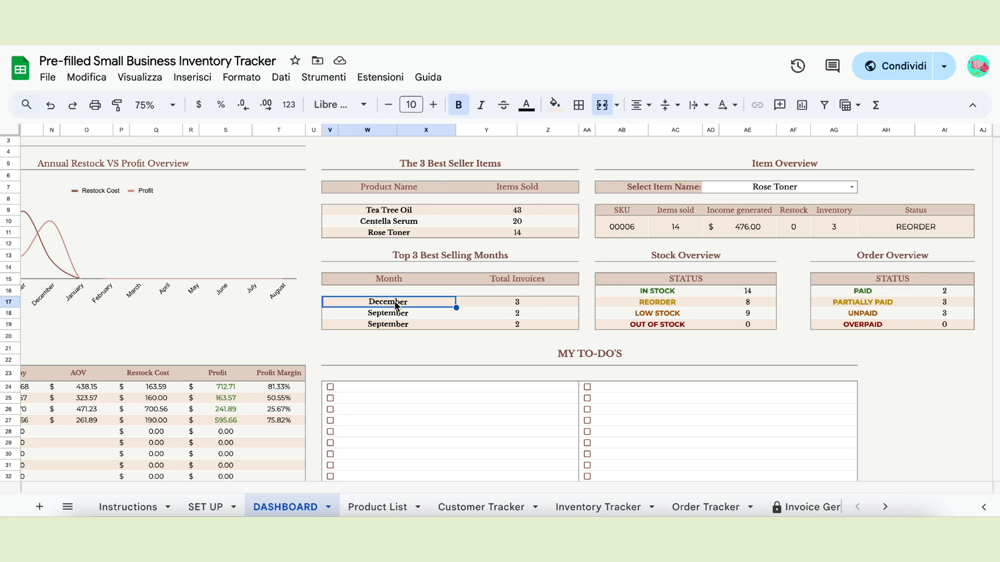
left_click(518, 302)
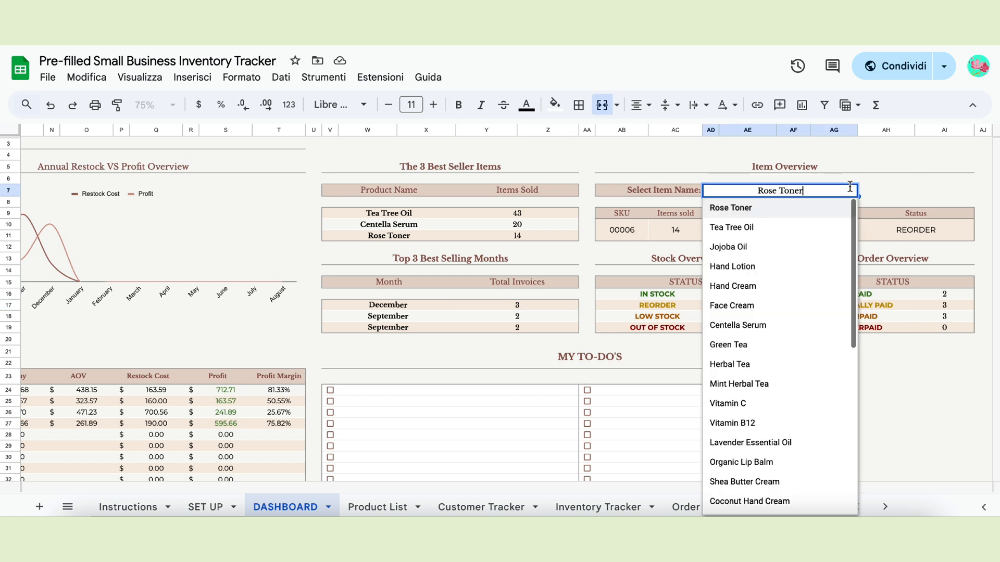
left_click(731, 227)
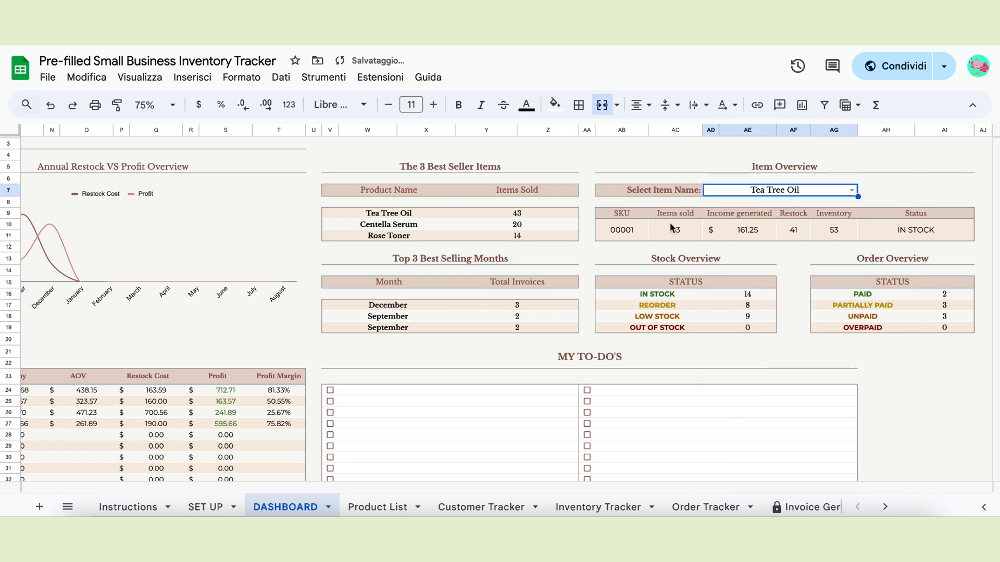
left_click(851, 190)
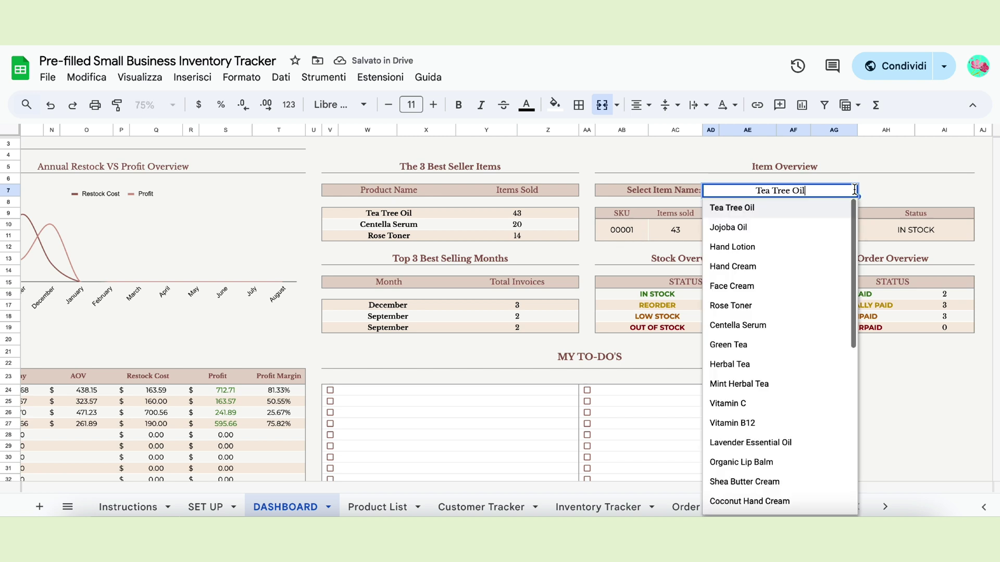
left_click(732, 247)
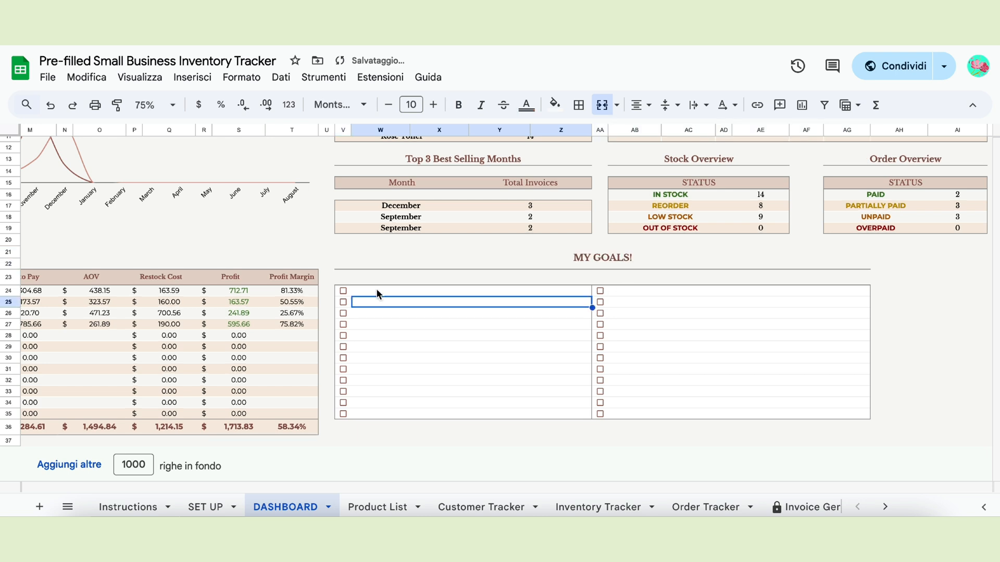
Type 'Increase revenue by 10k' and 'Get 15k subscribers on my mailing list', then tick the first checkbox
type("Increase revenue by 10k")
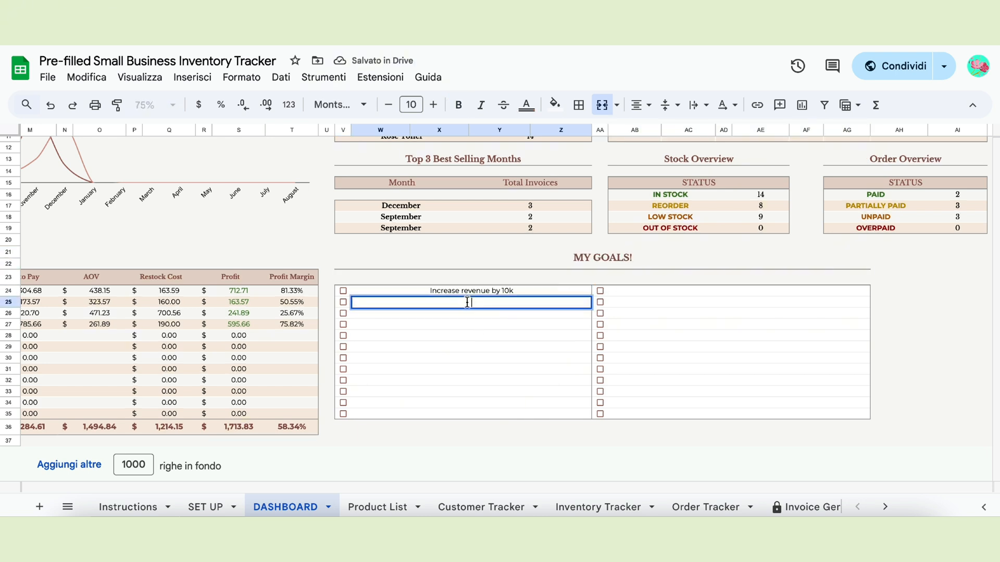
type("Get 15k sub")
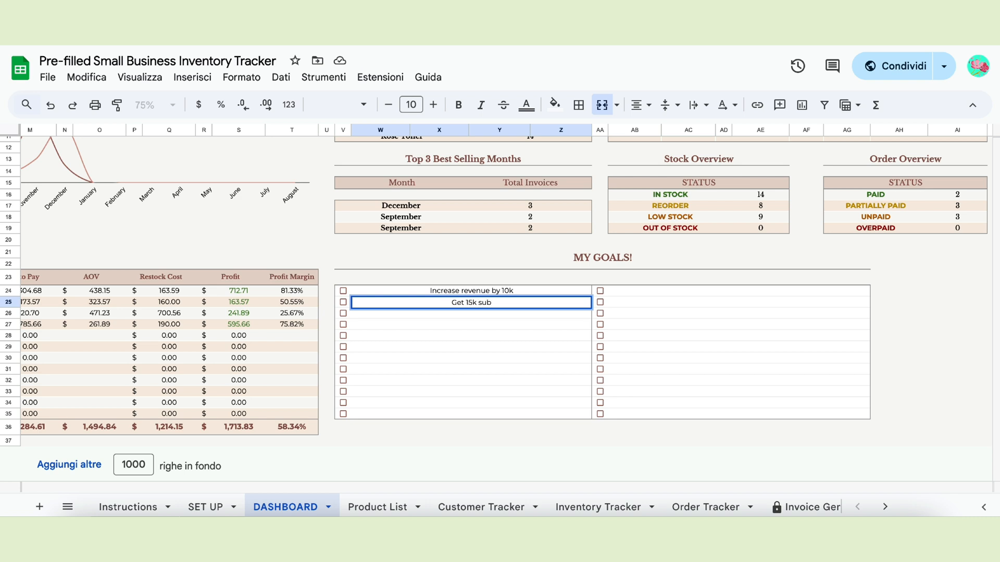
type("Get 15k subscribers on my mailing list")
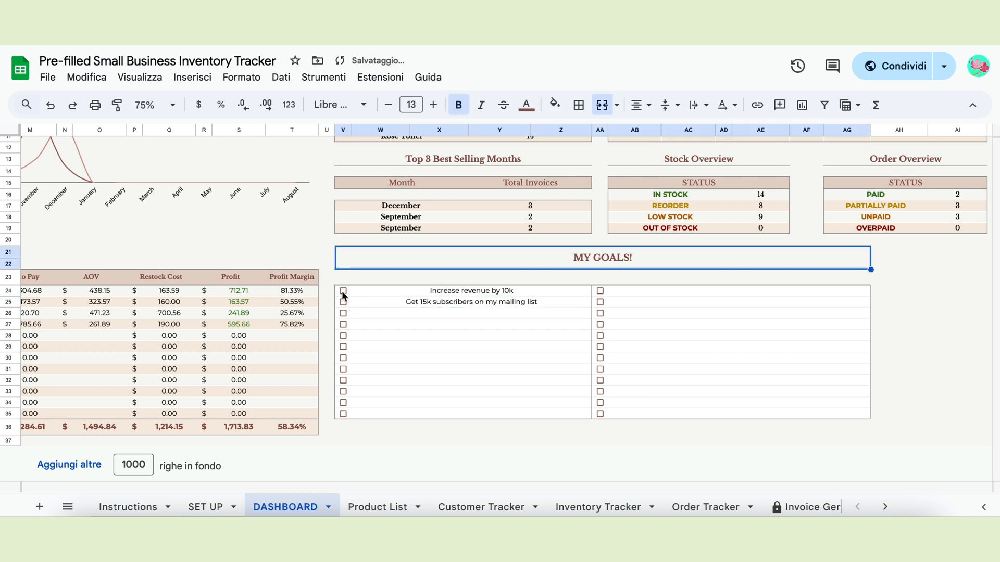
left_click(343, 291)
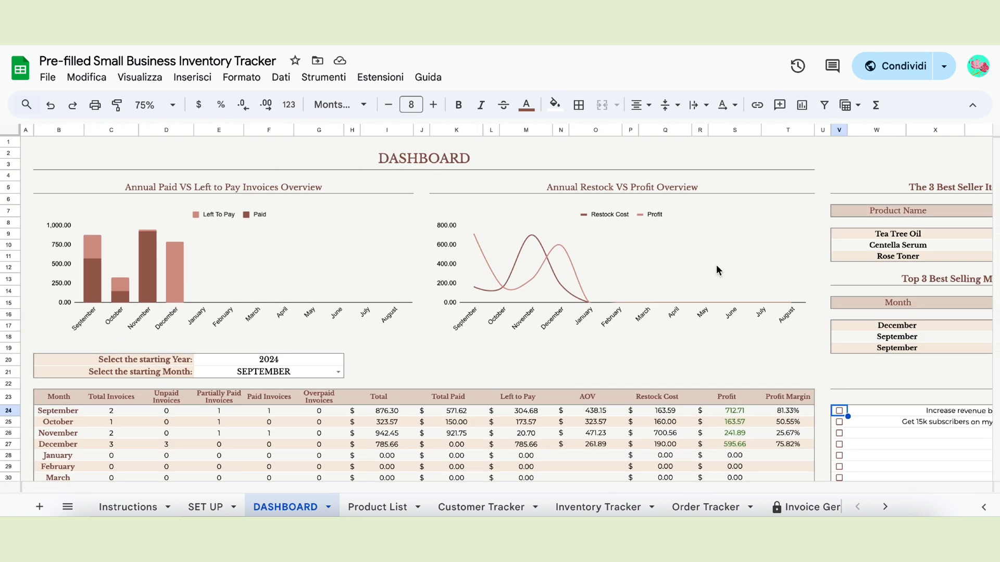
left_click(377, 508)
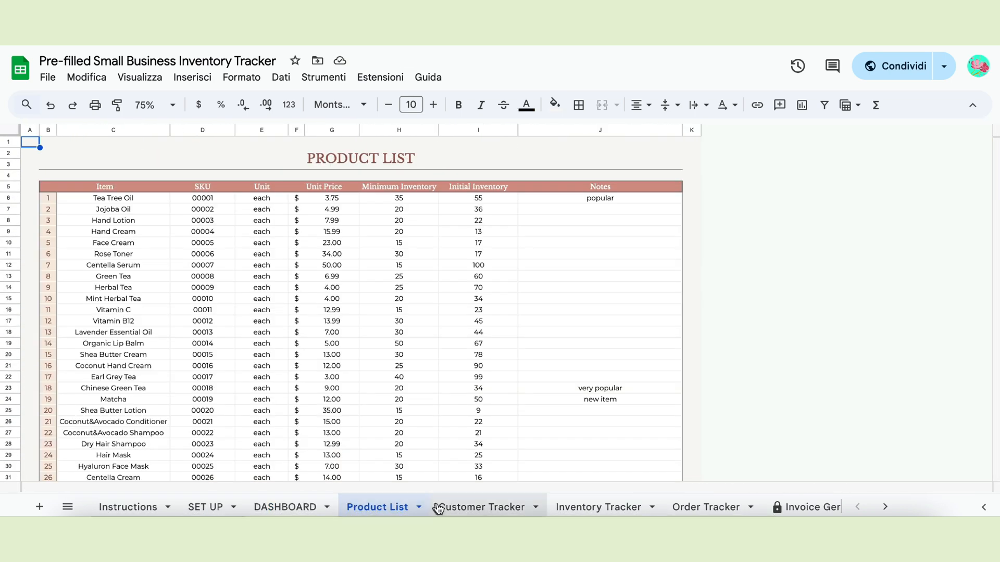
left_click(595, 506)
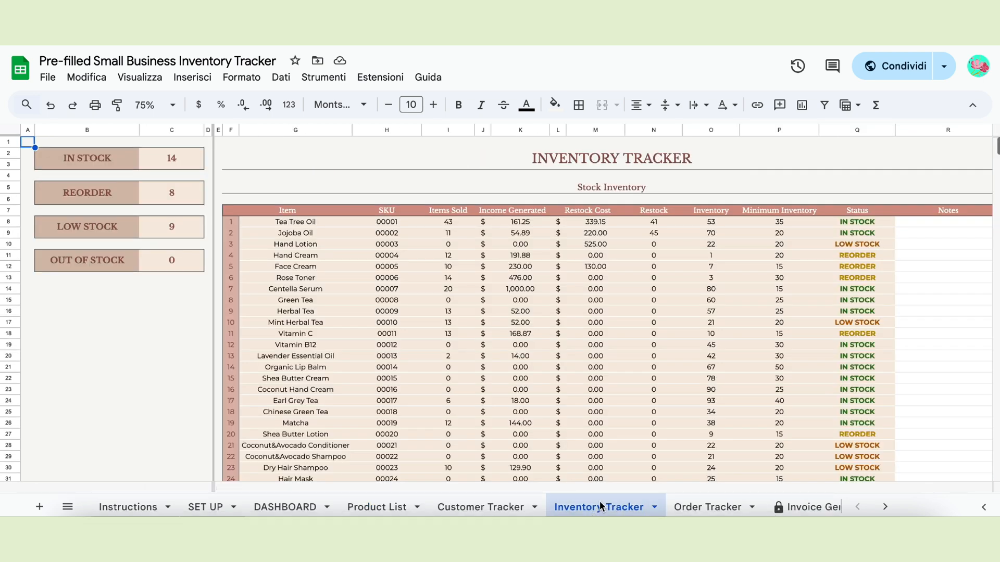
left_click(802, 507)
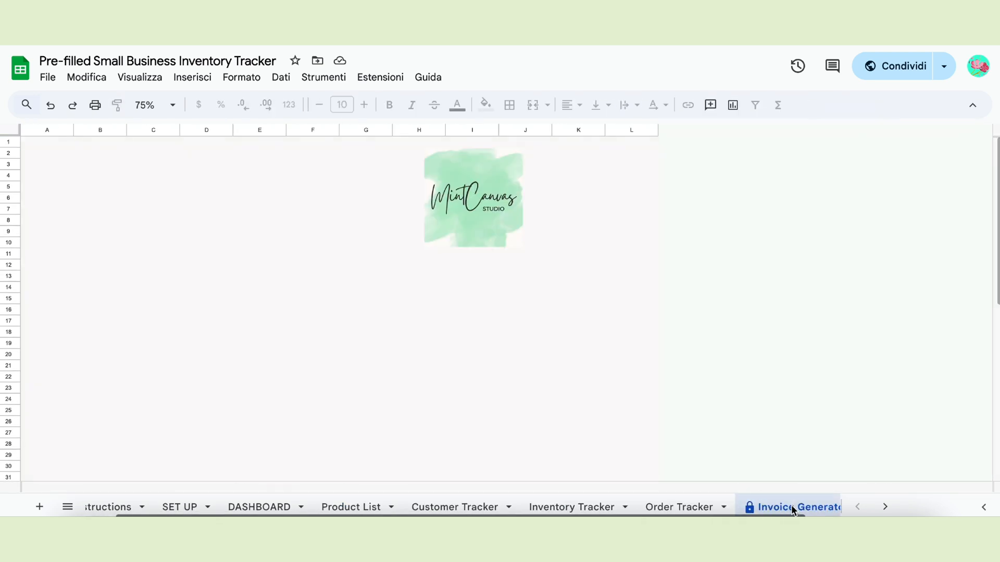
left_click(795, 507)
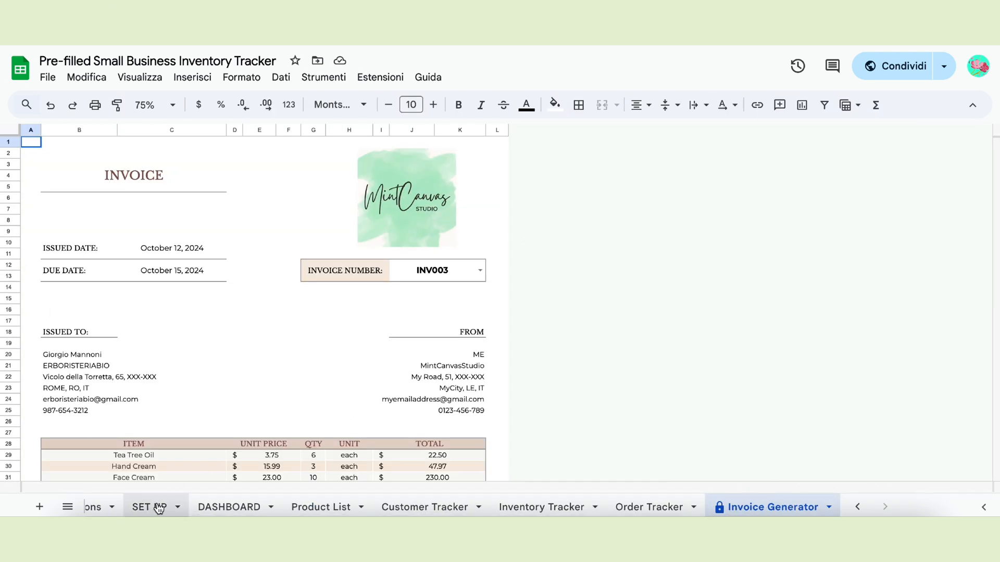
left_click(229, 508)
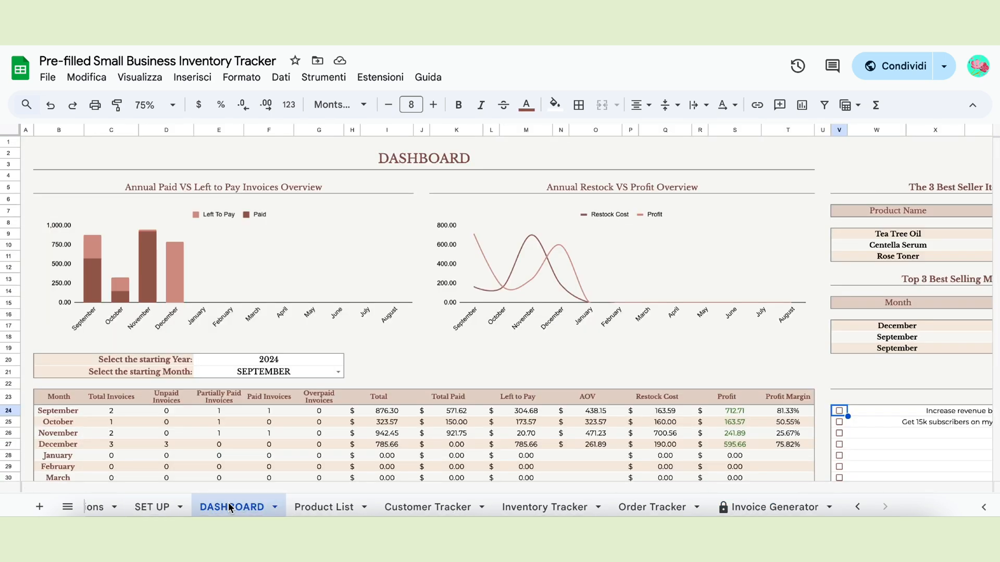
scroll("down", 3)
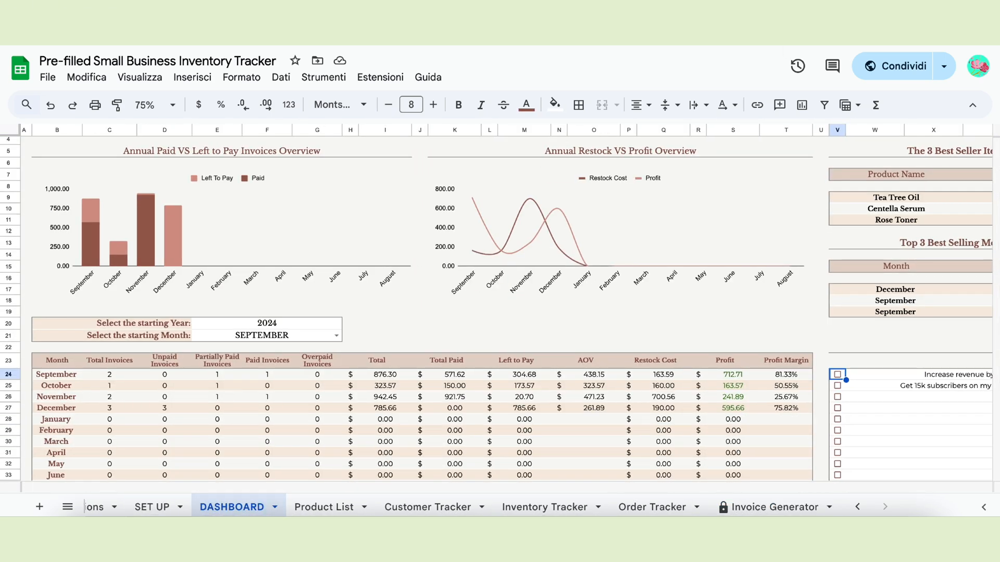